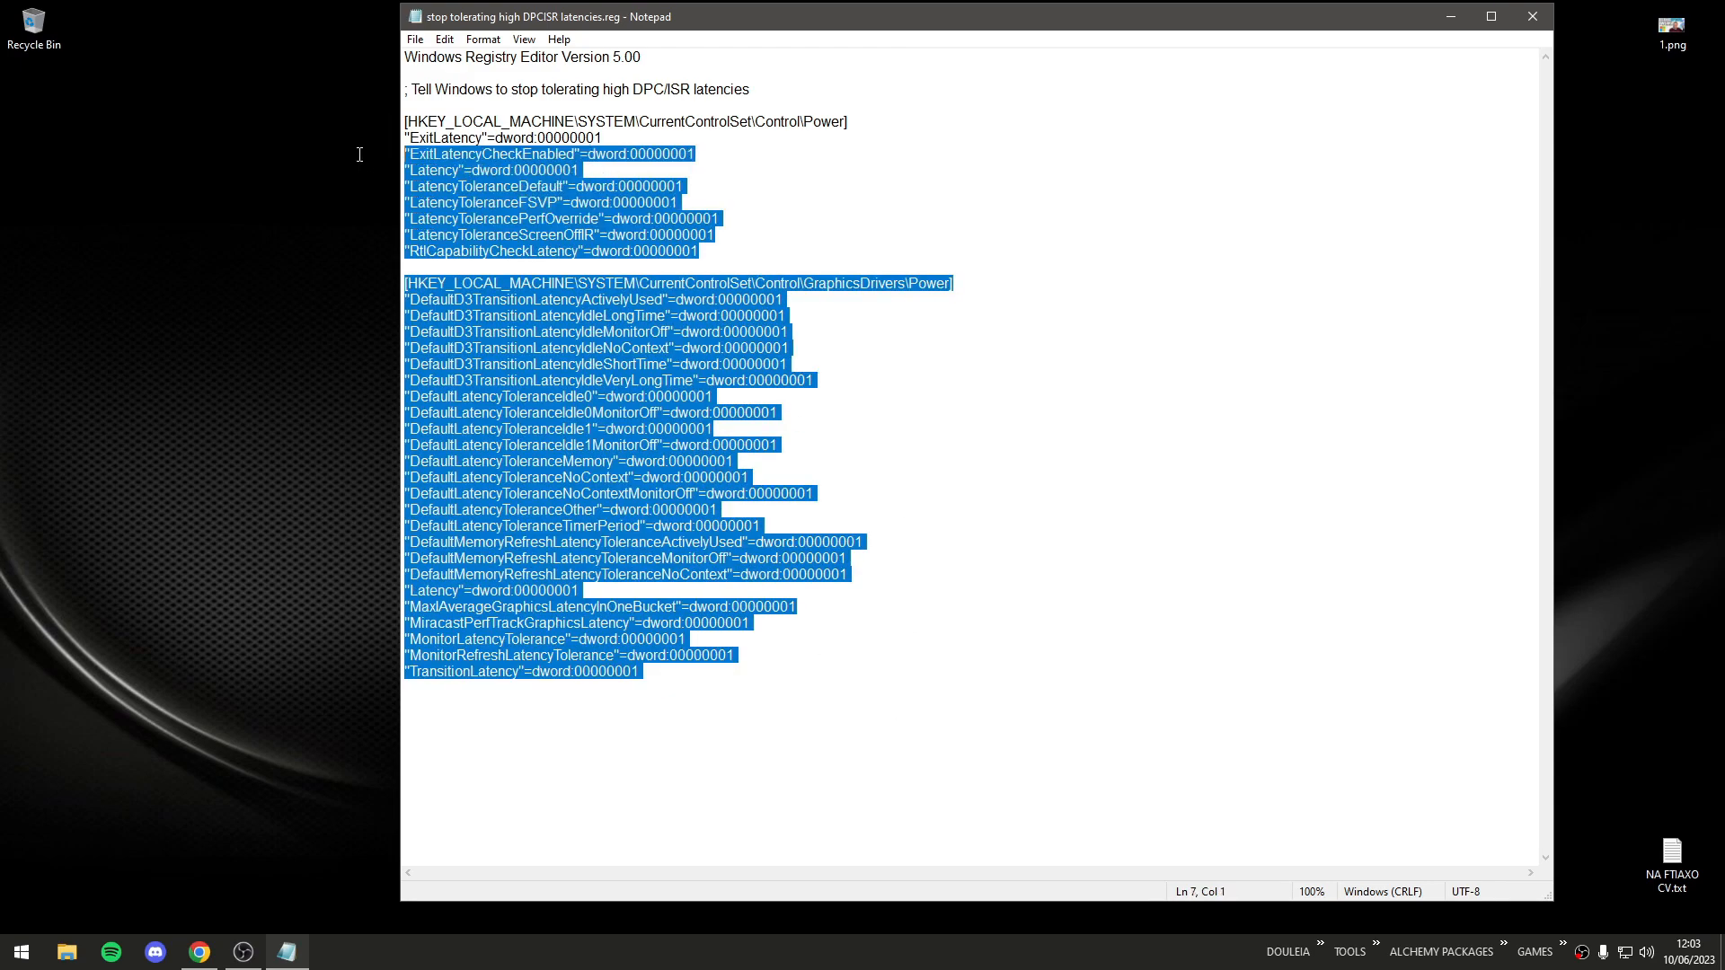
# Step: Clear the registry-file text selection and bring up the latency results spreadsheet in Chrome
pyautogui.click(788, 691)
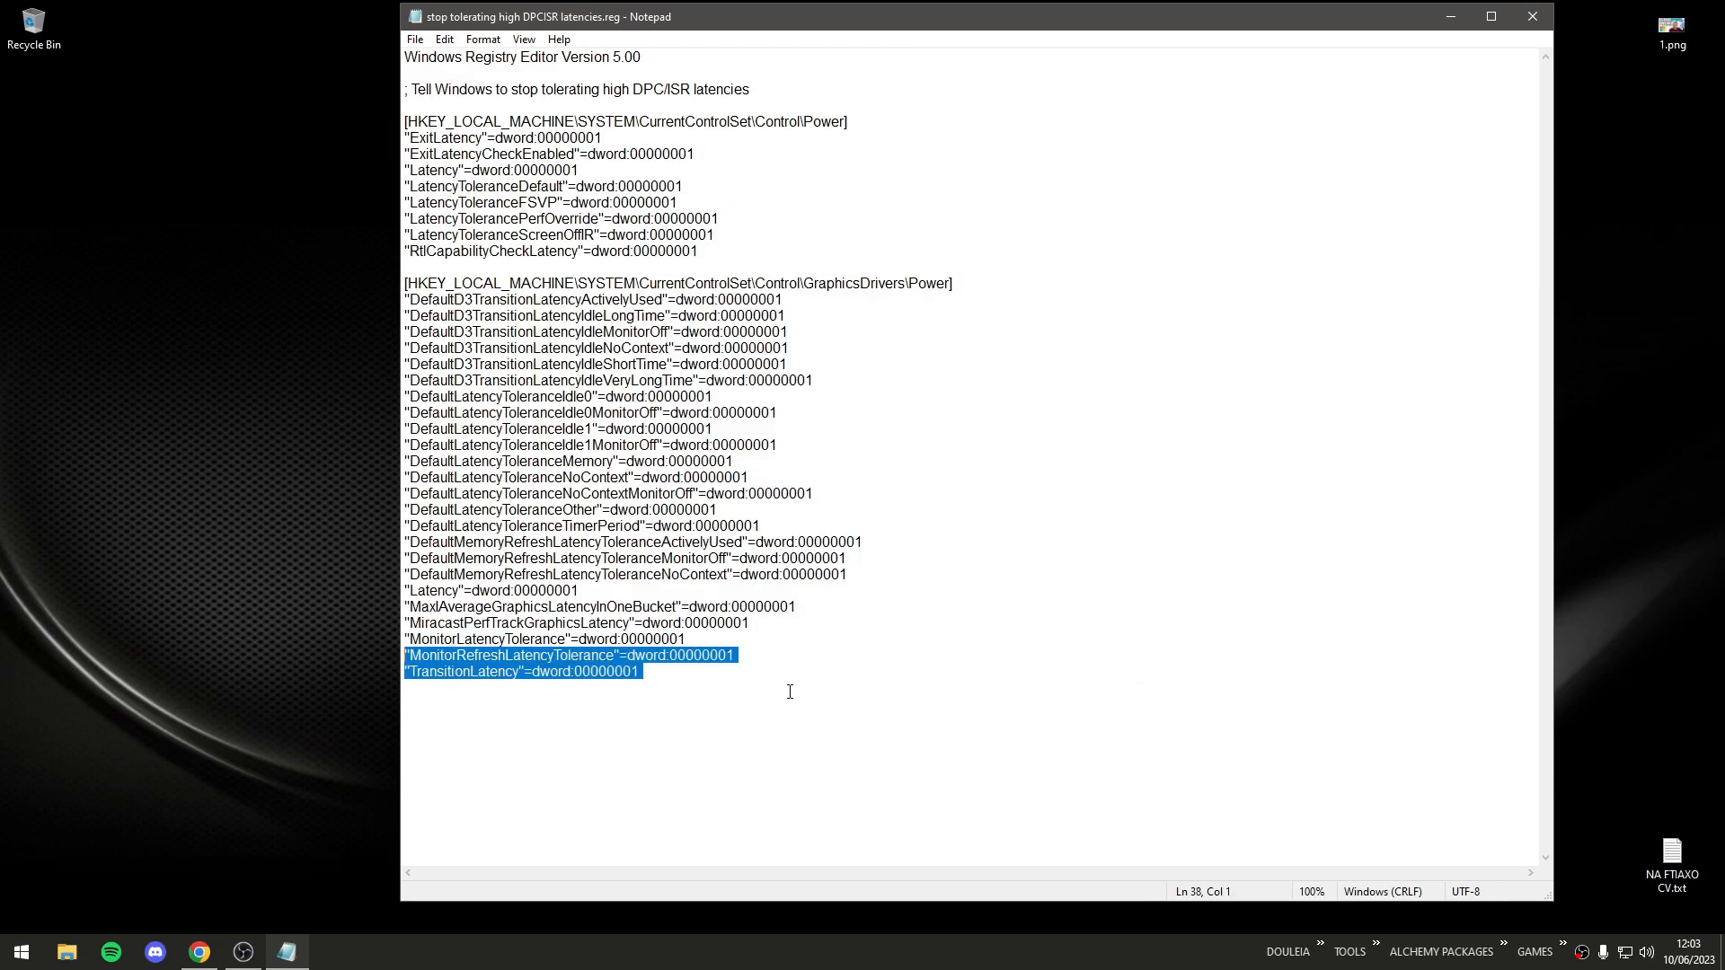
pyautogui.click(849, 574)
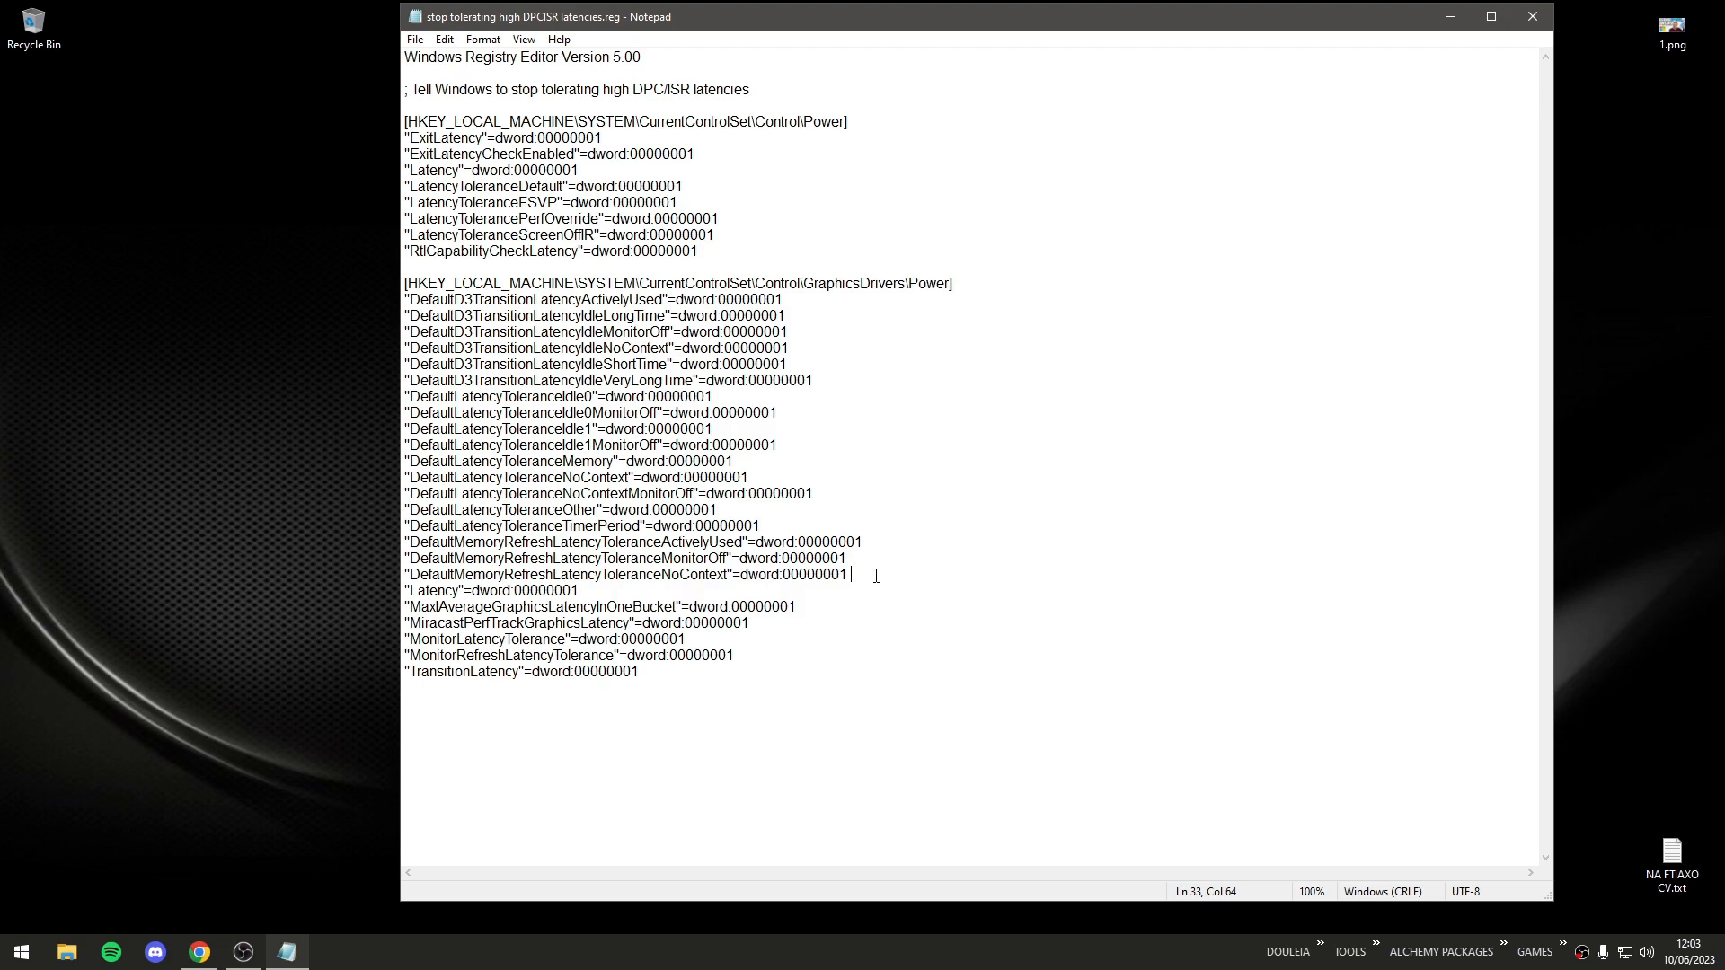
pyautogui.moveTo(724, 636)
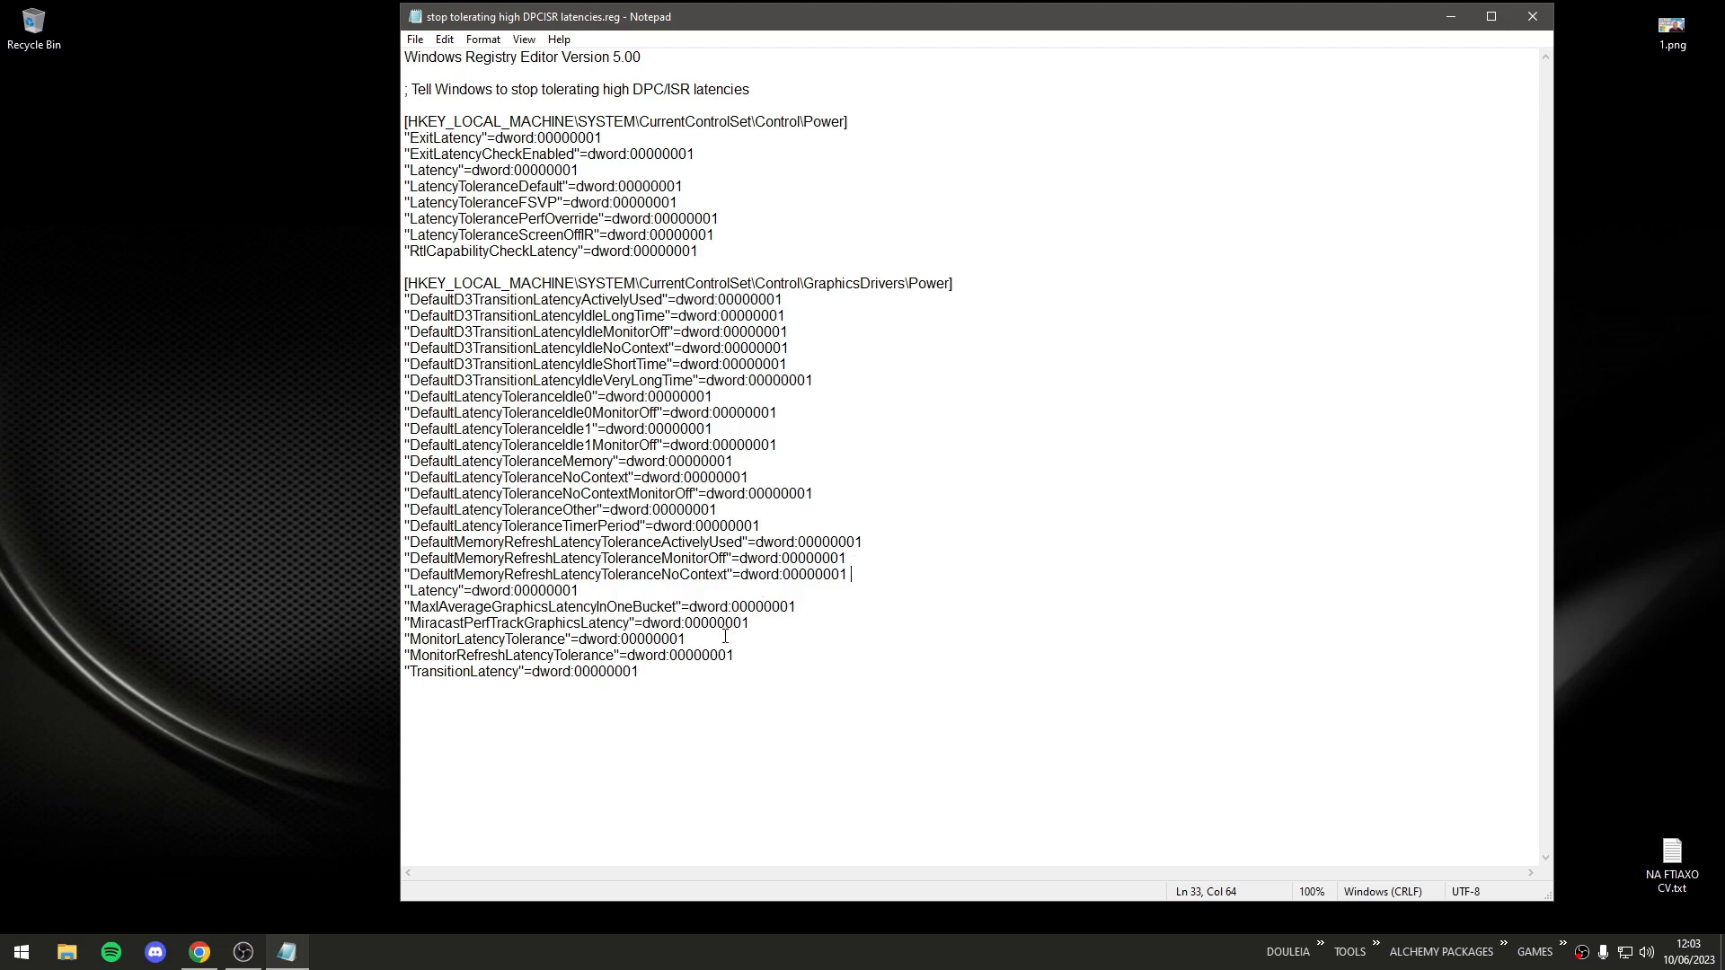
pyautogui.moveTo(746, 680)
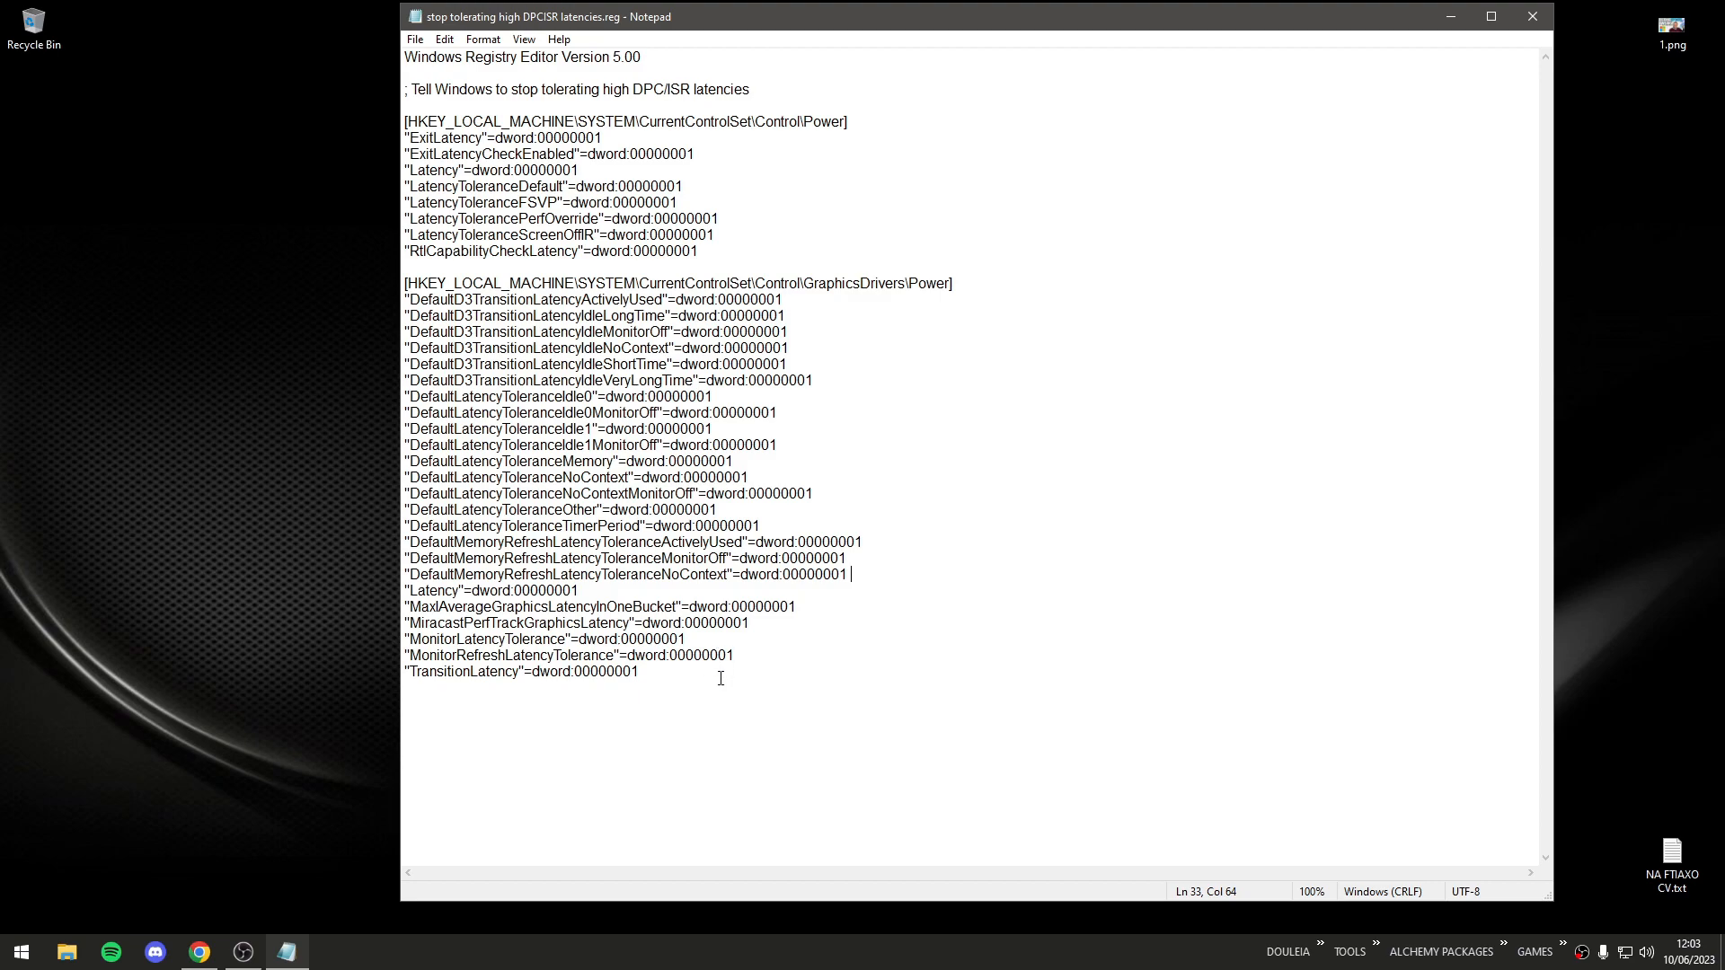
pyautogui.click(196, 951)
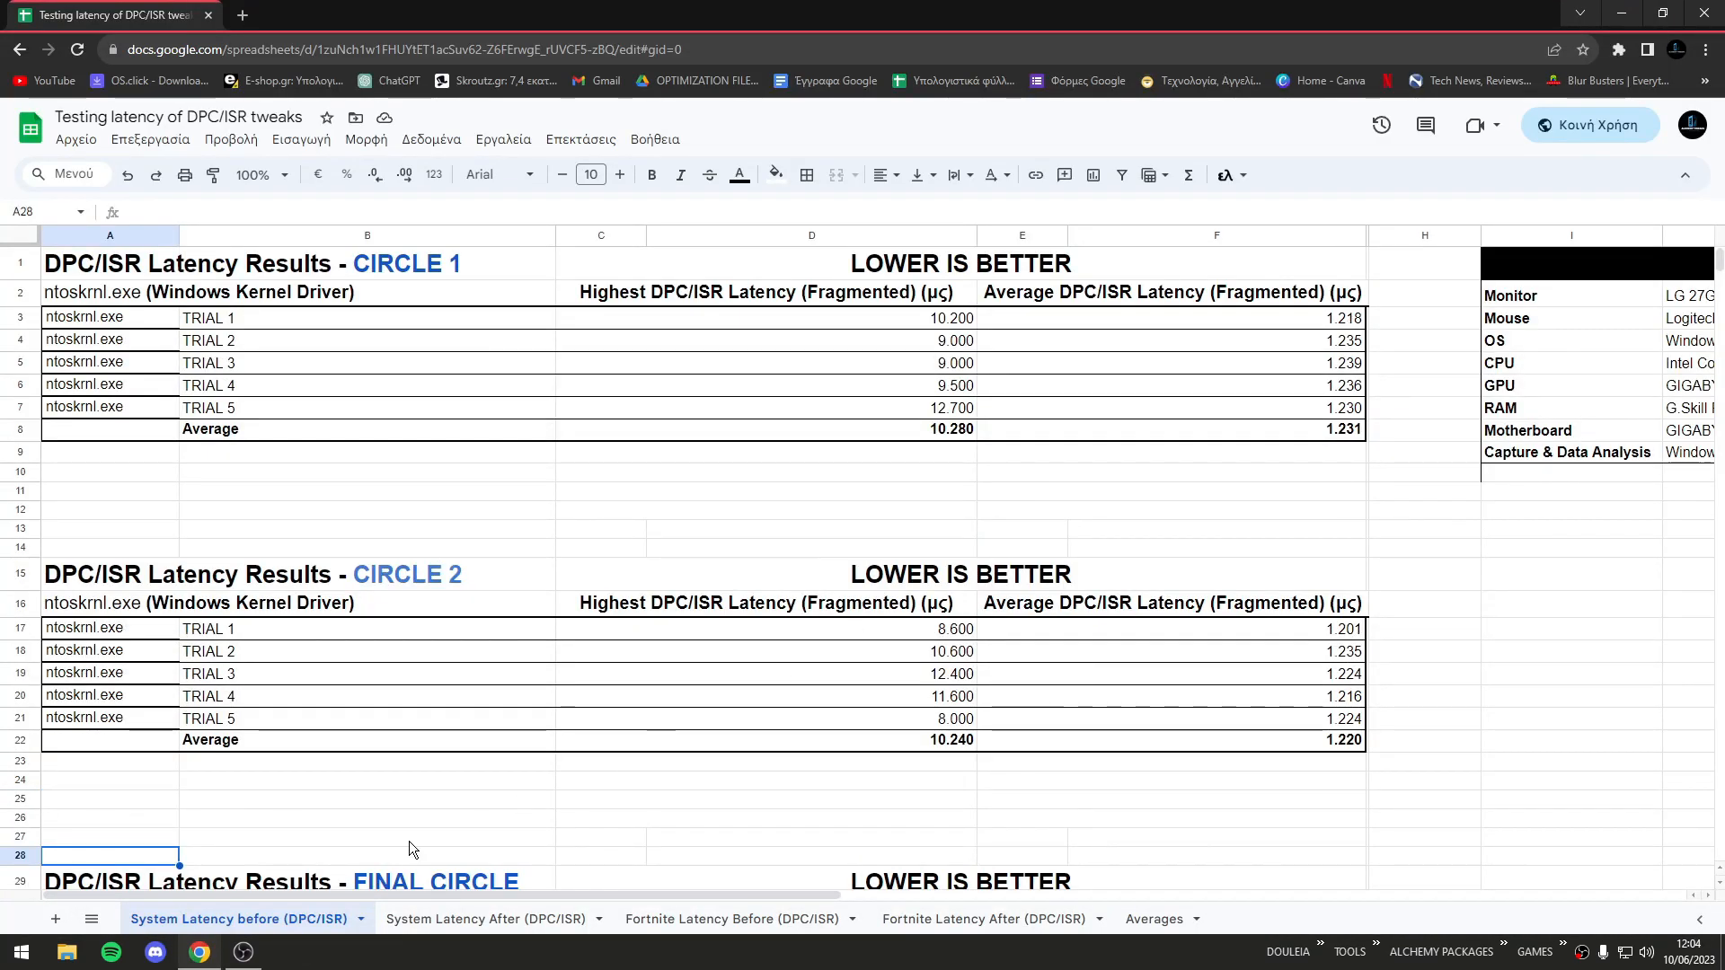
pyautogui.moveTo(495, 827)
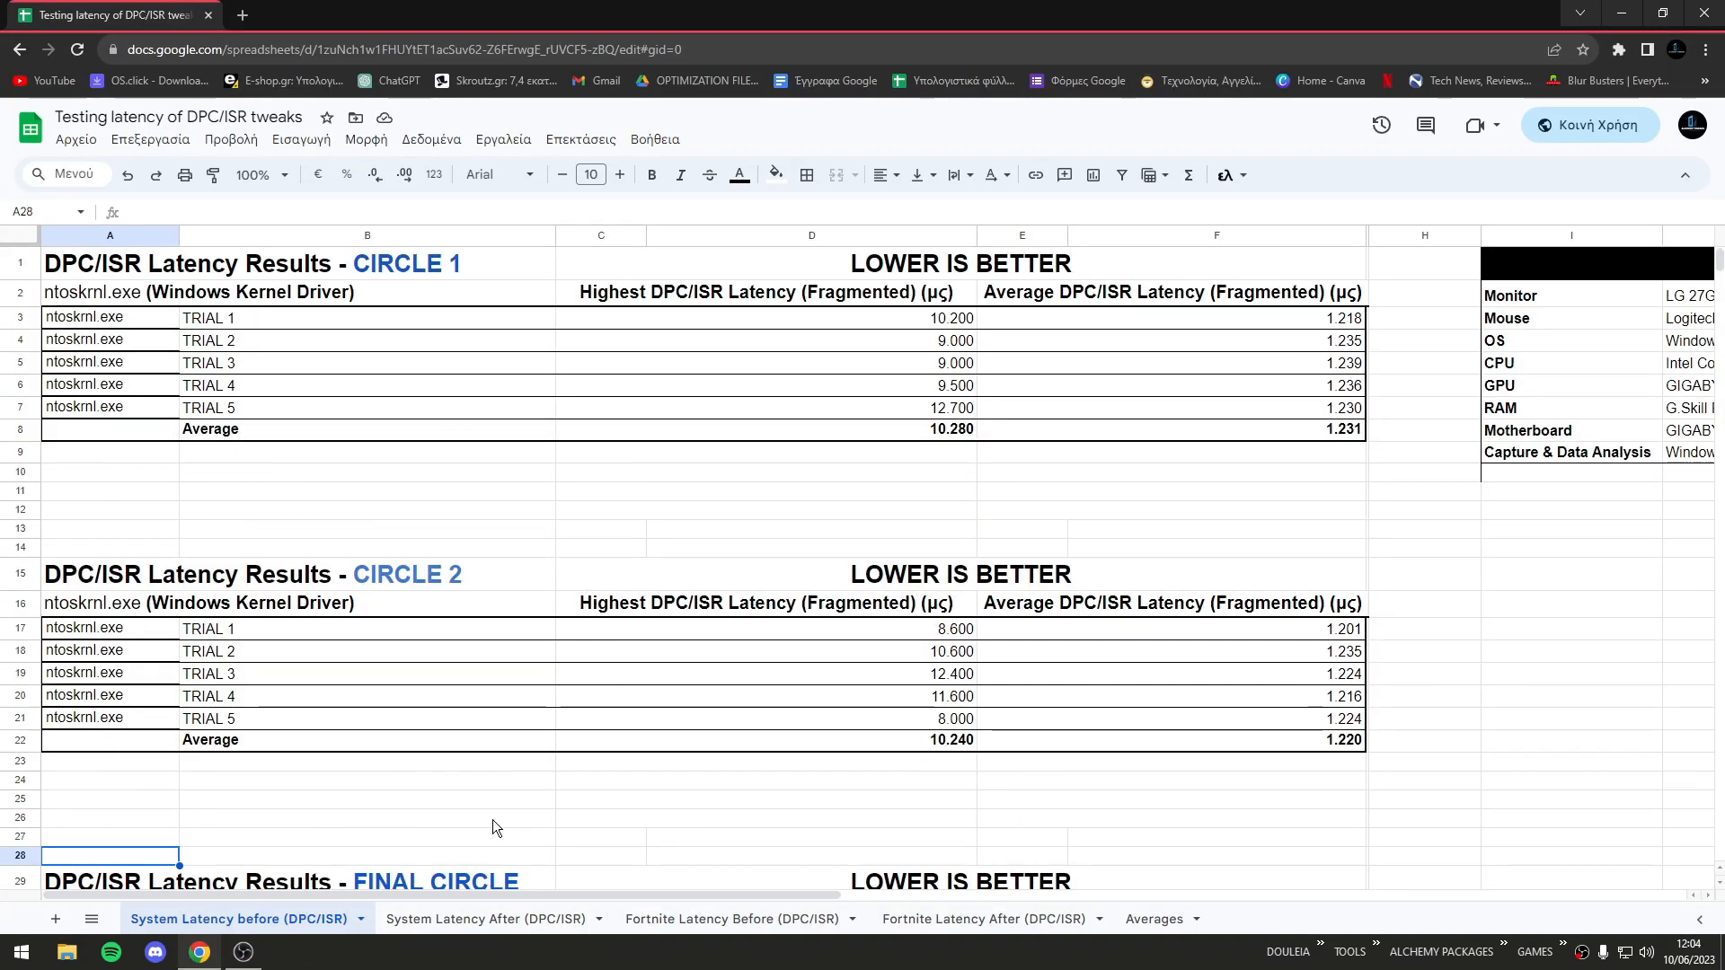
# Step: Scroll through the System Latency Before results, then move to the Averages sheet
pyautogui.scroll(-3)
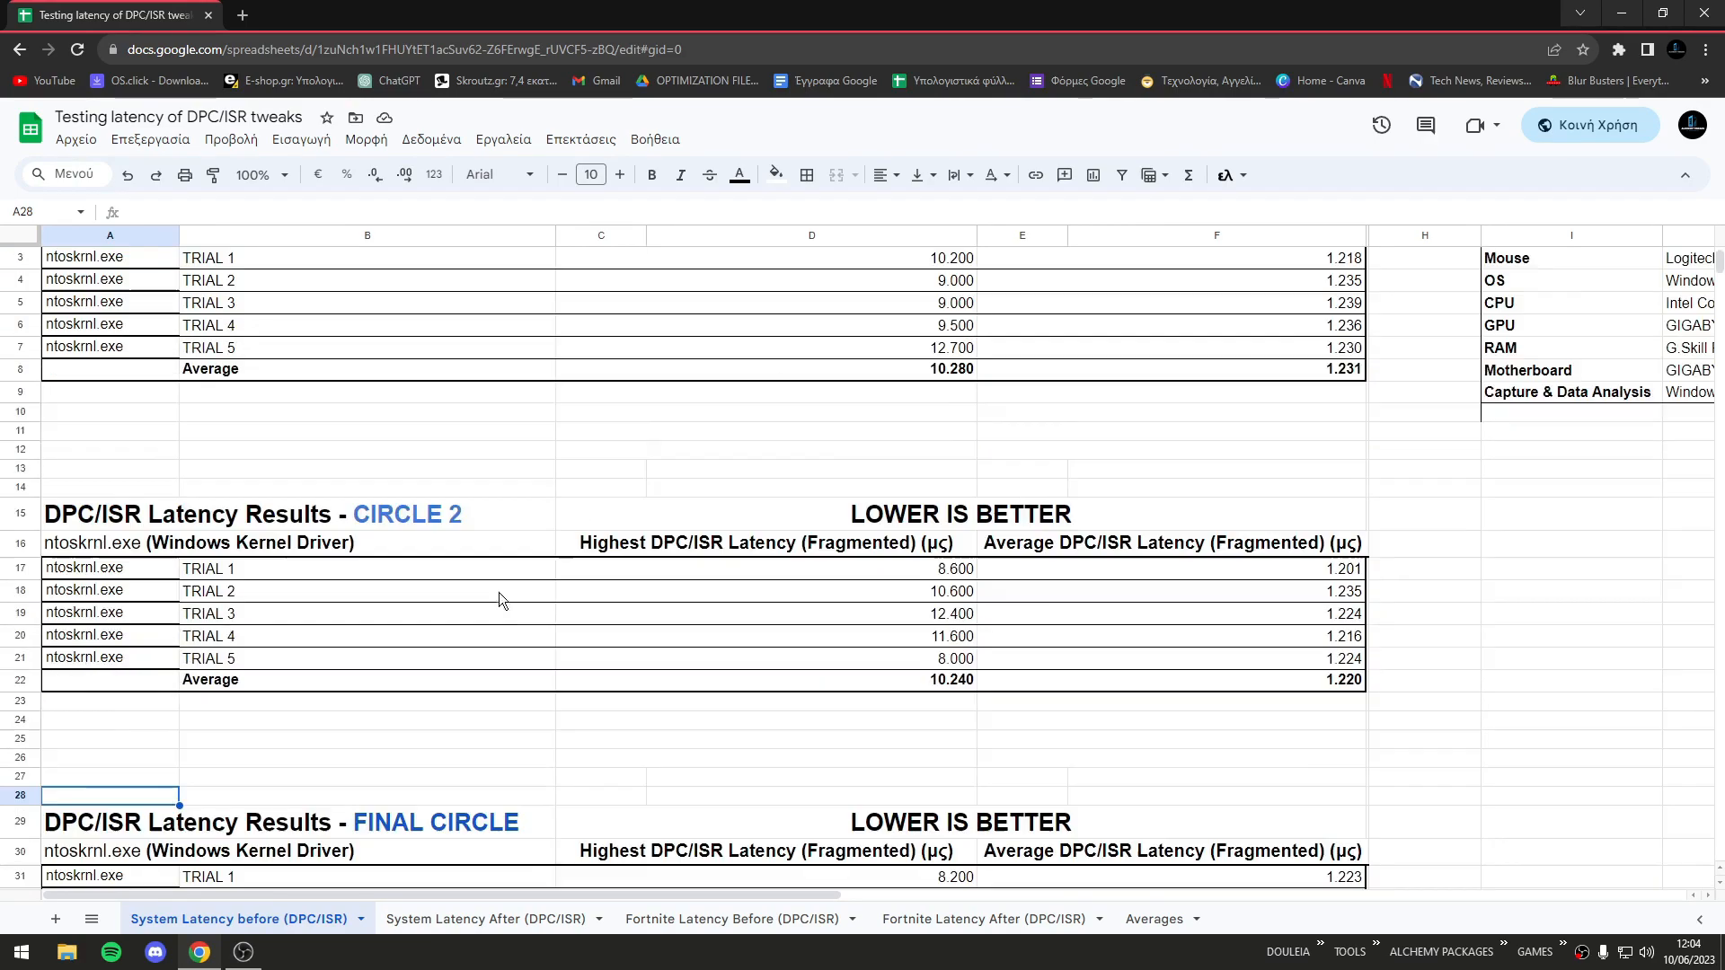
pyautogui.scroll(-3)
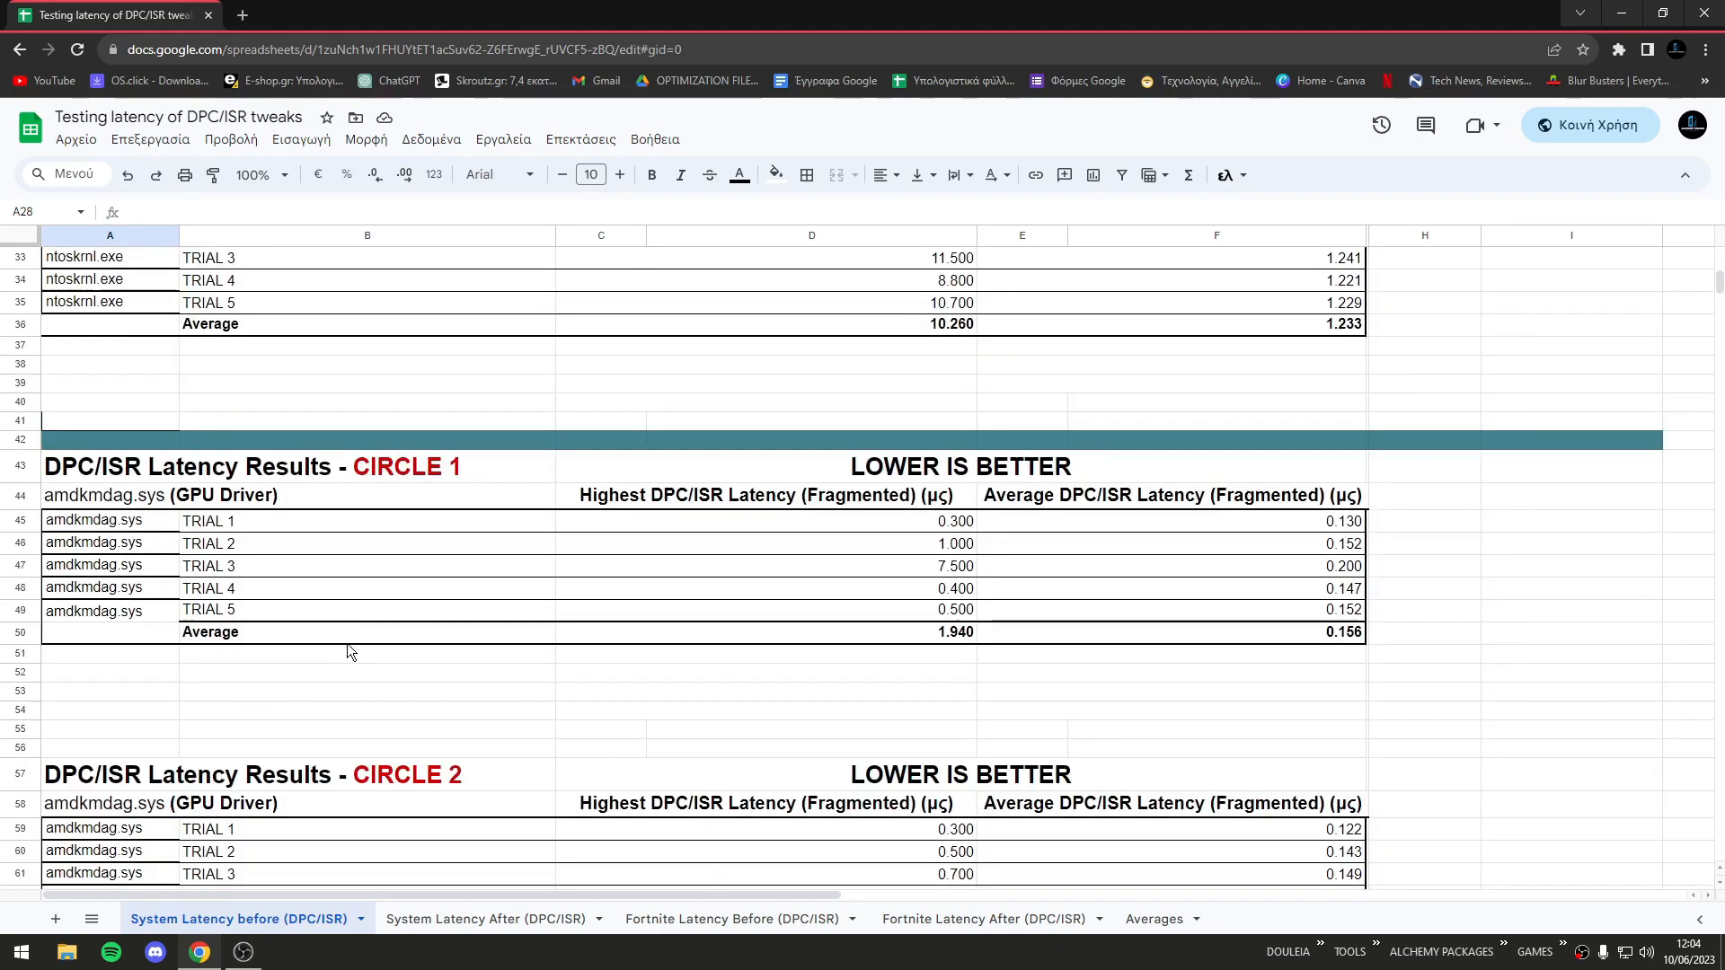
pyautogui.scroll(-3)
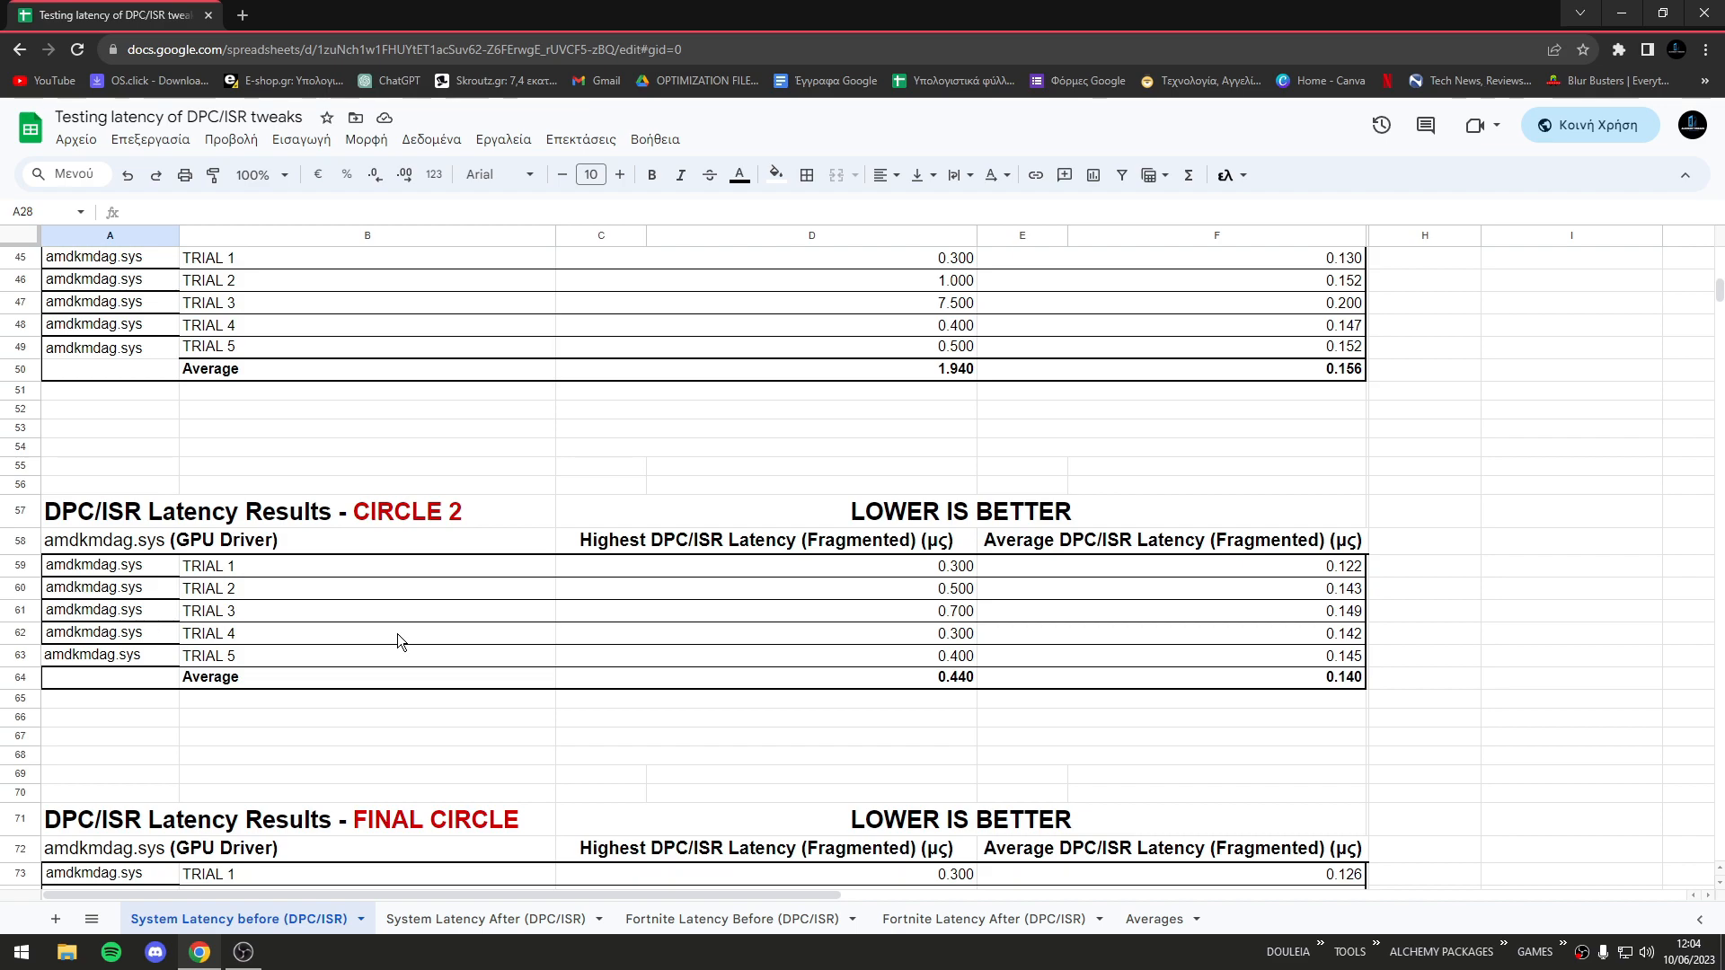
pyautogui.scroll(-3)
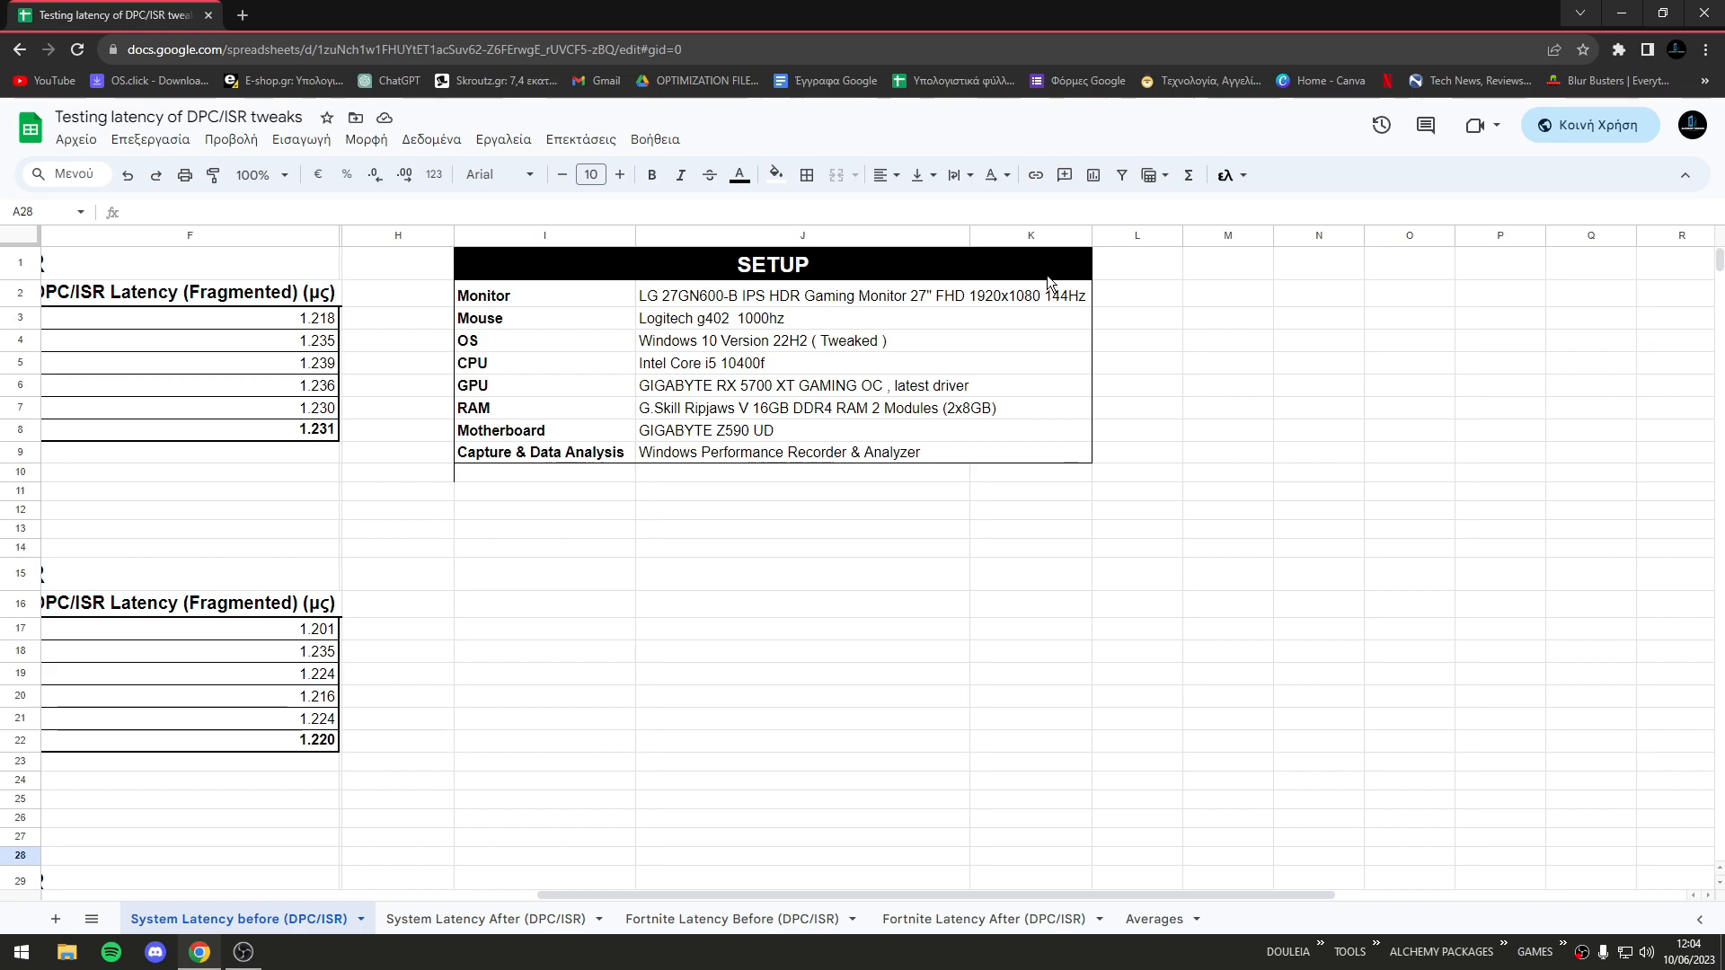
pyautogui.click(543, 548)
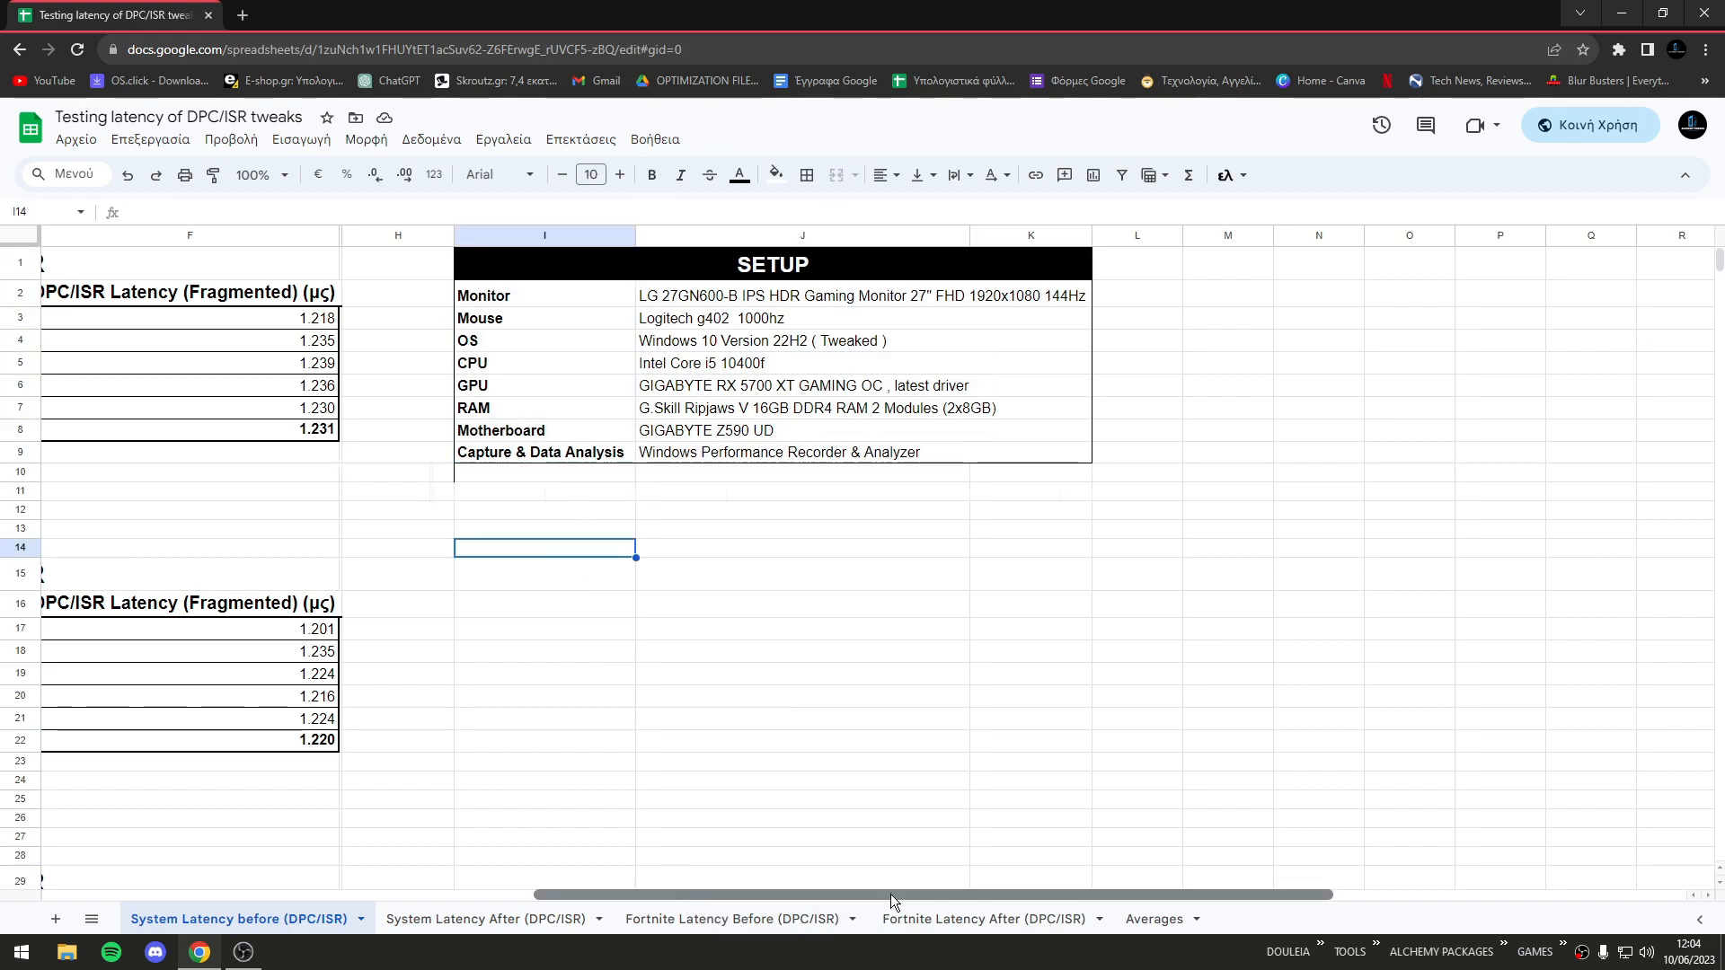
pyautogui.click(1151, 918)
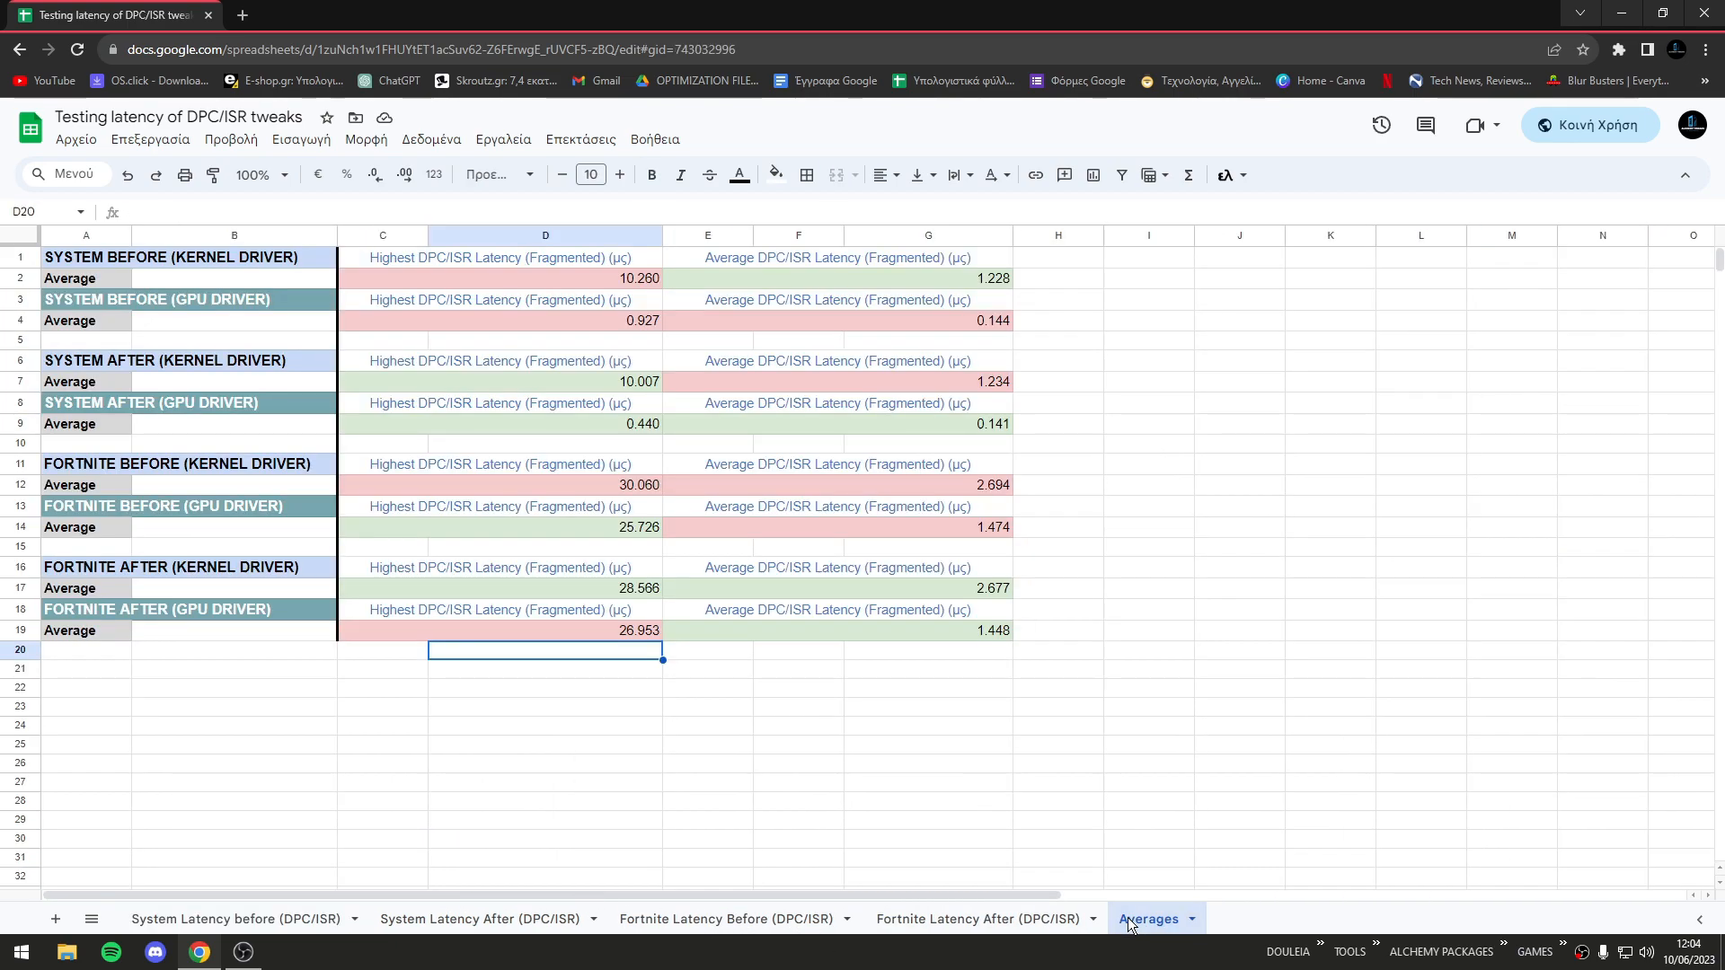
pyautogui.click(927, 857)
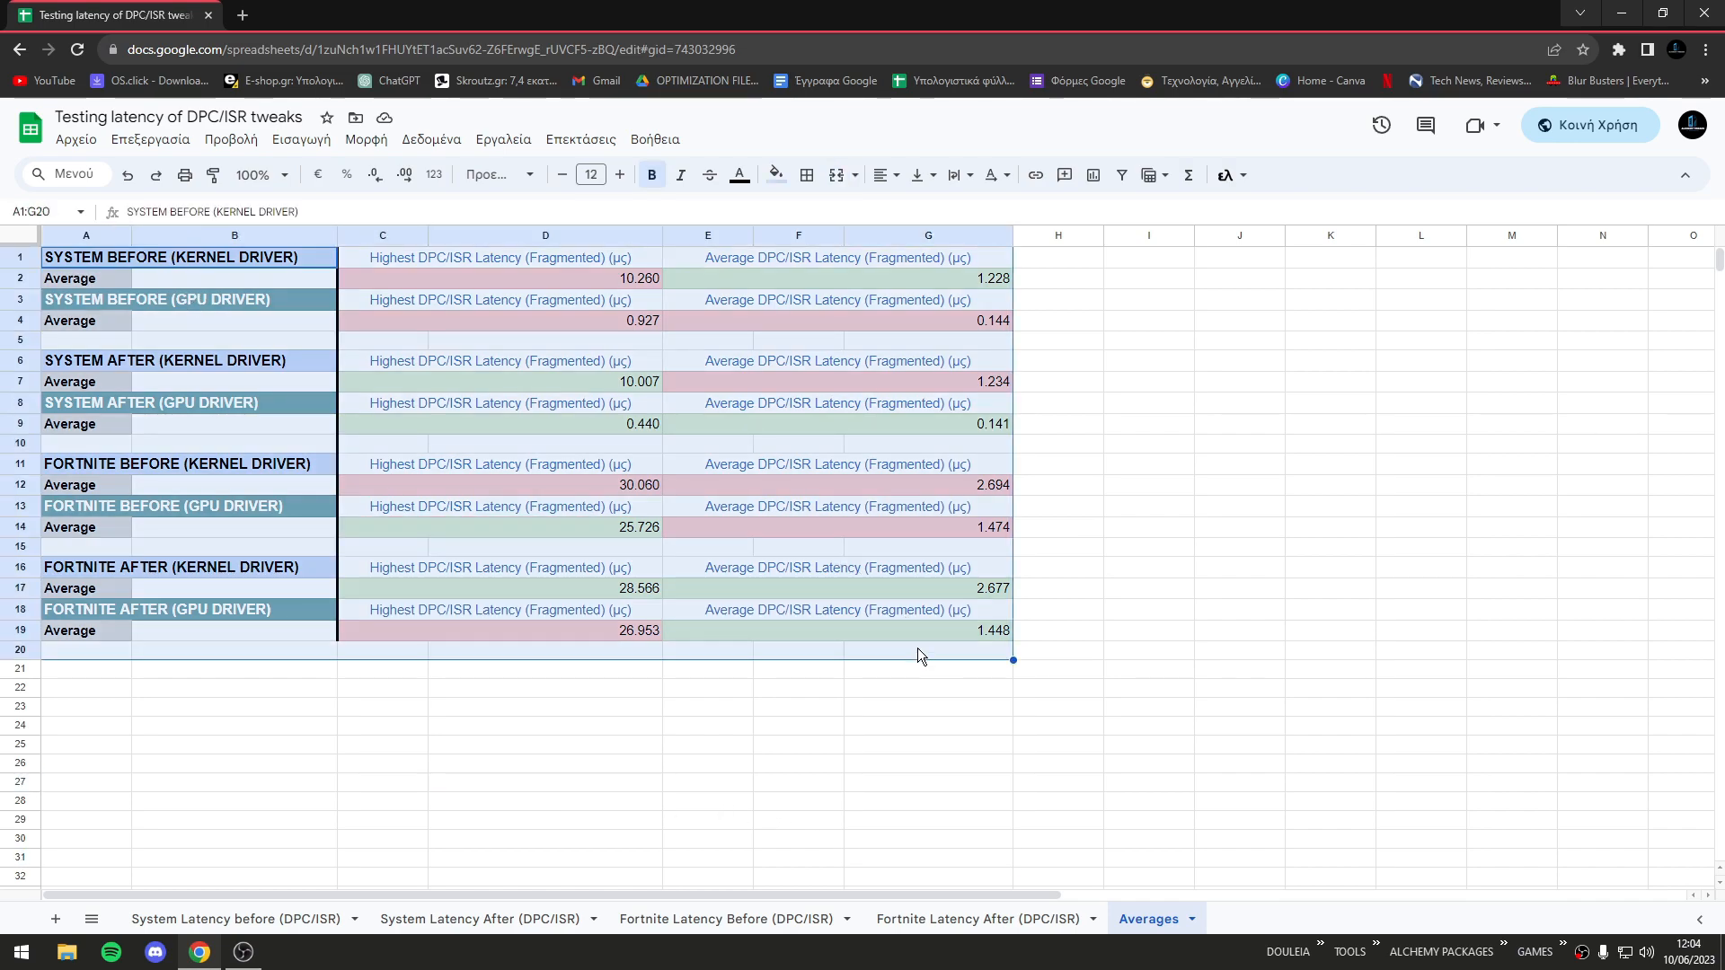
pyautogui.click(234, 918)
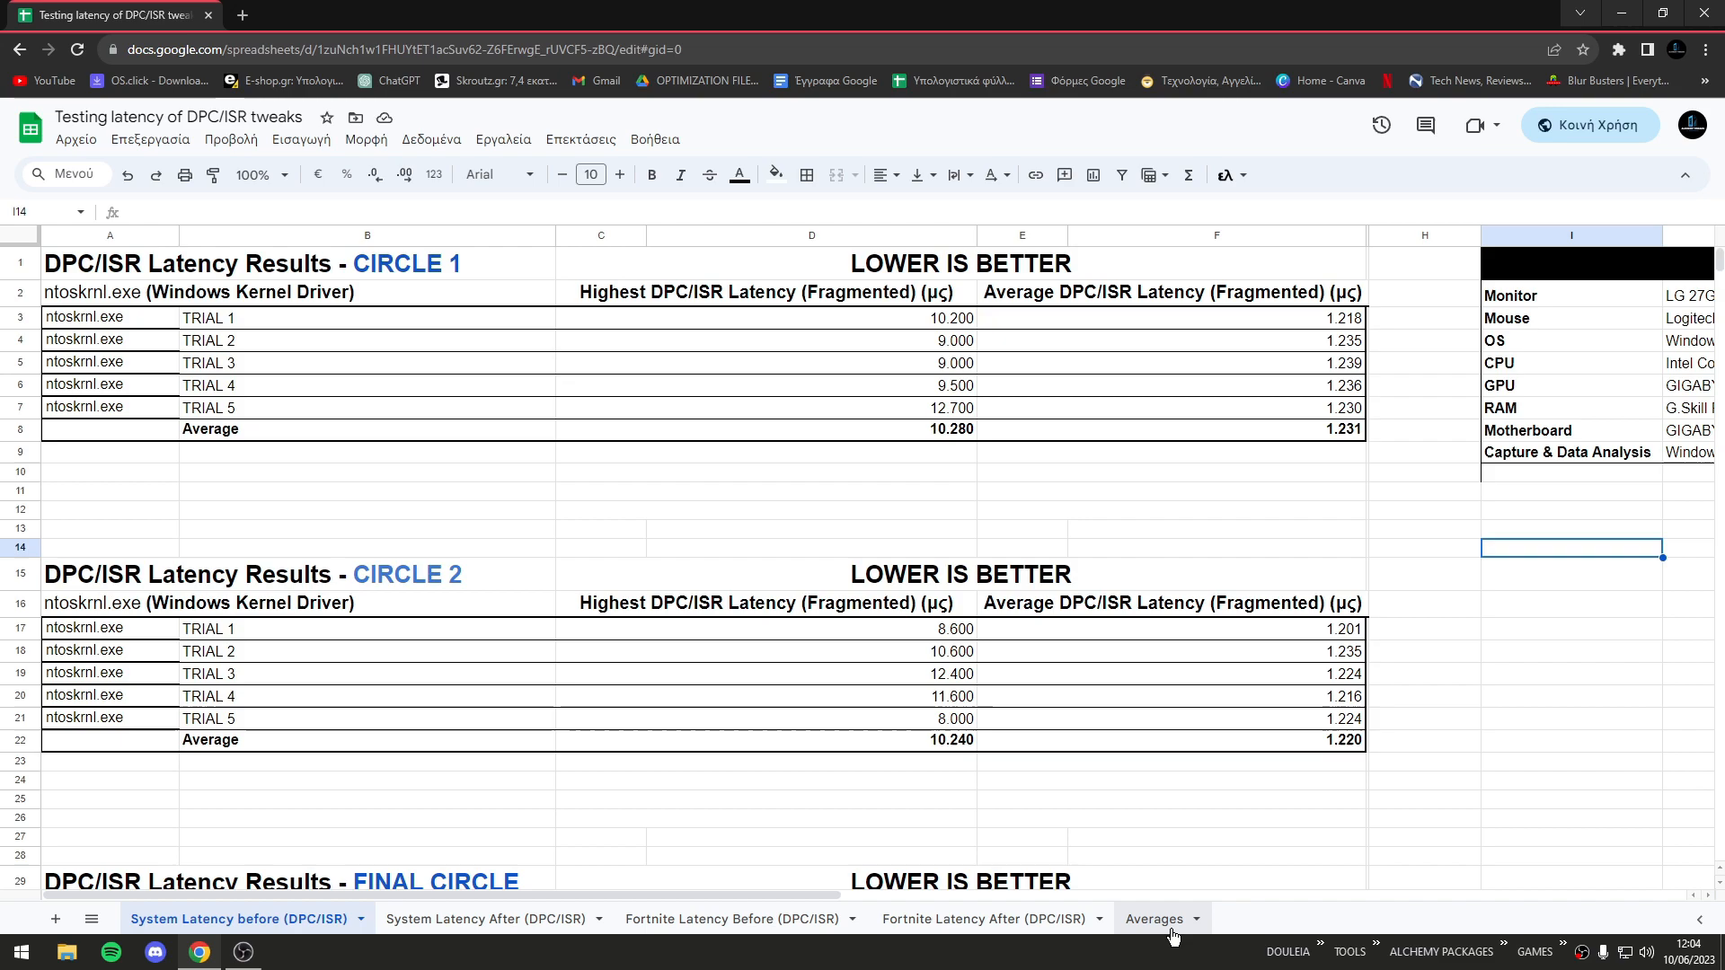
pyautogui.click(1151, 918)
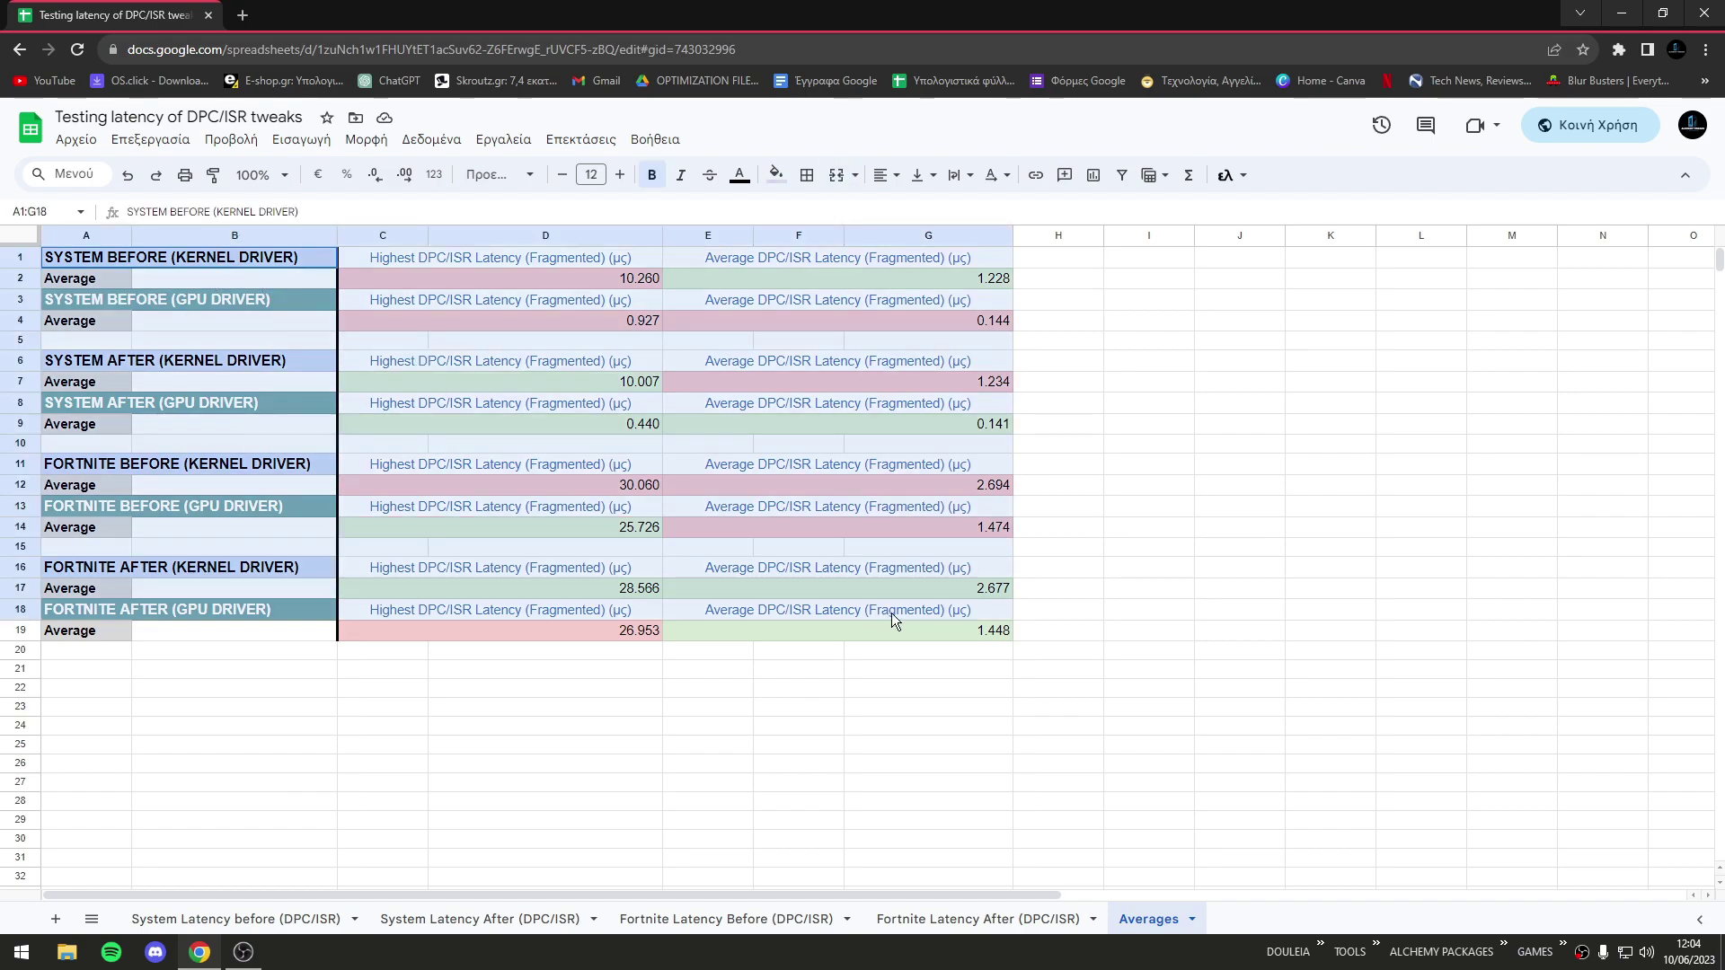
pyautogui.click(1239, 649)
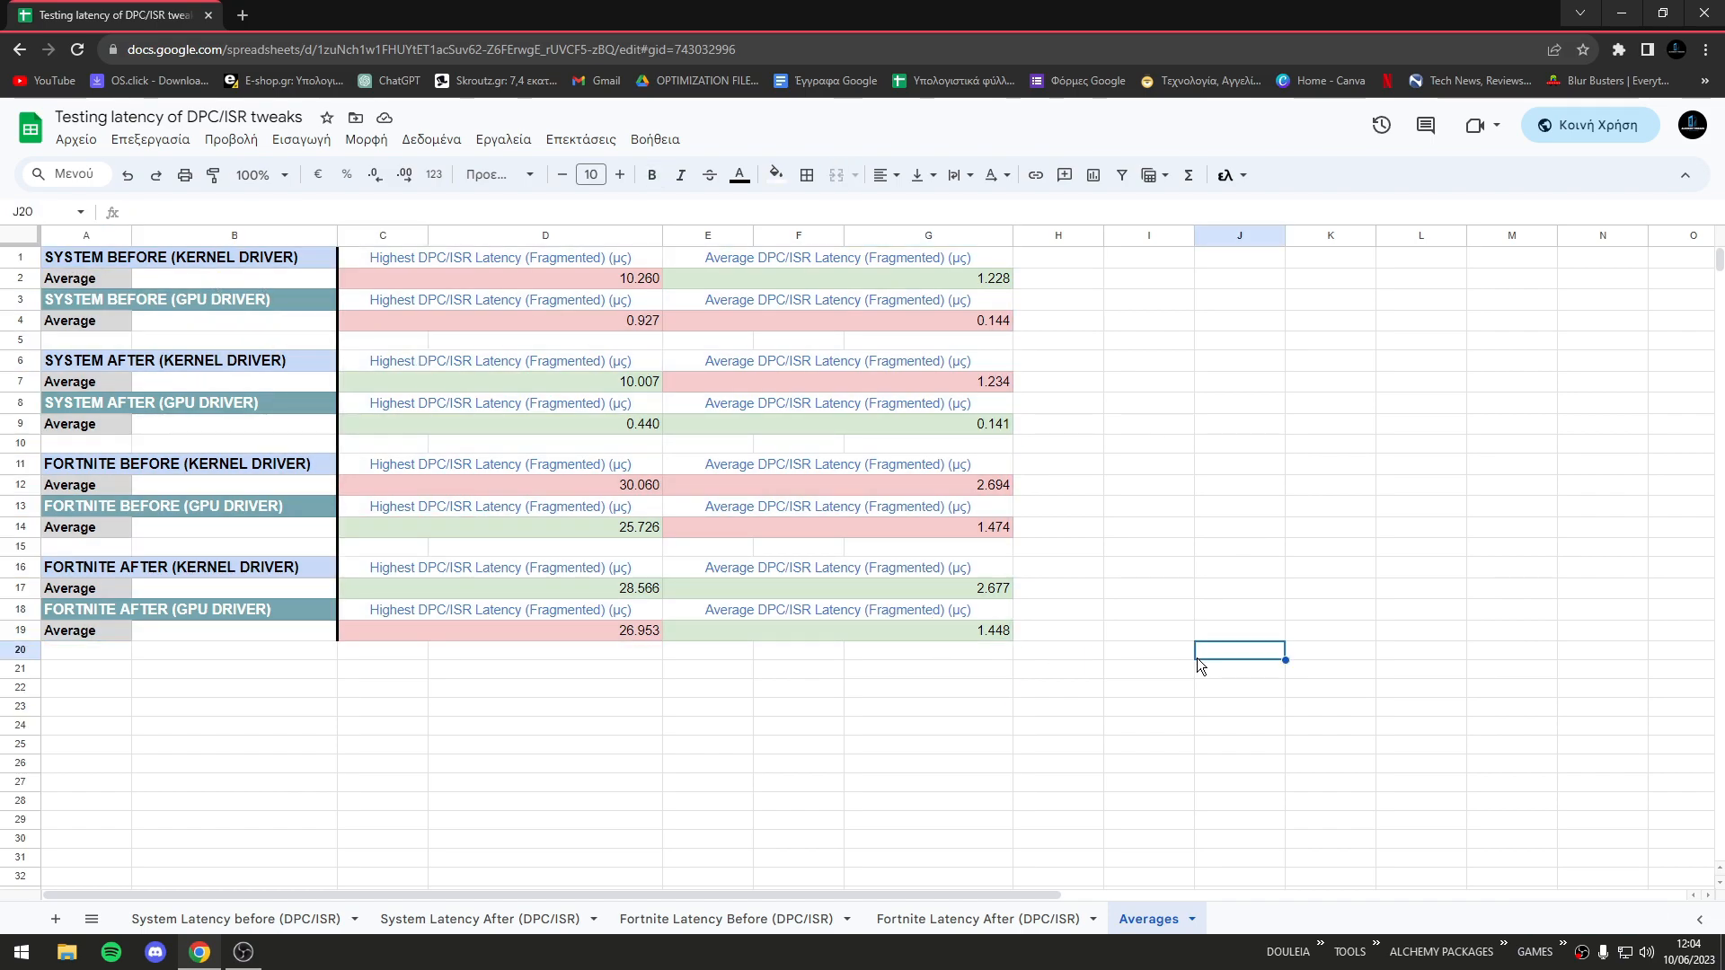
pyautogui.moveTo(1175, 676)
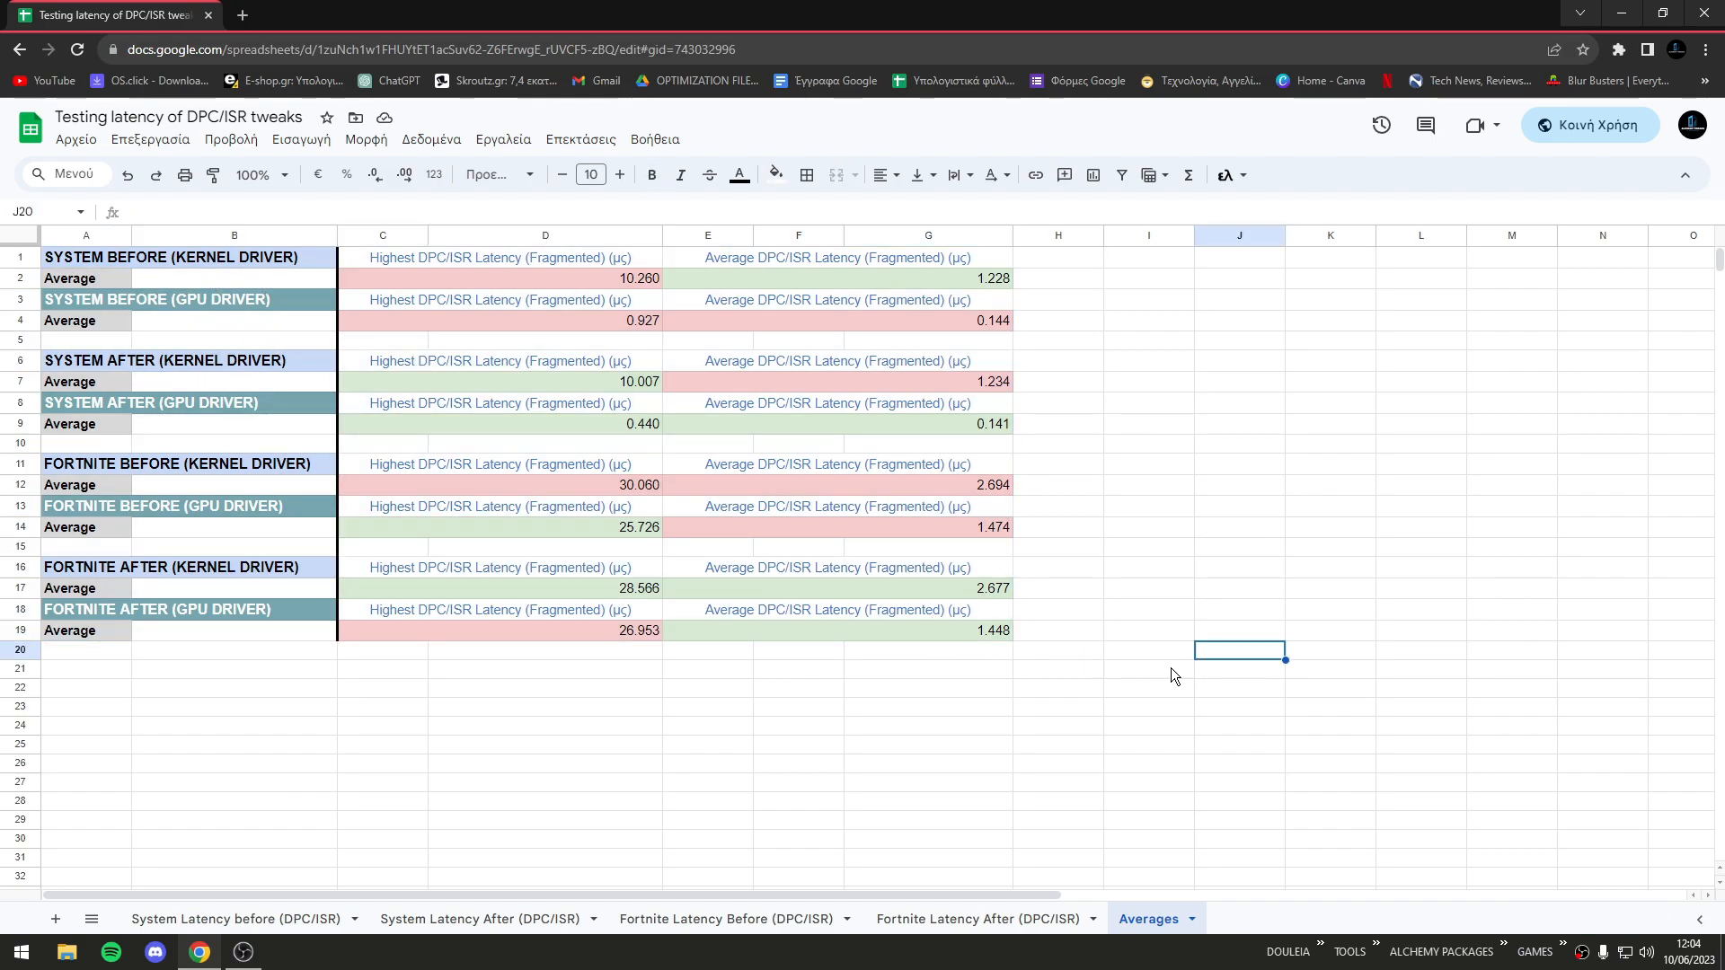
pyautogui.click(1056, 631)
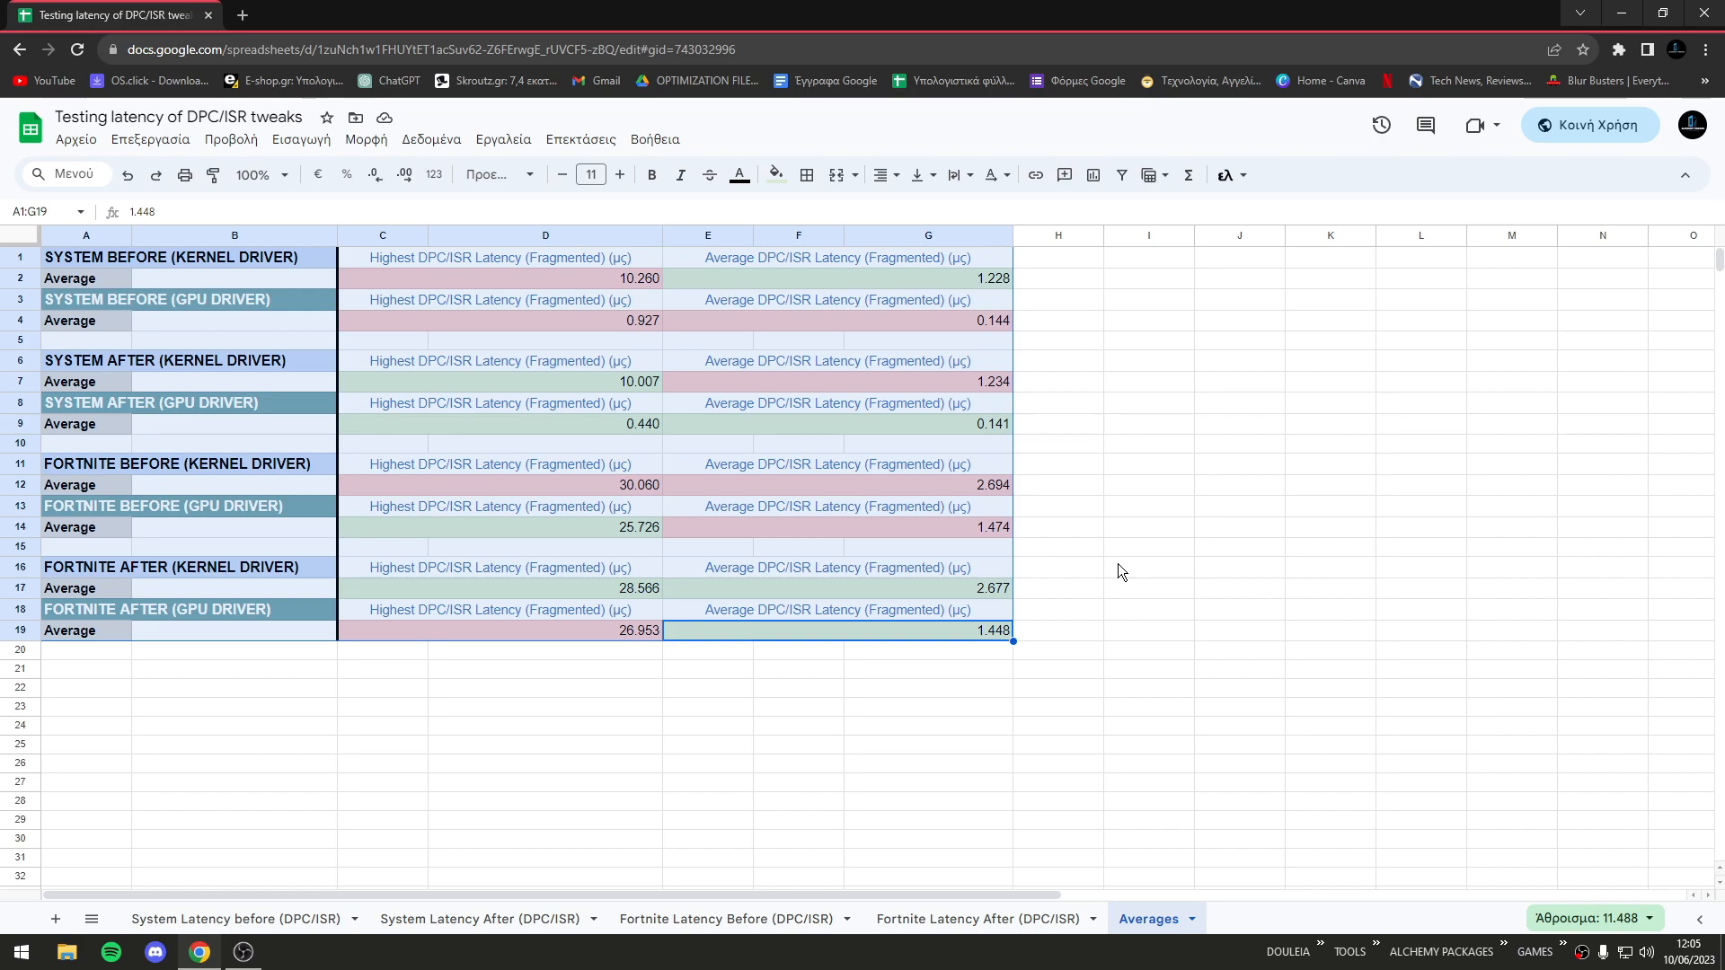
pyautogui.click(1058, 547)
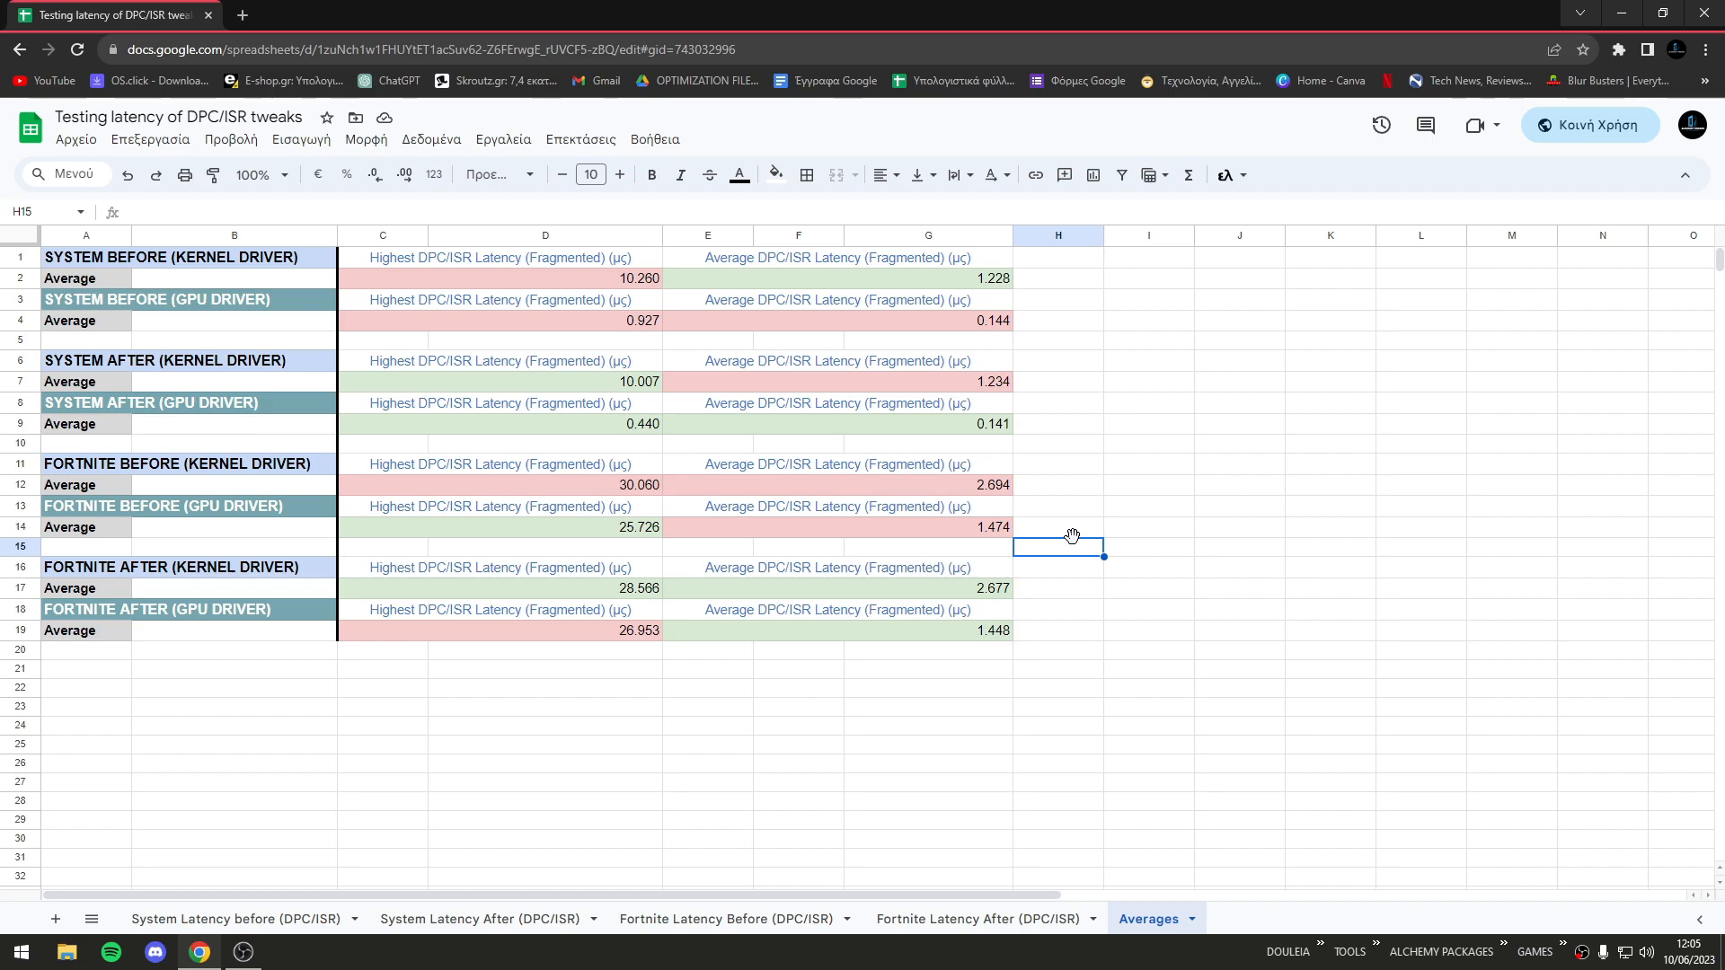
pyautogui.moveTo(770, 751)
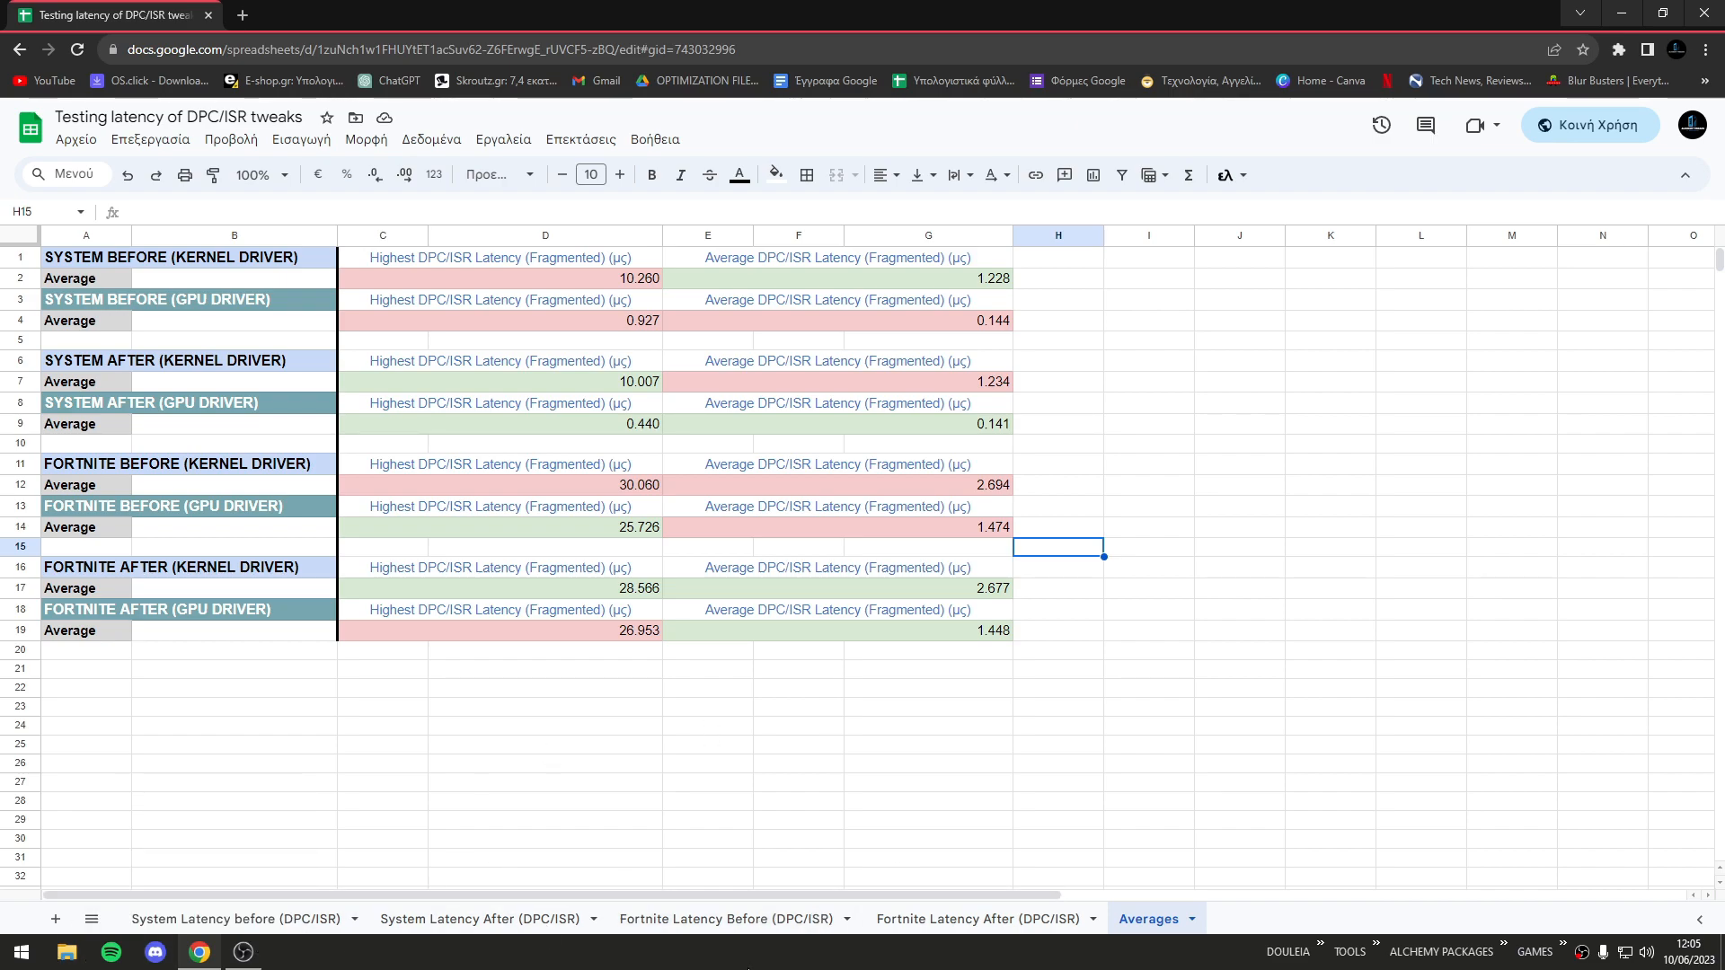
pyautogui.moveTo(641, 868)
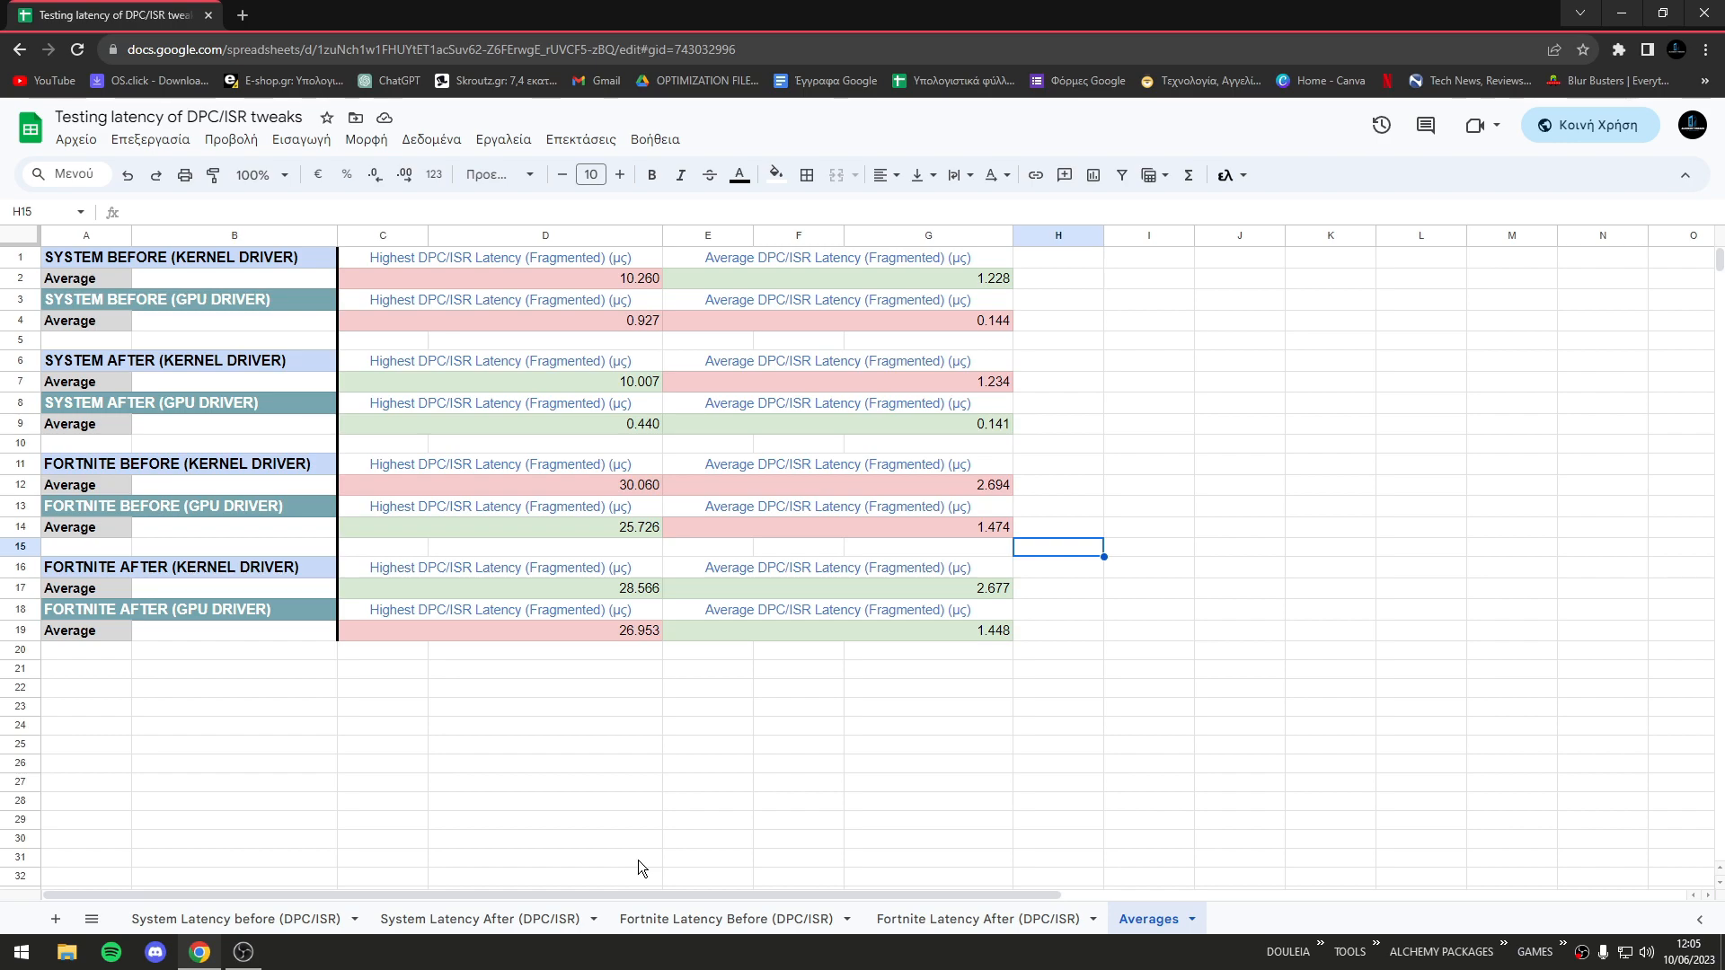
pyautogui.moveTo(622, 917)
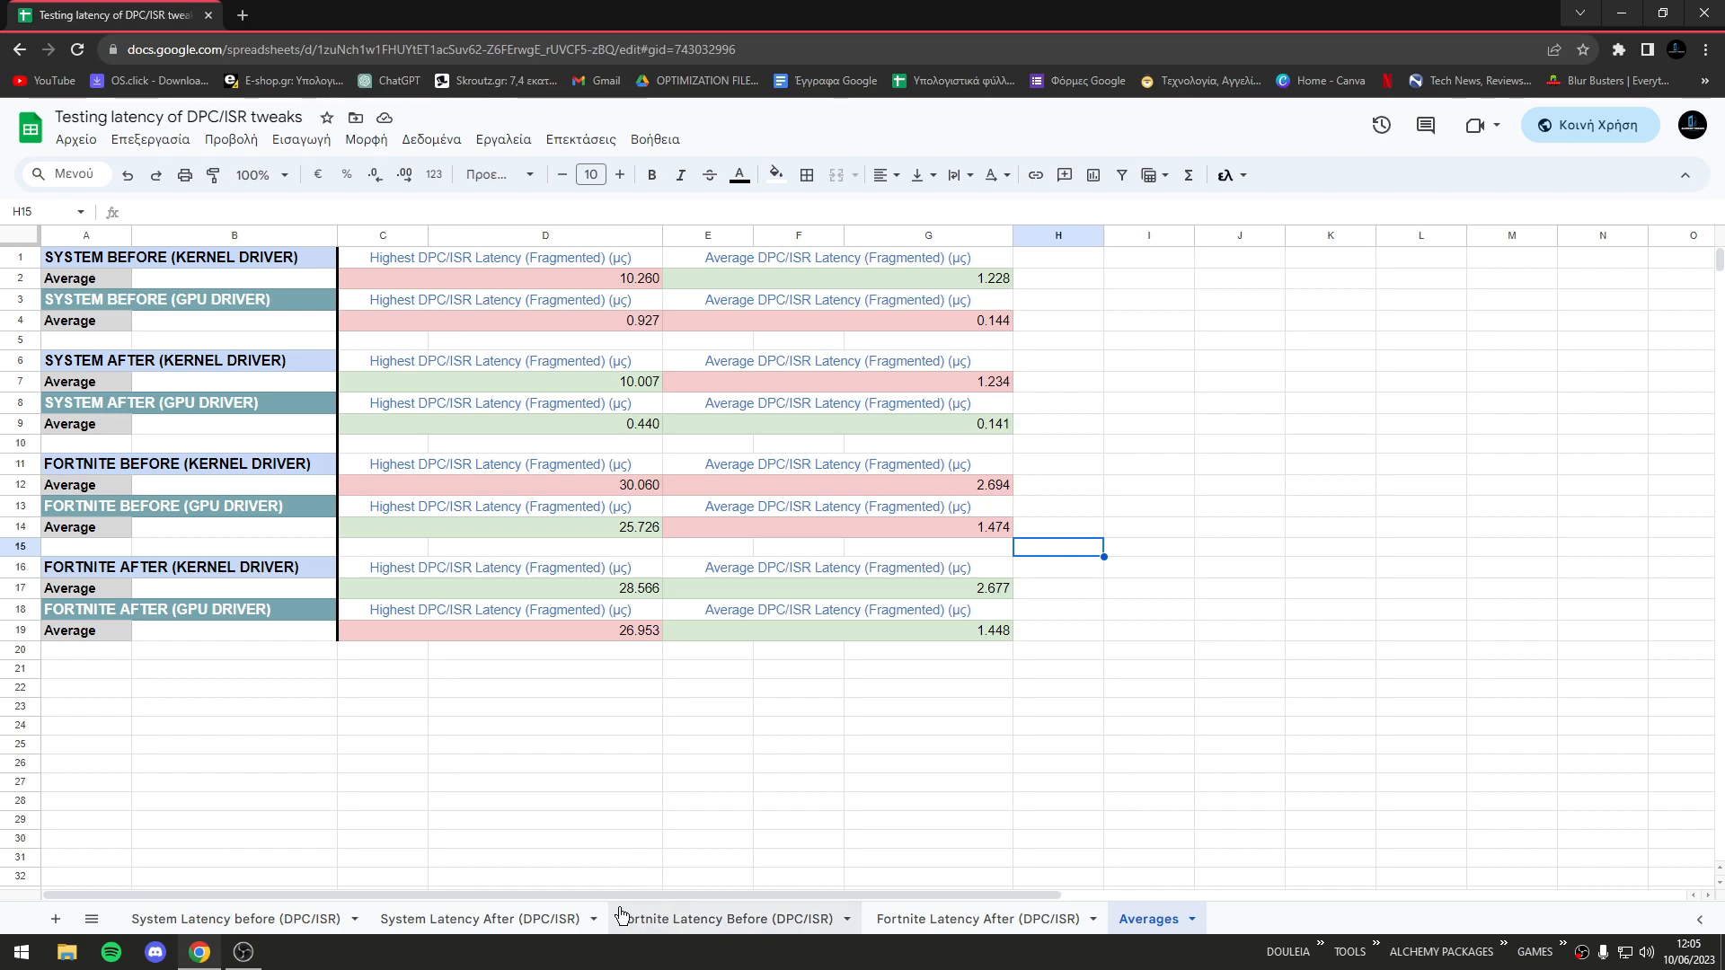
pyautogui.moveTo(680, 854)
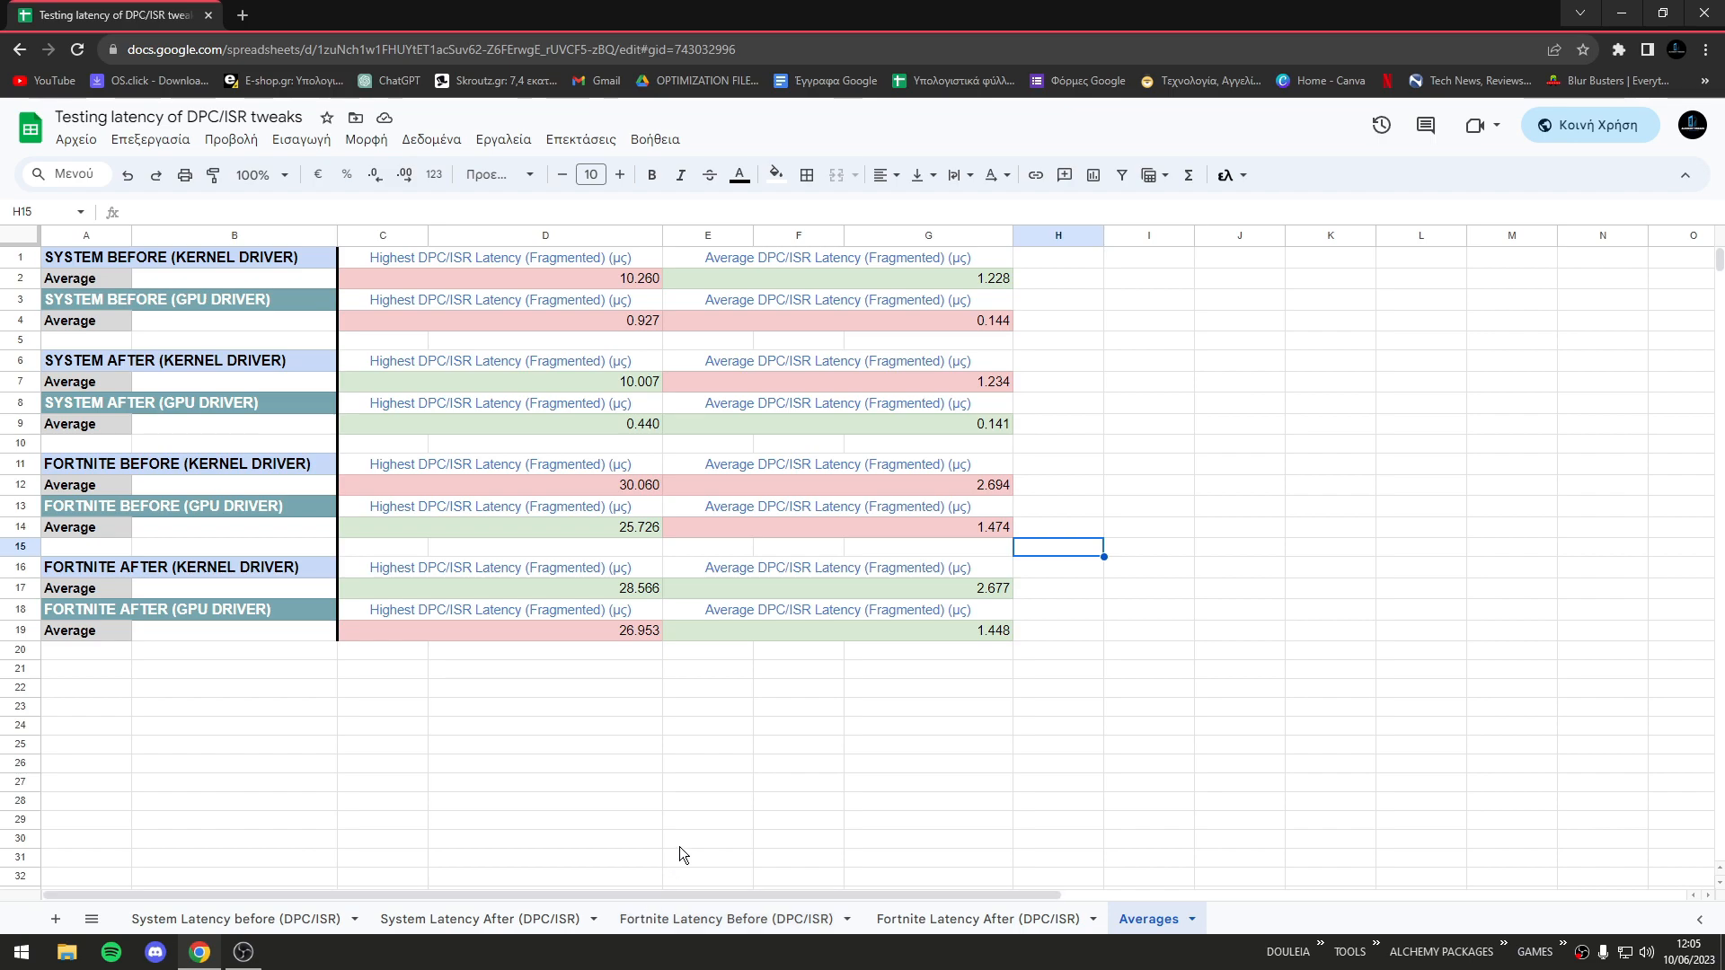
pyautogui.moveTo(671, 914)
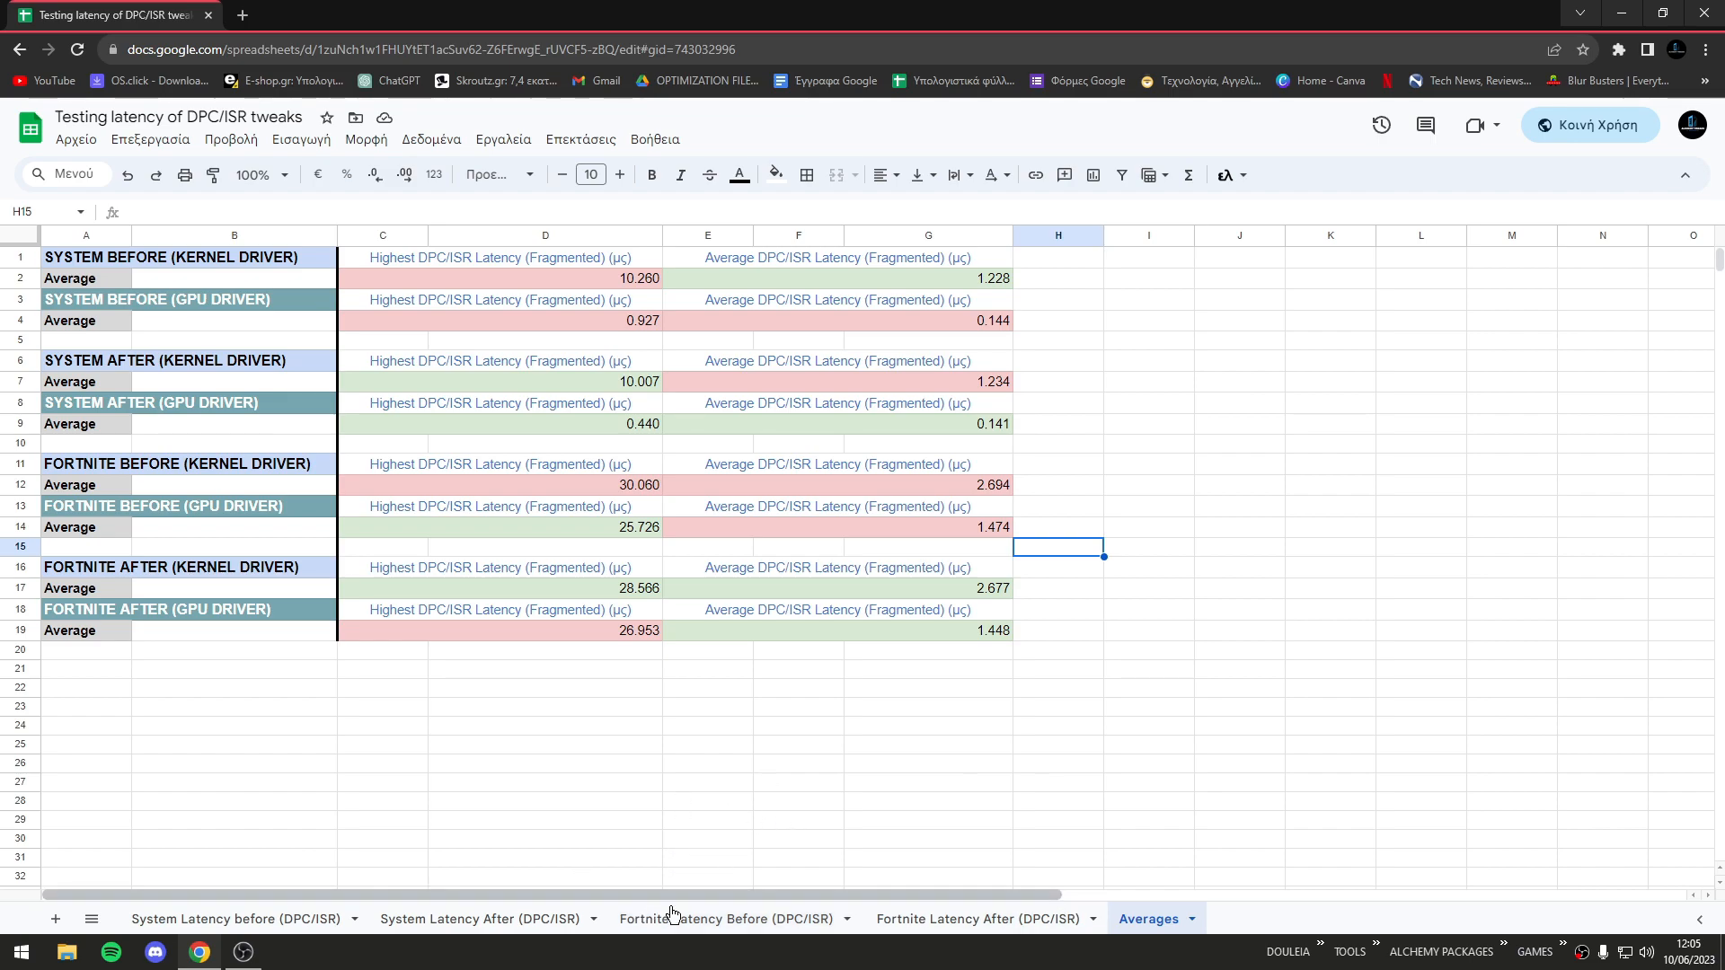
pyautogui.moveTo(710, 775)
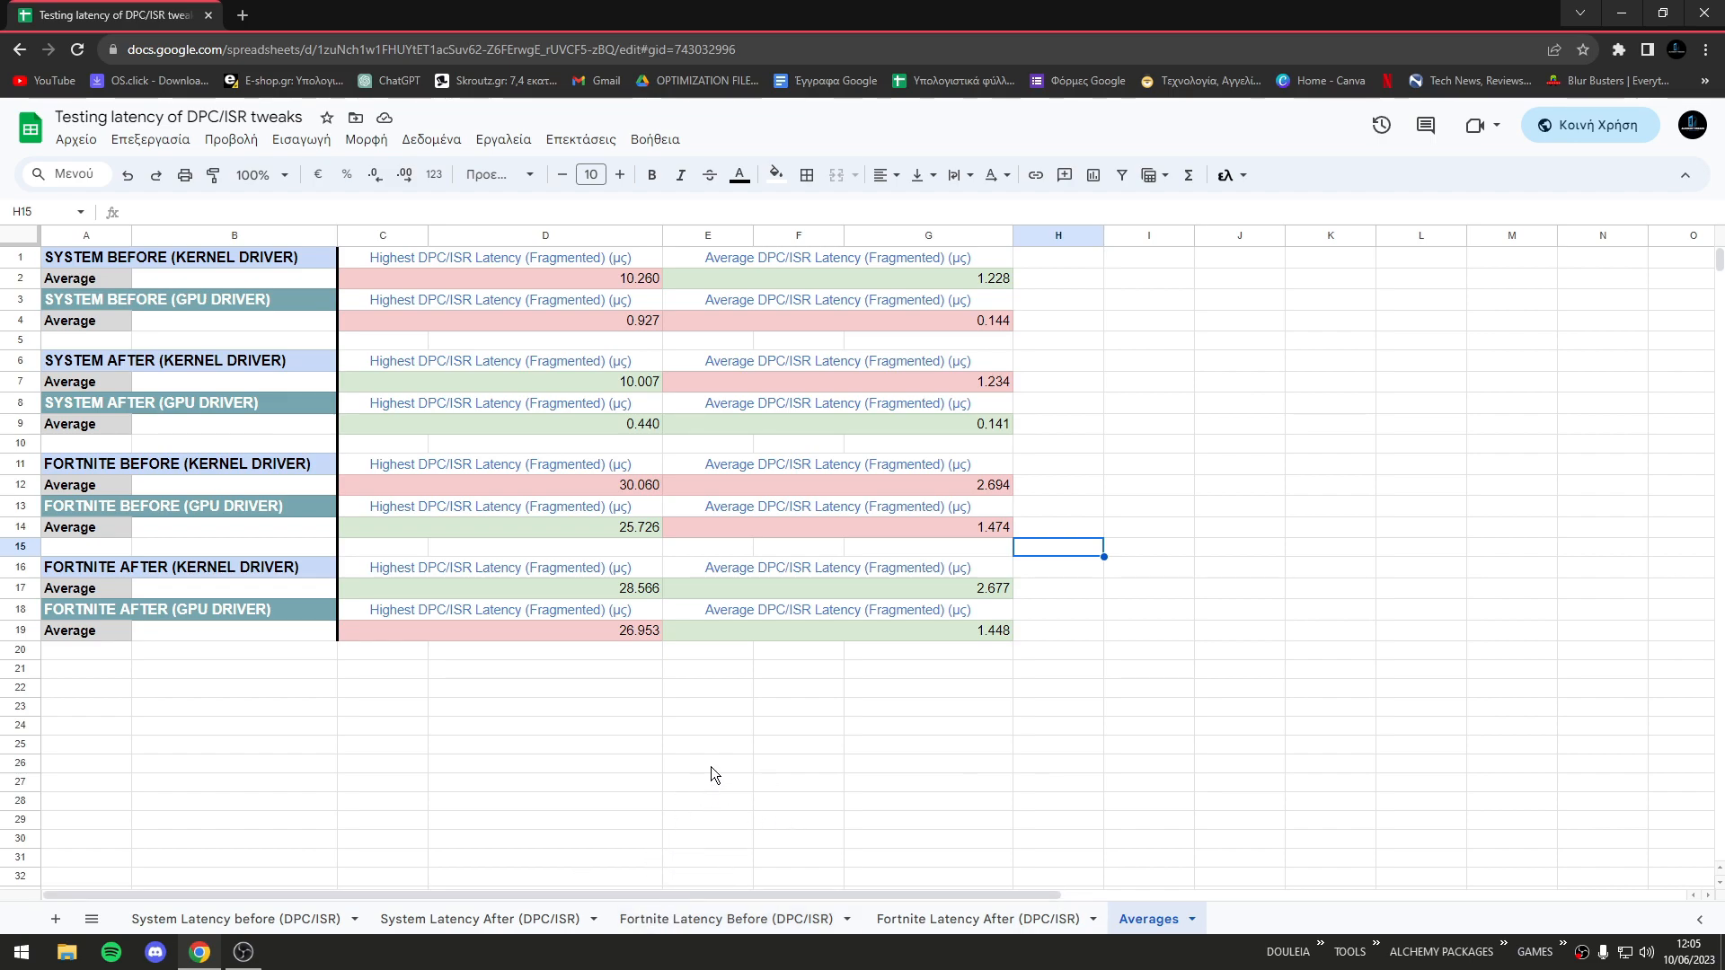
pyautogui.moveTo(849, 675)
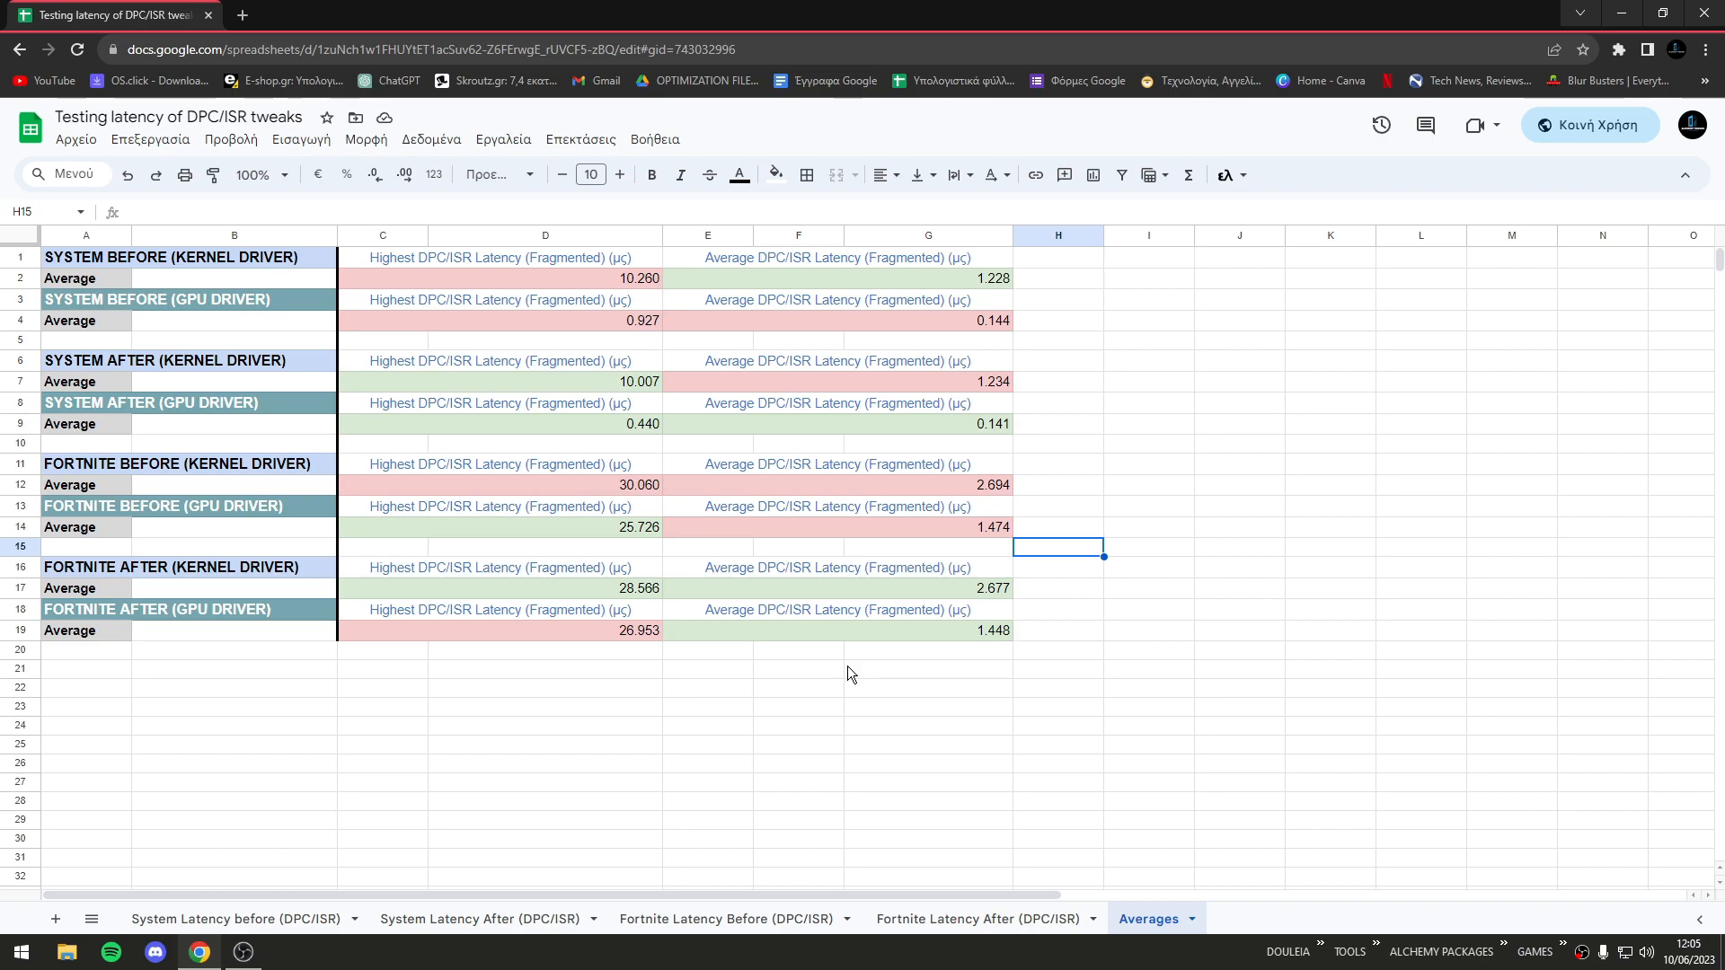
pyautogui.click(1147, 668)
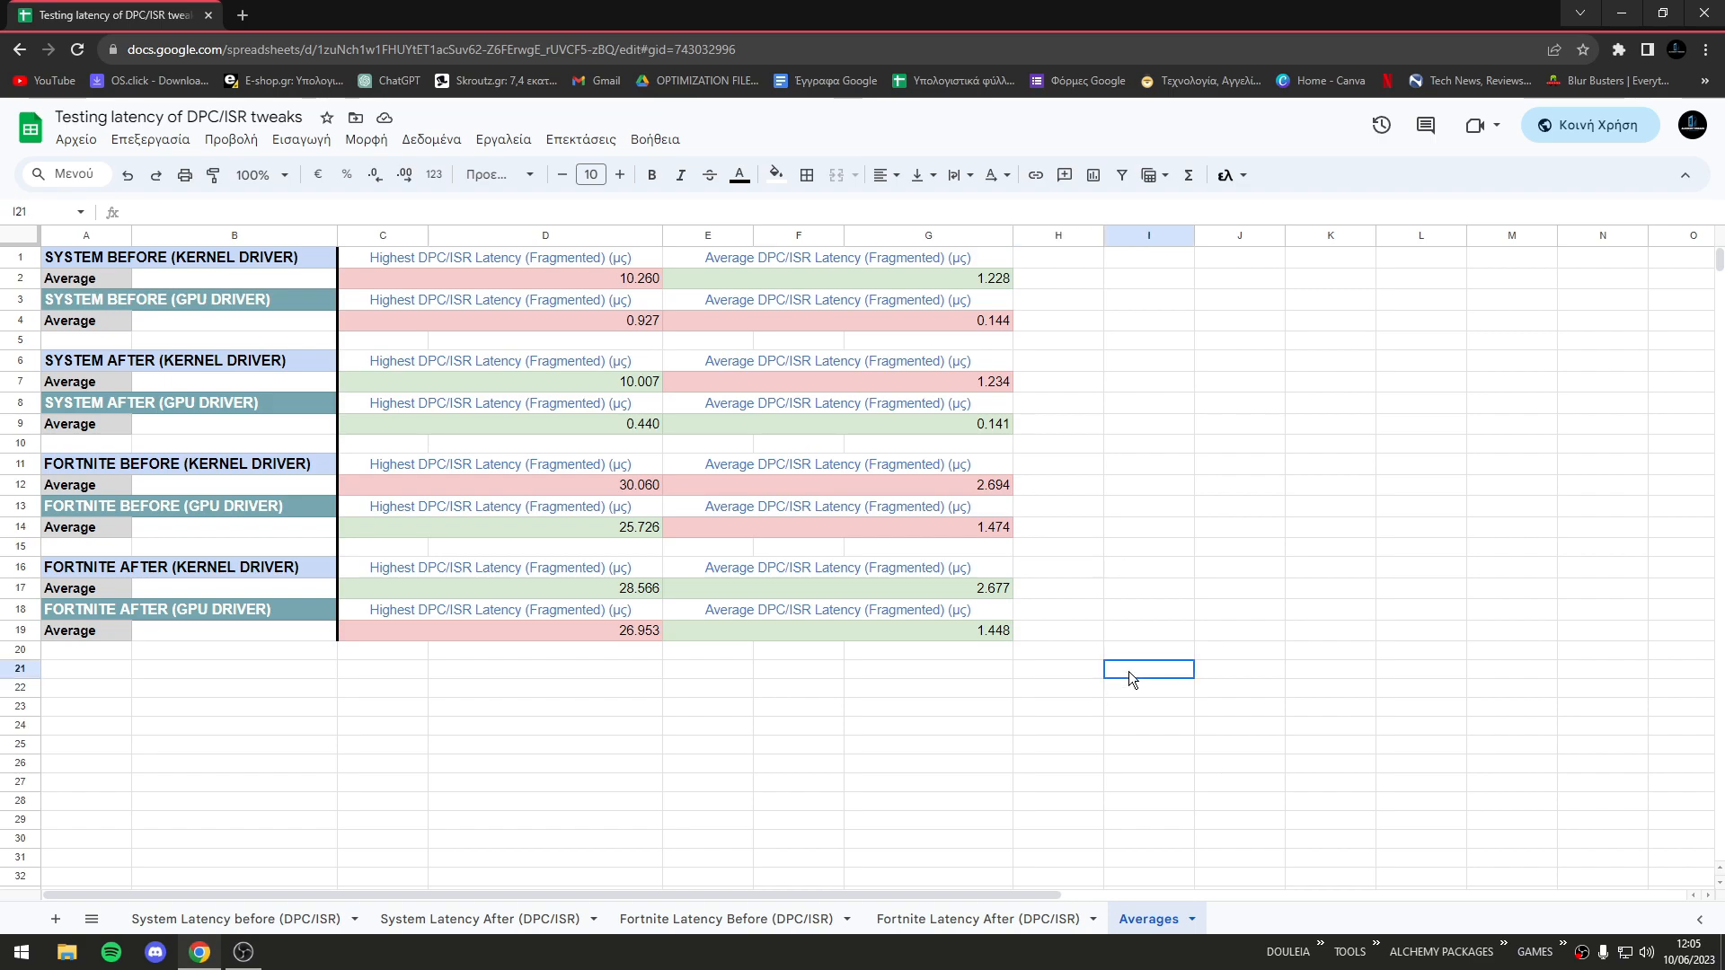
pyautogui.moveTo(1123, 451)
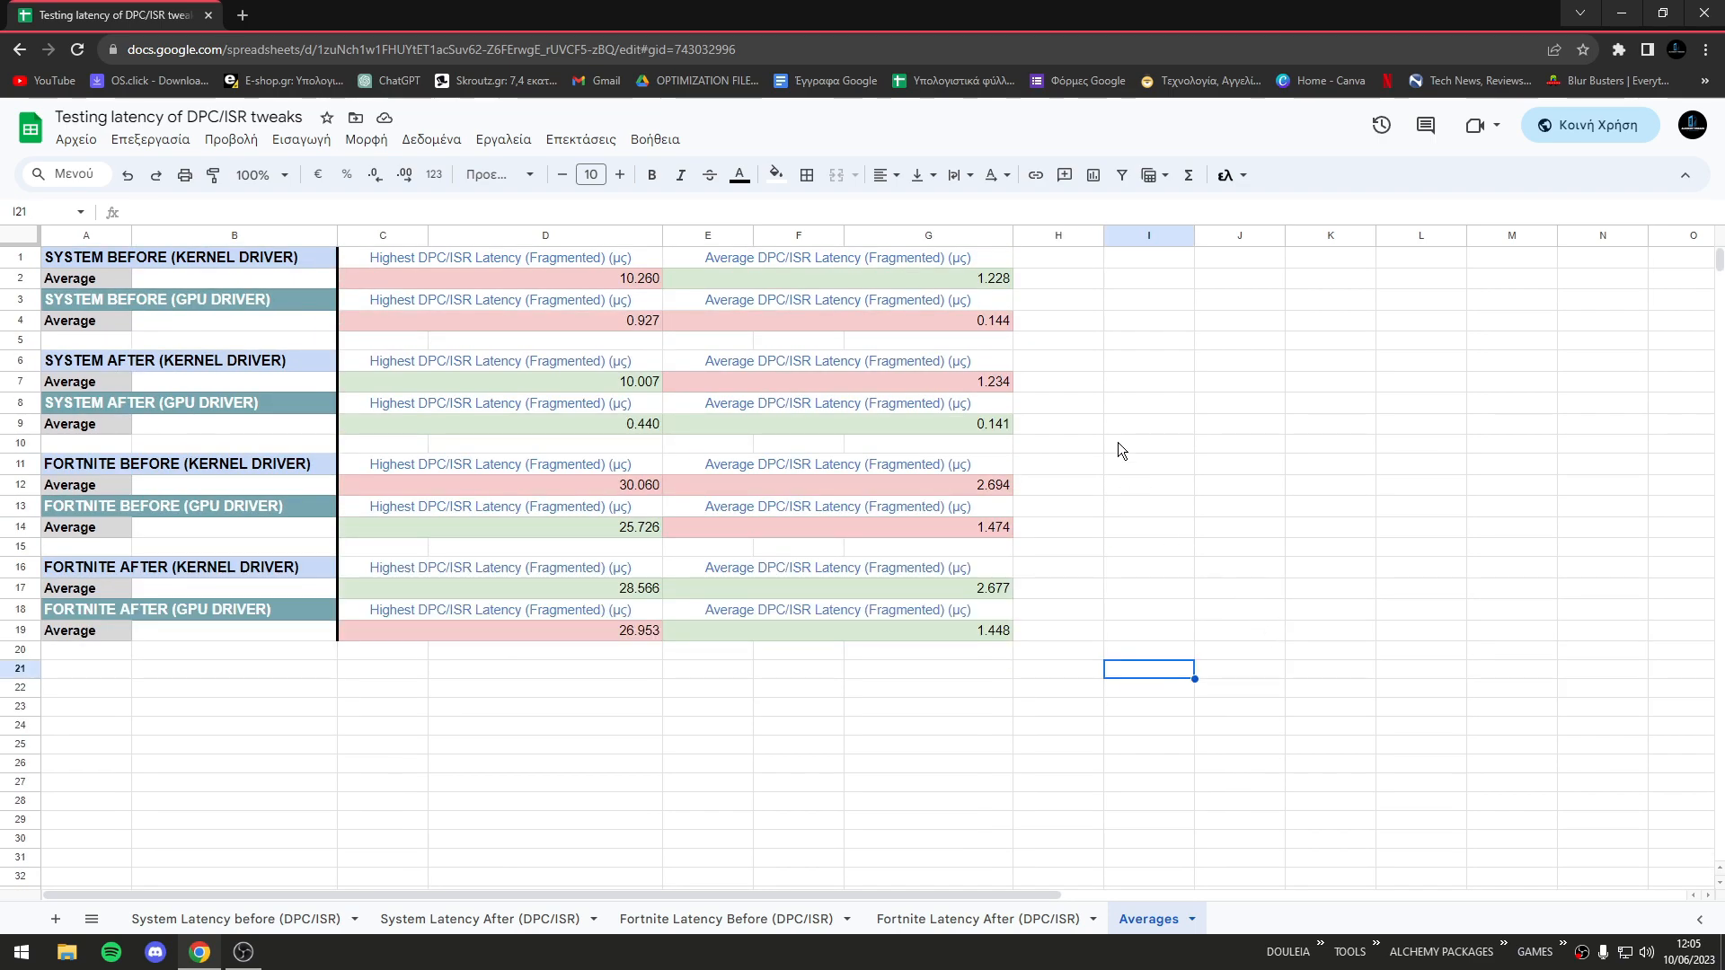
pyautogui.rightClick(1148, 443)
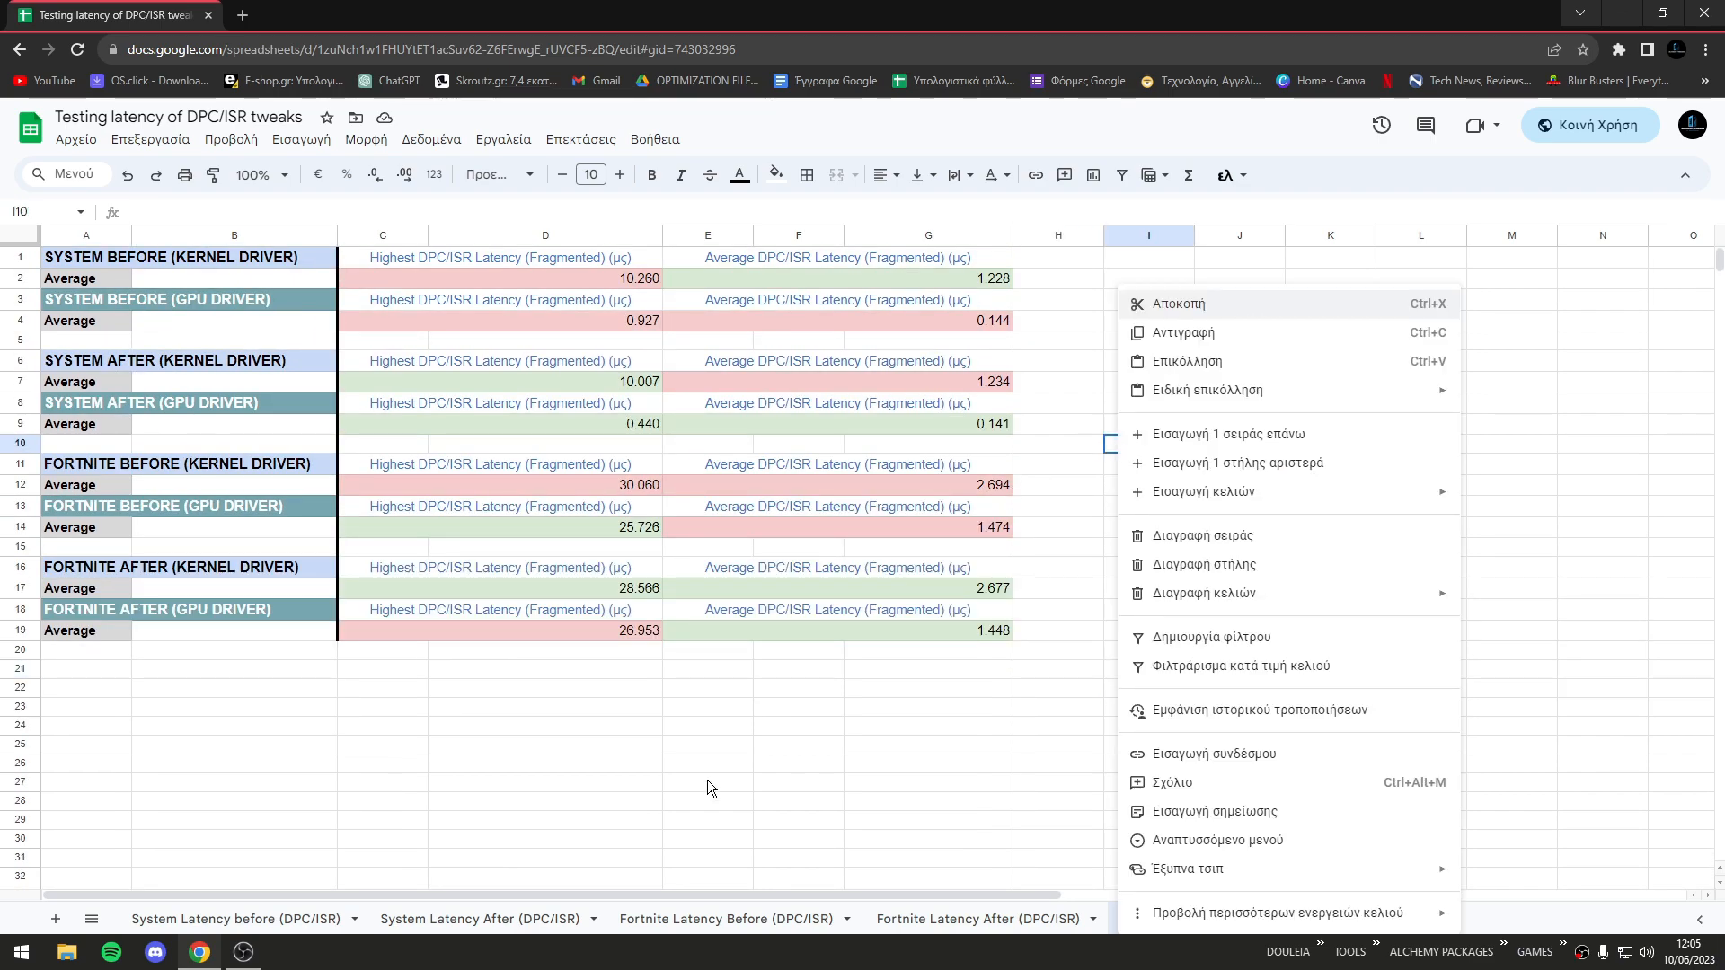
pyautogui.click(708, 783)
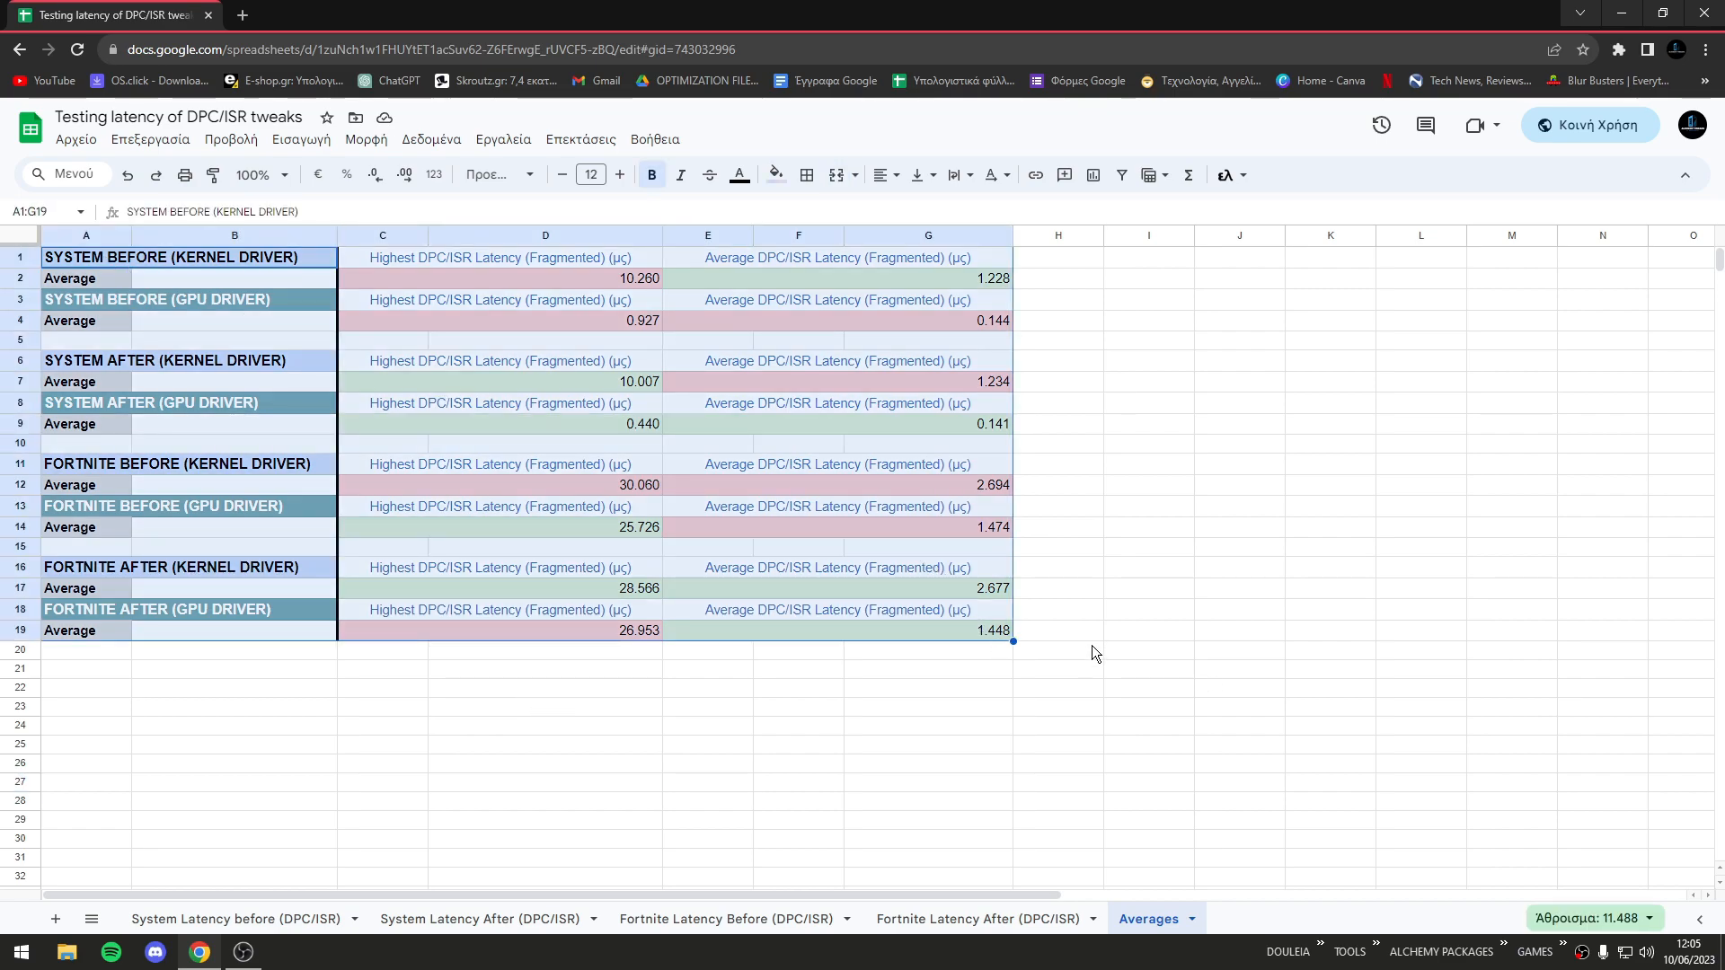
pyautogui.click(927, 668)
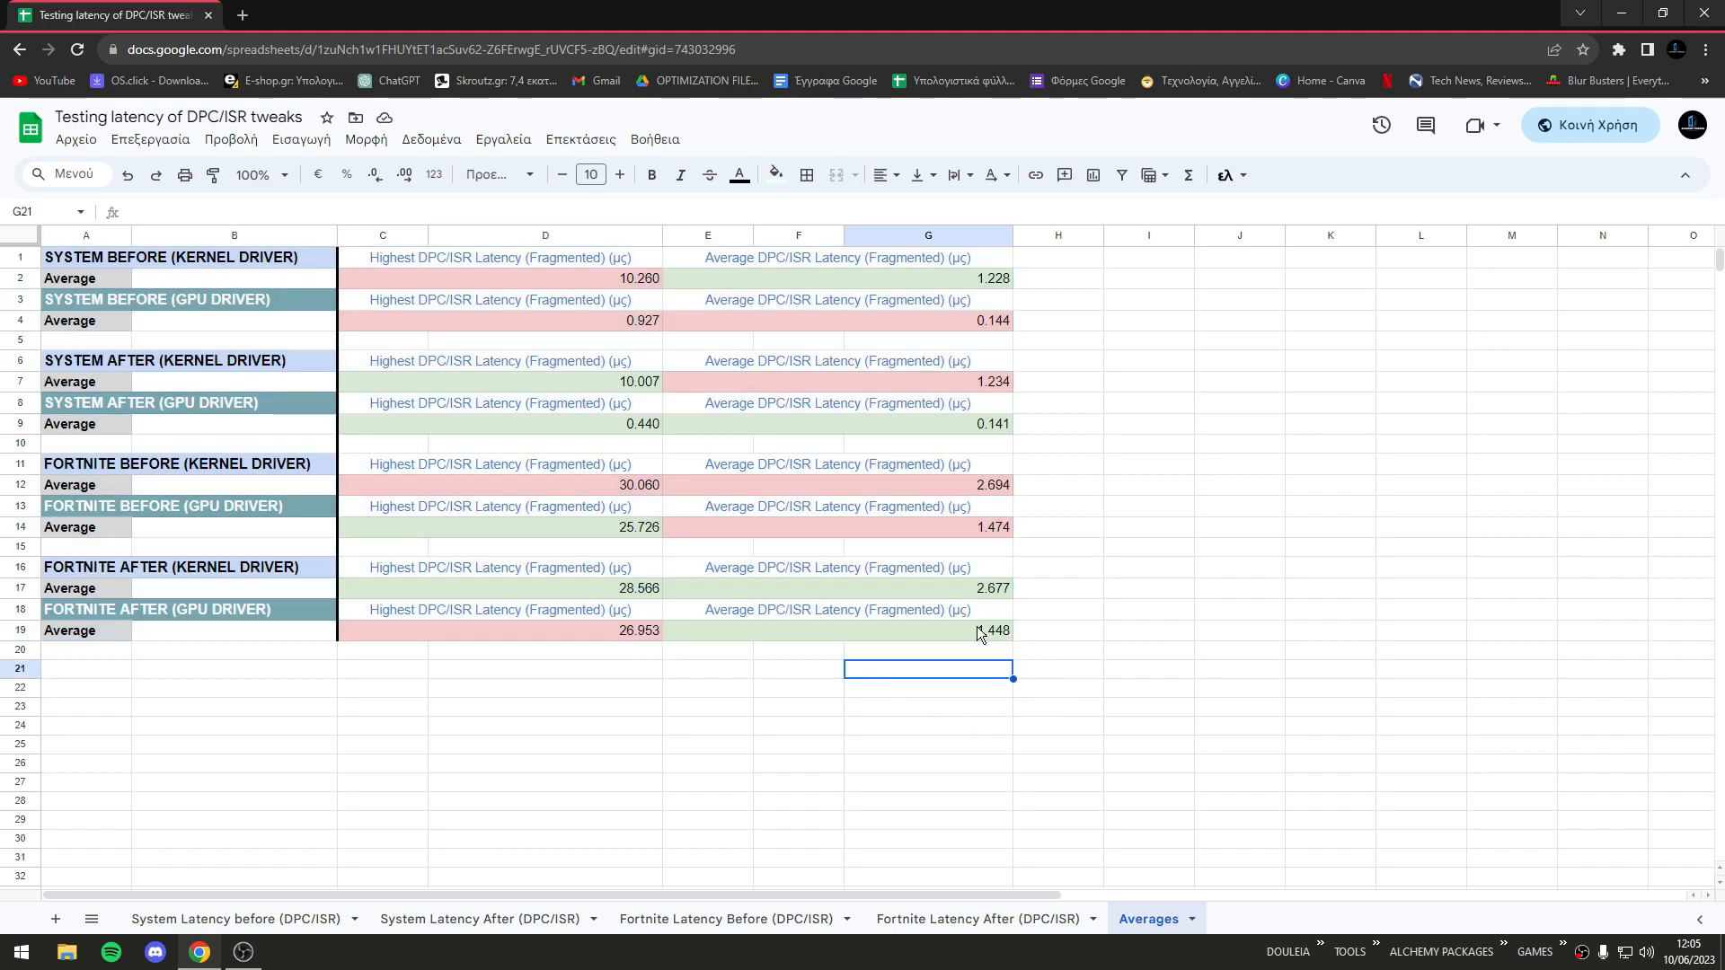
pyautogui.rightClick(851, 352)
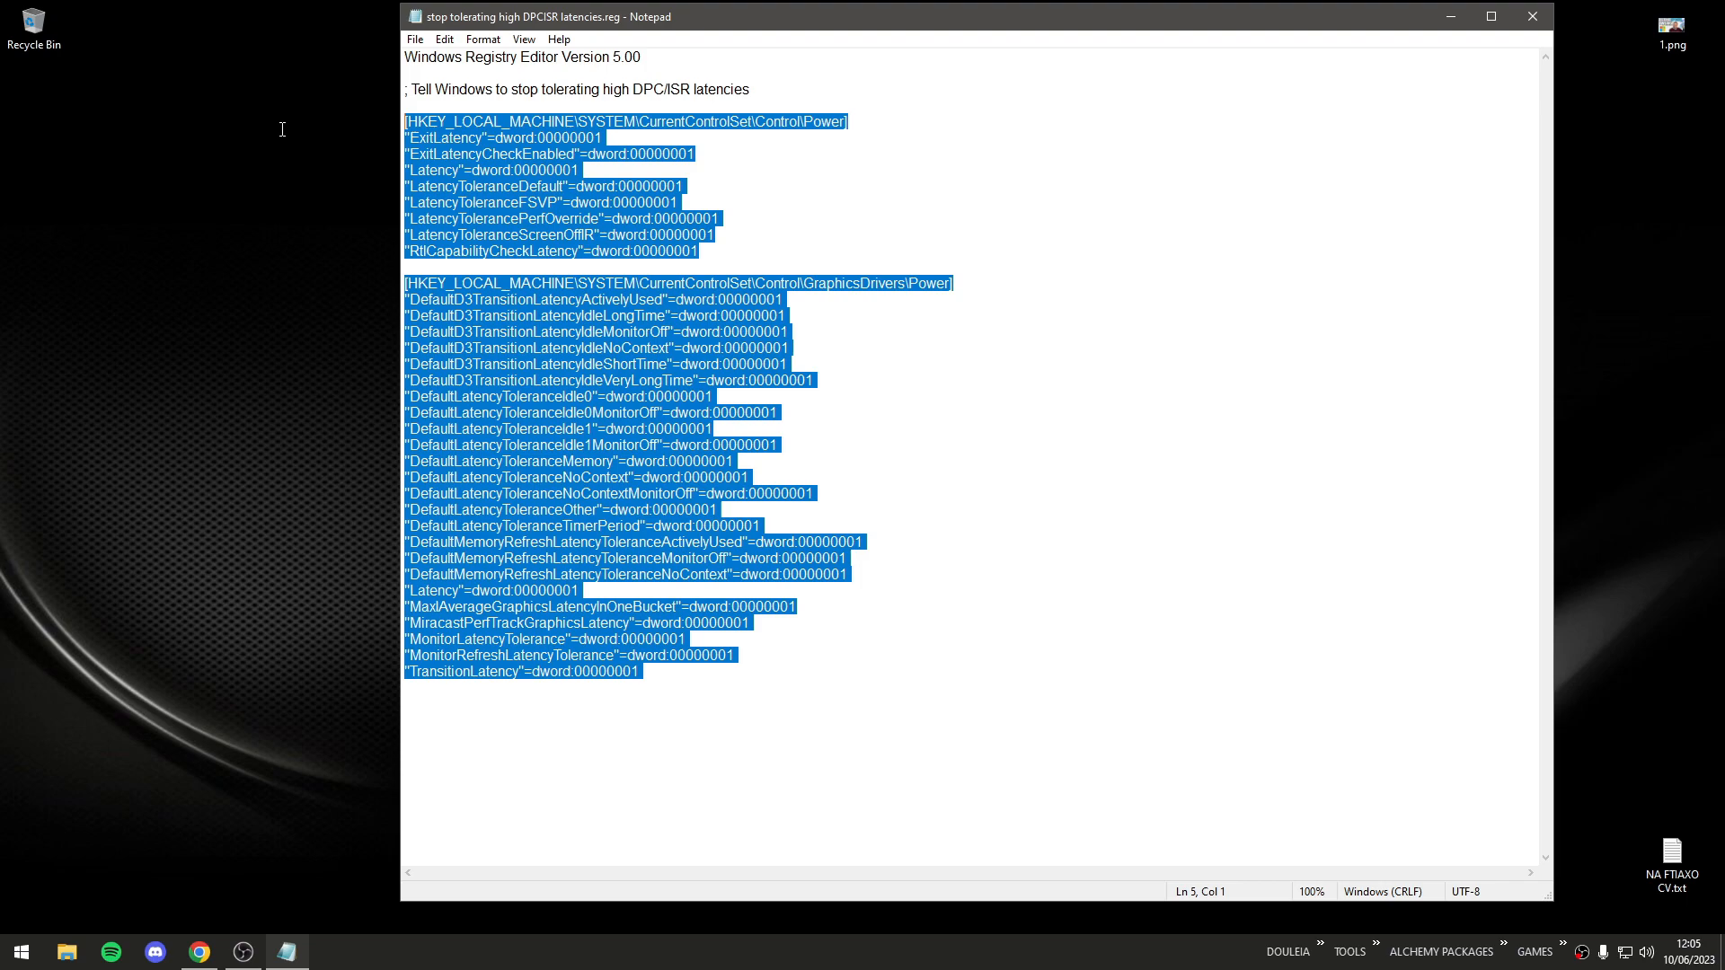
pyautogui.moveTo(285, 136)
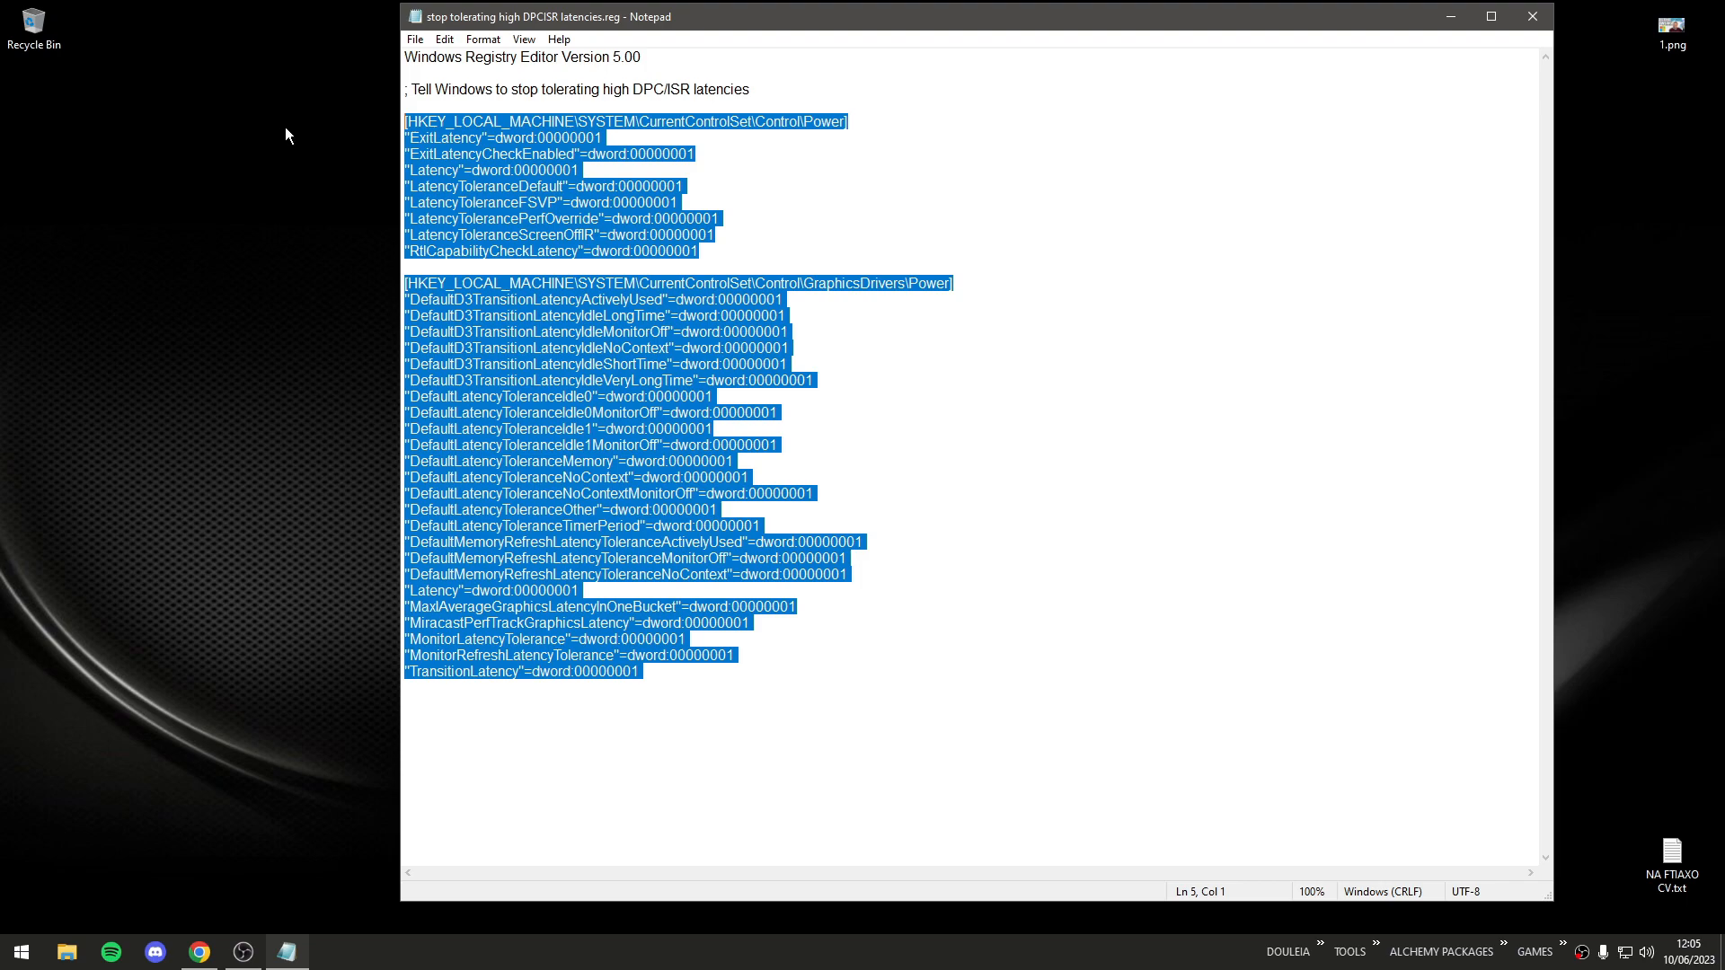
pyautogui.moveTo(912, 449)
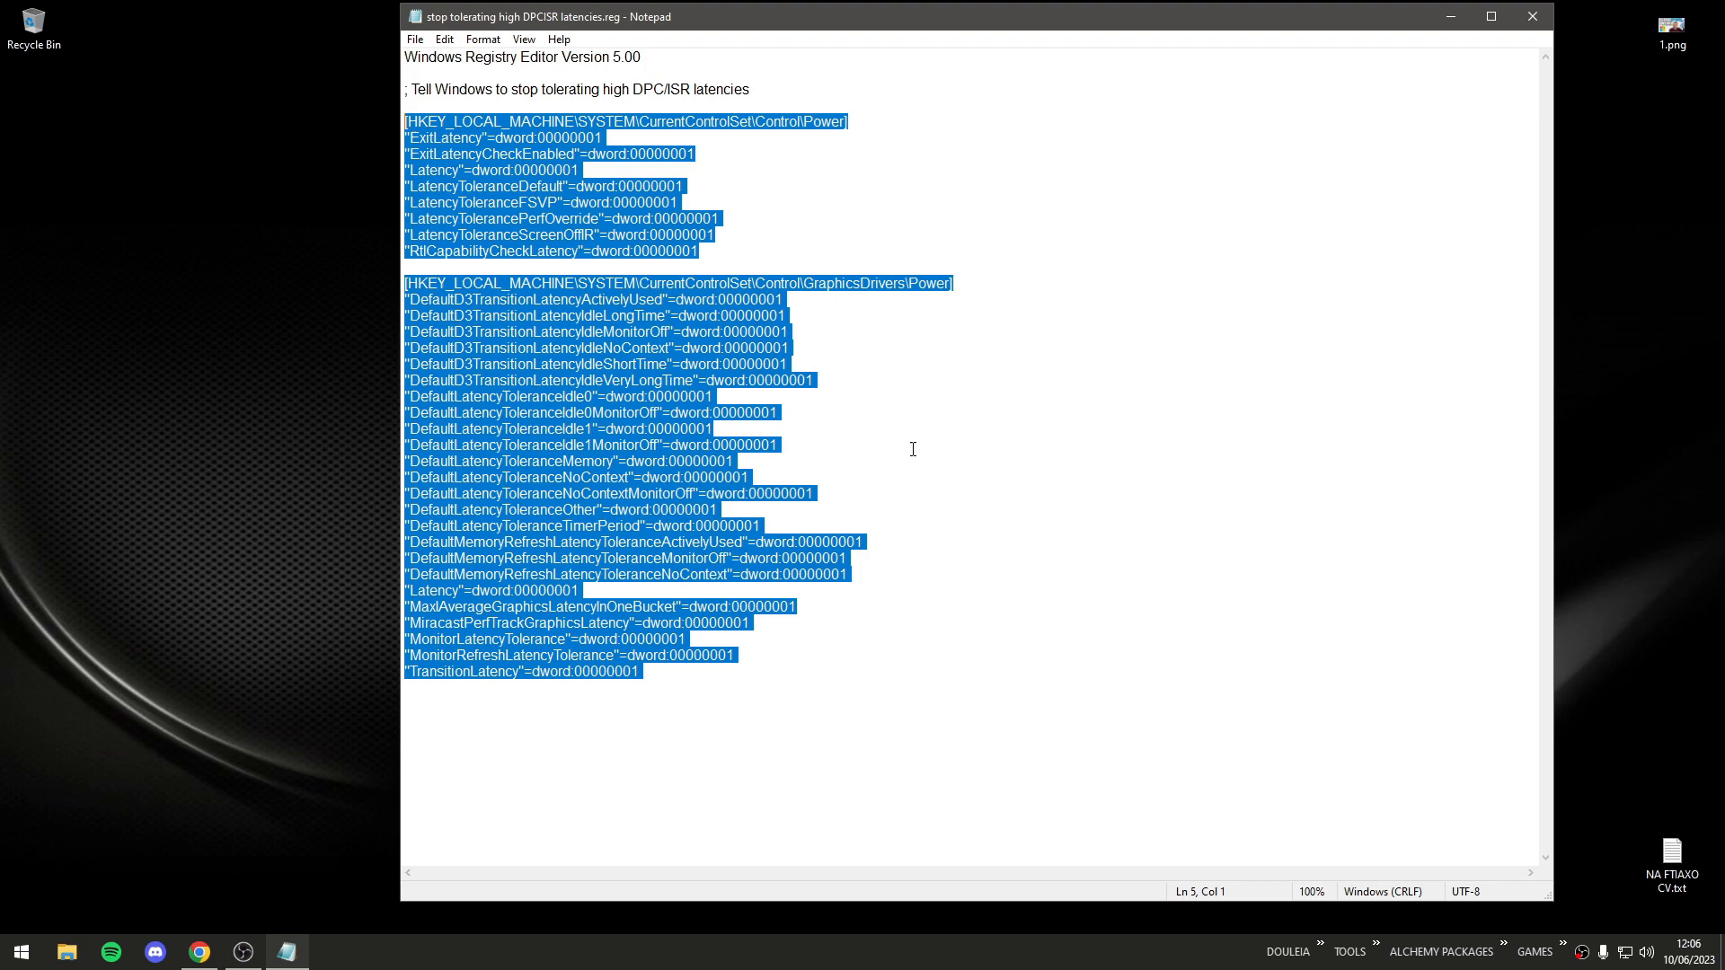
pyautogui.moveTo(1474, 119)
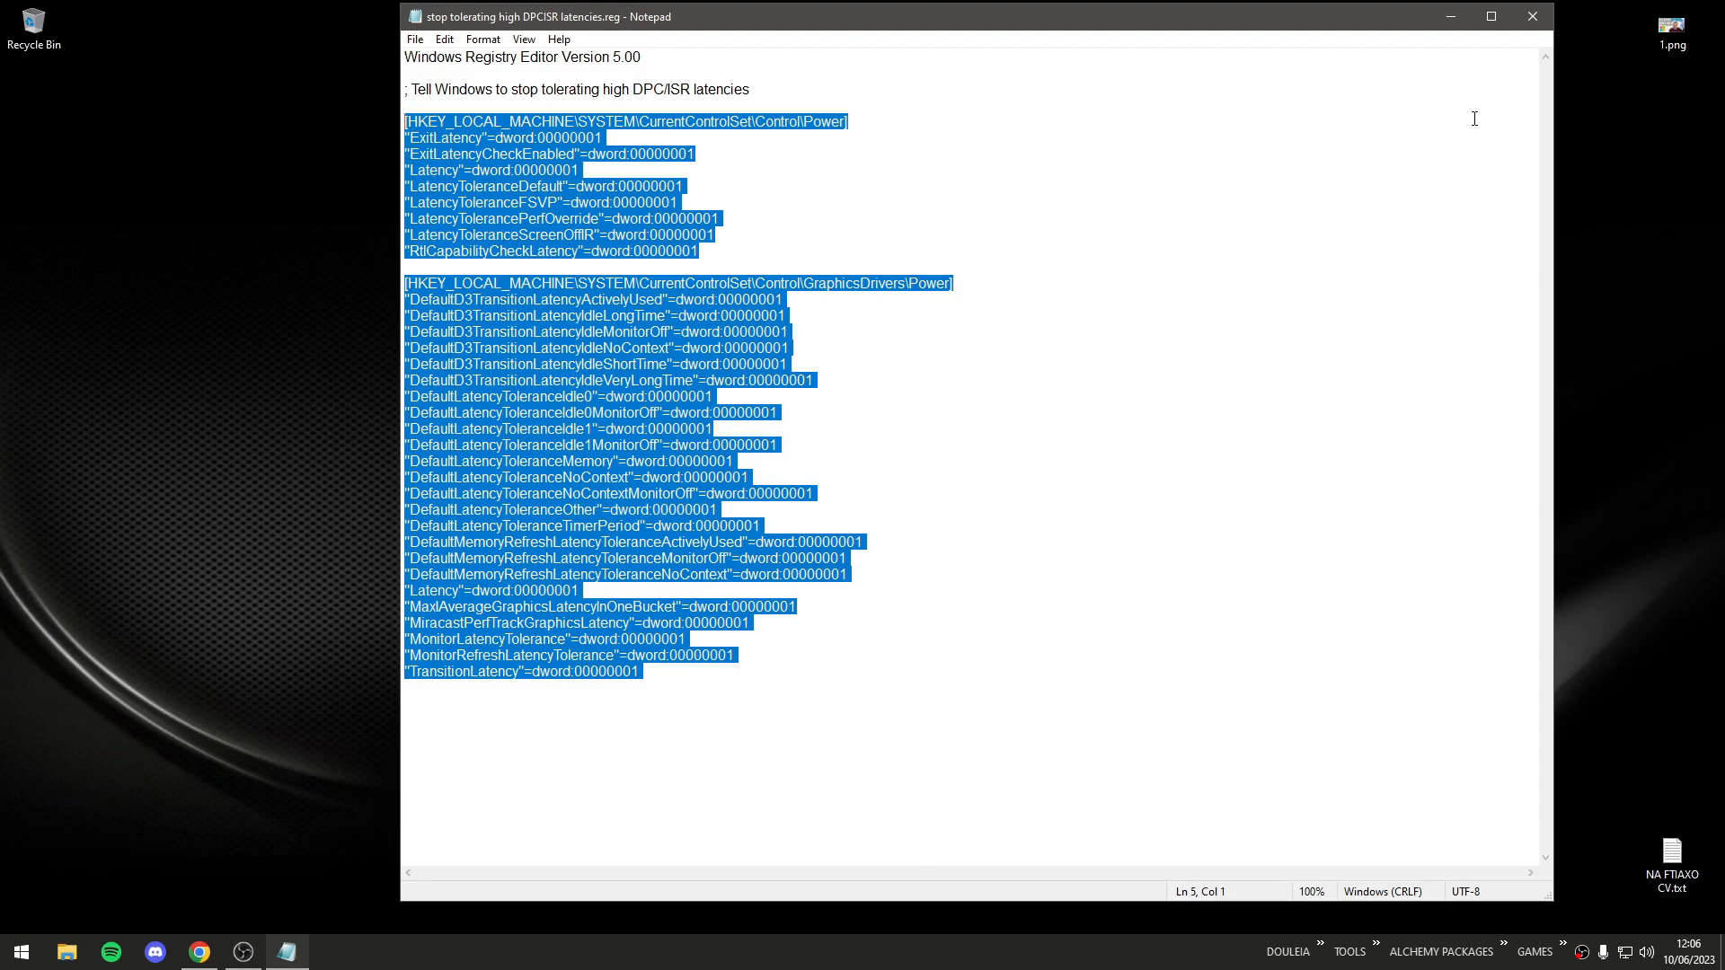
# Step: Return from the Notepad registry file to the latency averages spreadsheet
pyautogui.click(197, 951)
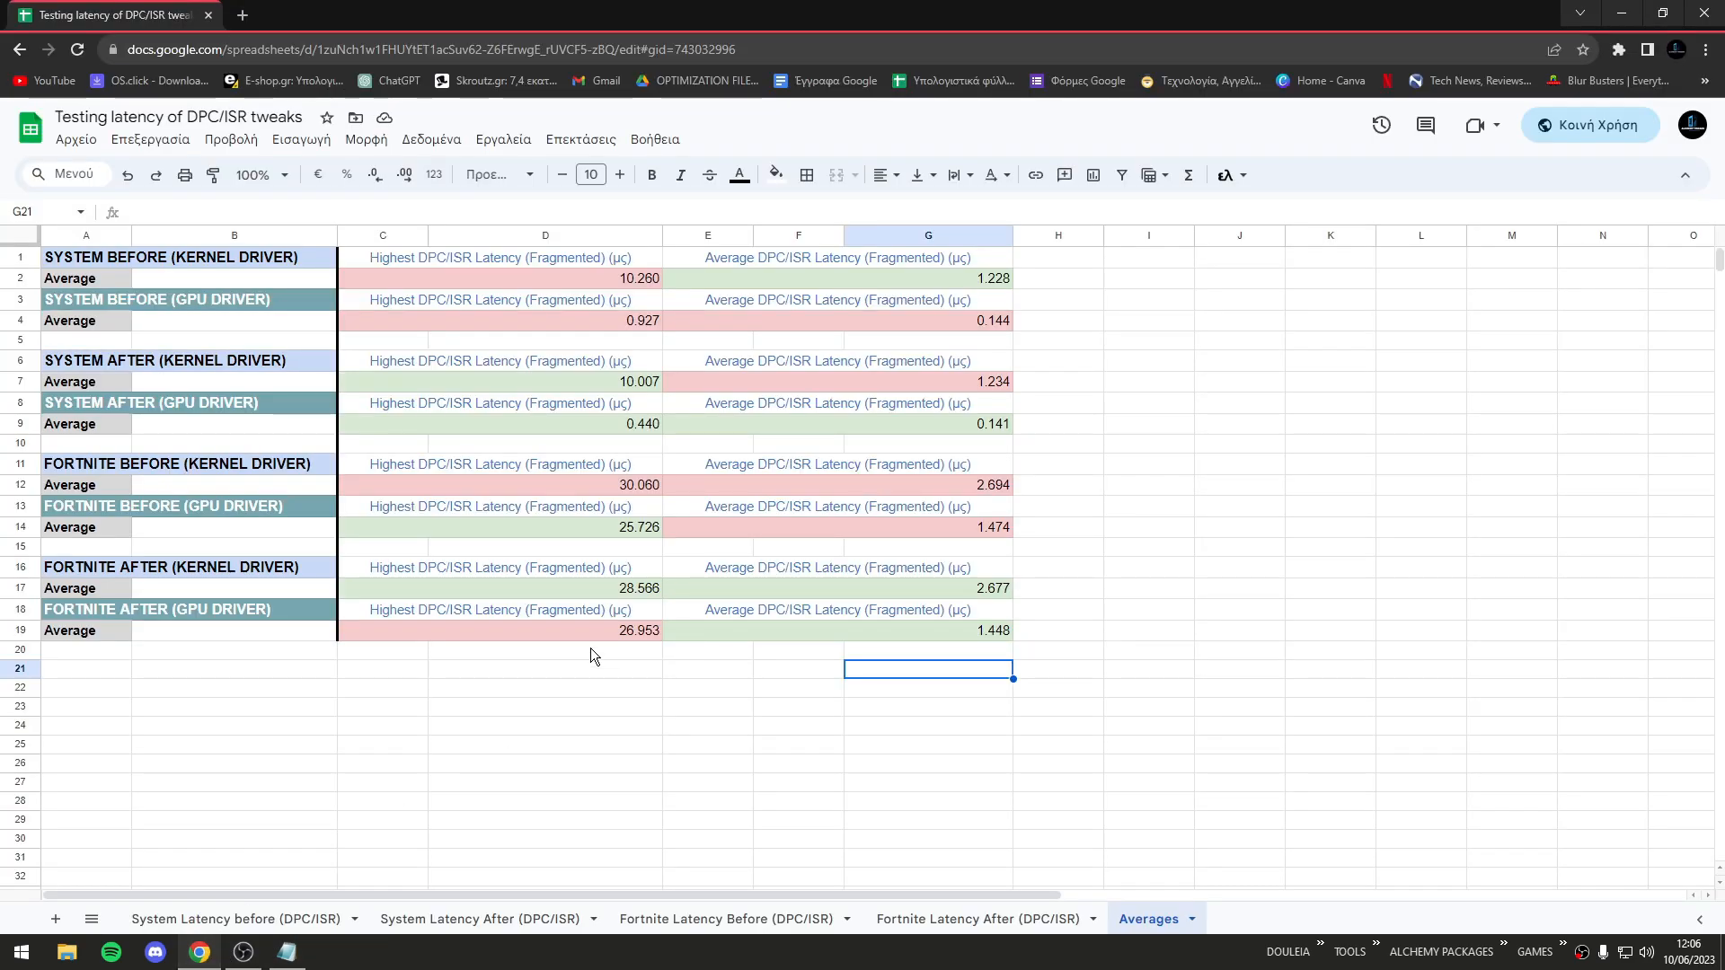
# Step: Move from Notepad to the browser window showing the Averages comparison sheet
pyautogui.click(1057, 648)
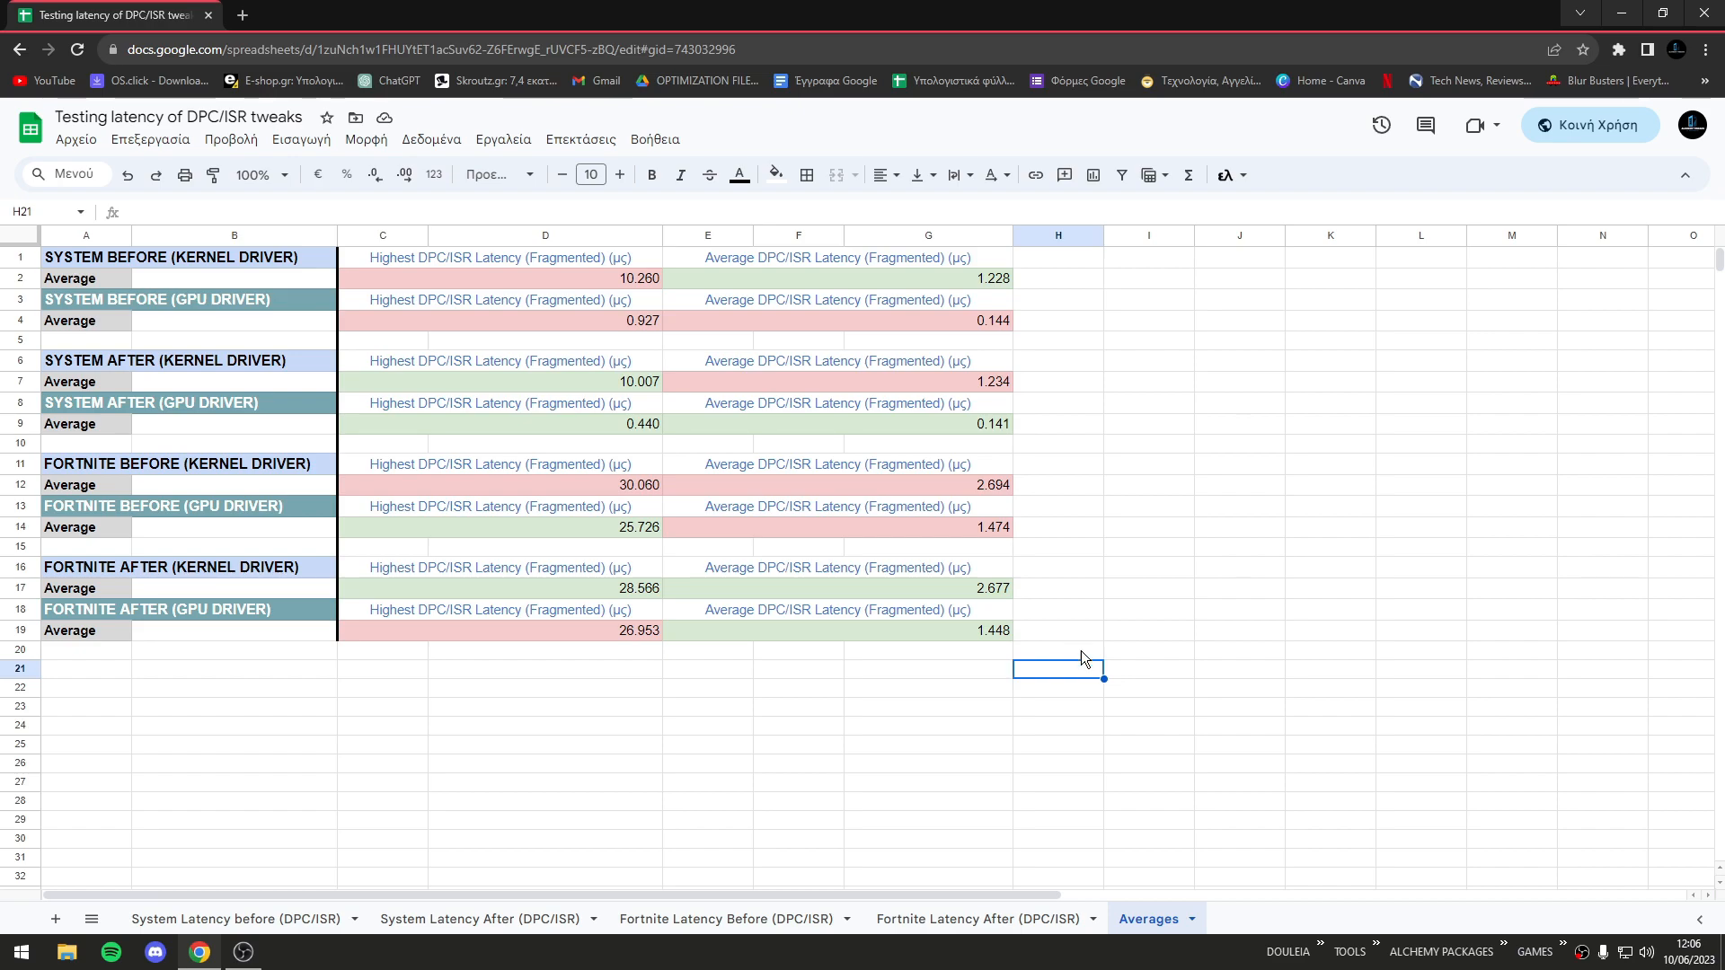
pyautogui.moveTo(1089, 660)
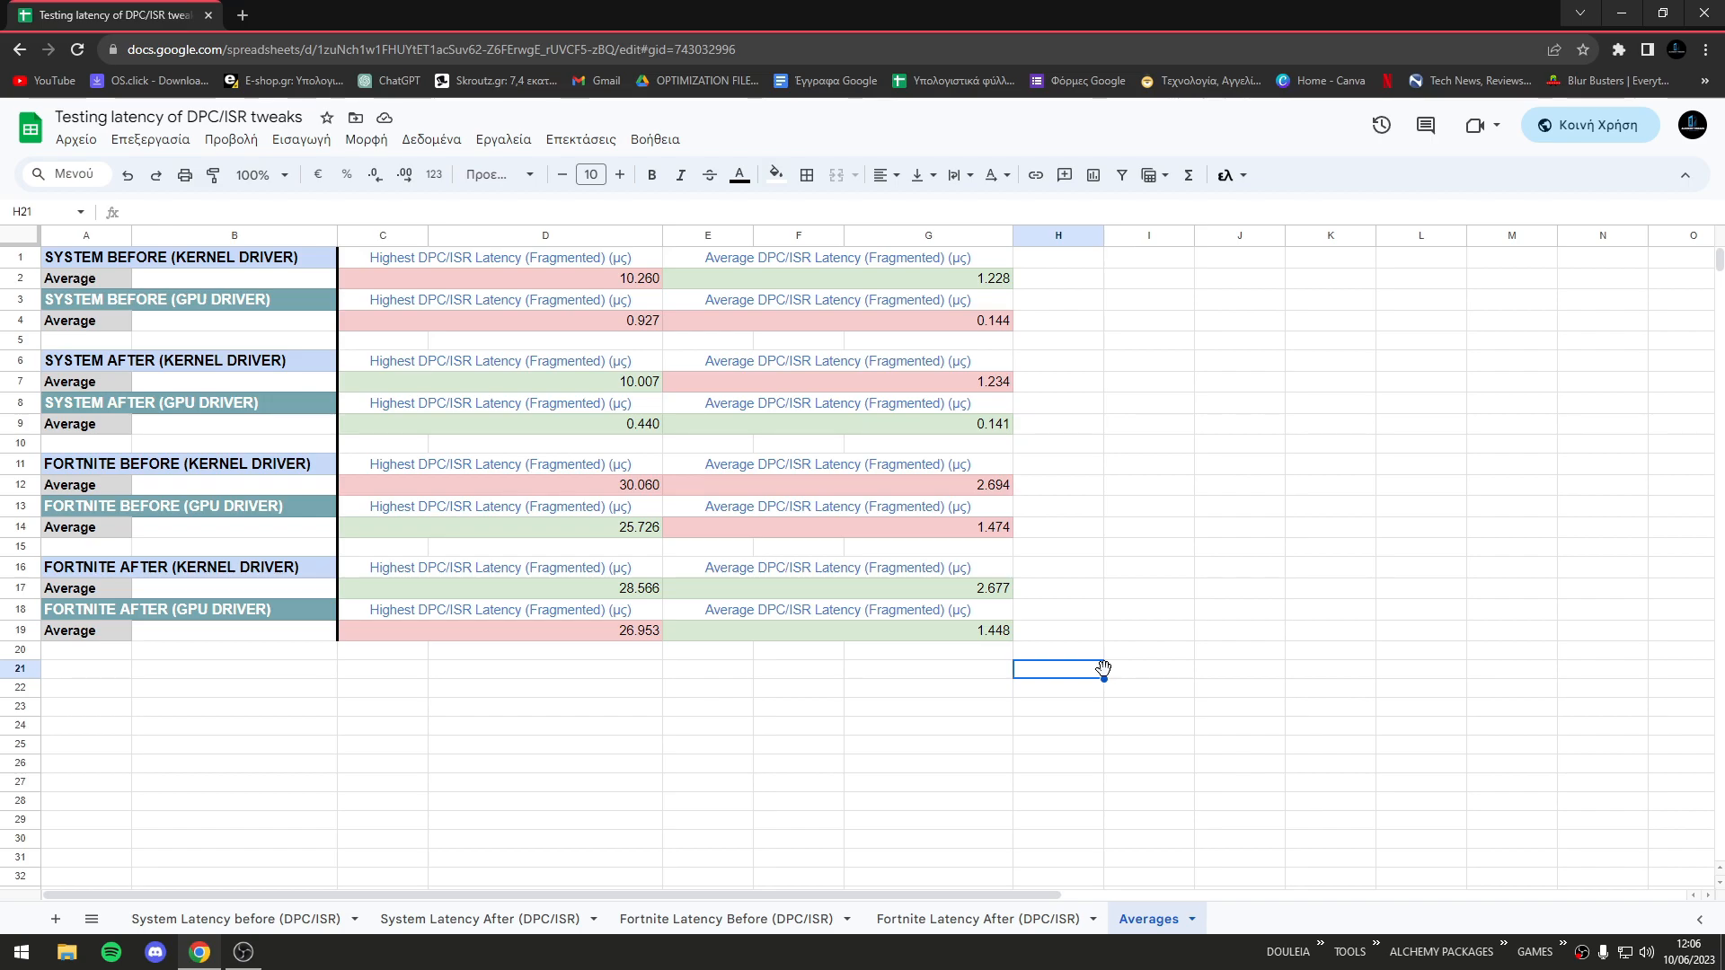
pyautogui.click(285, 952)
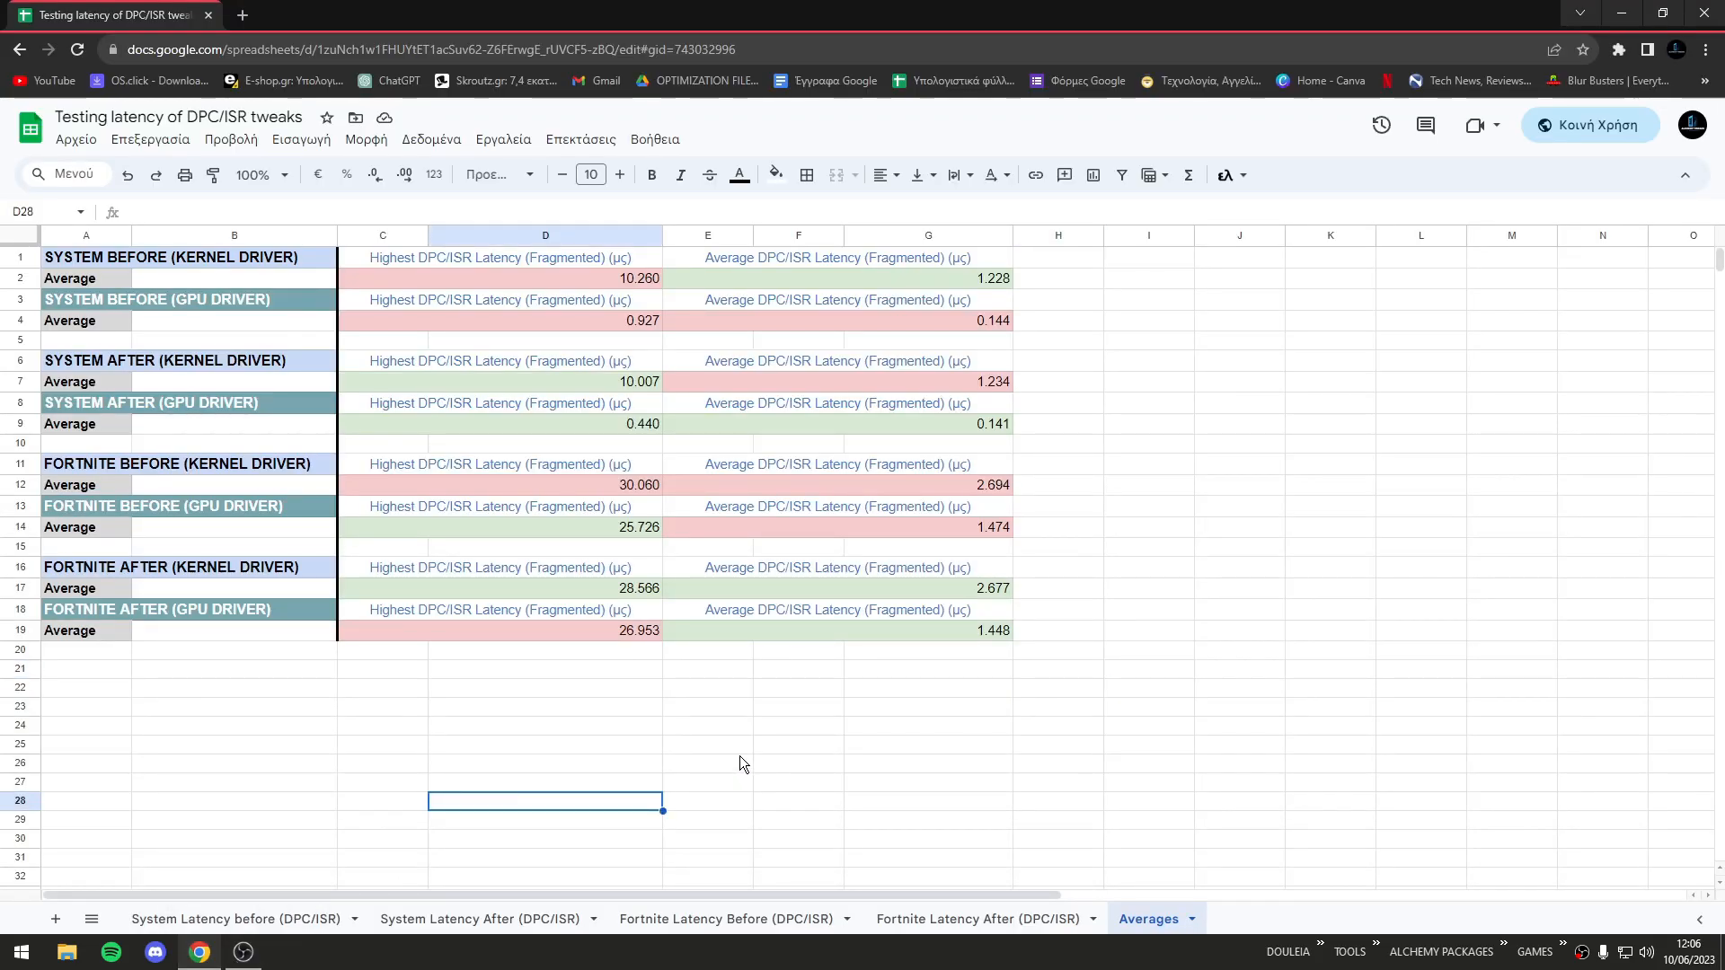
pyautogui.moveTo(1047, 706)
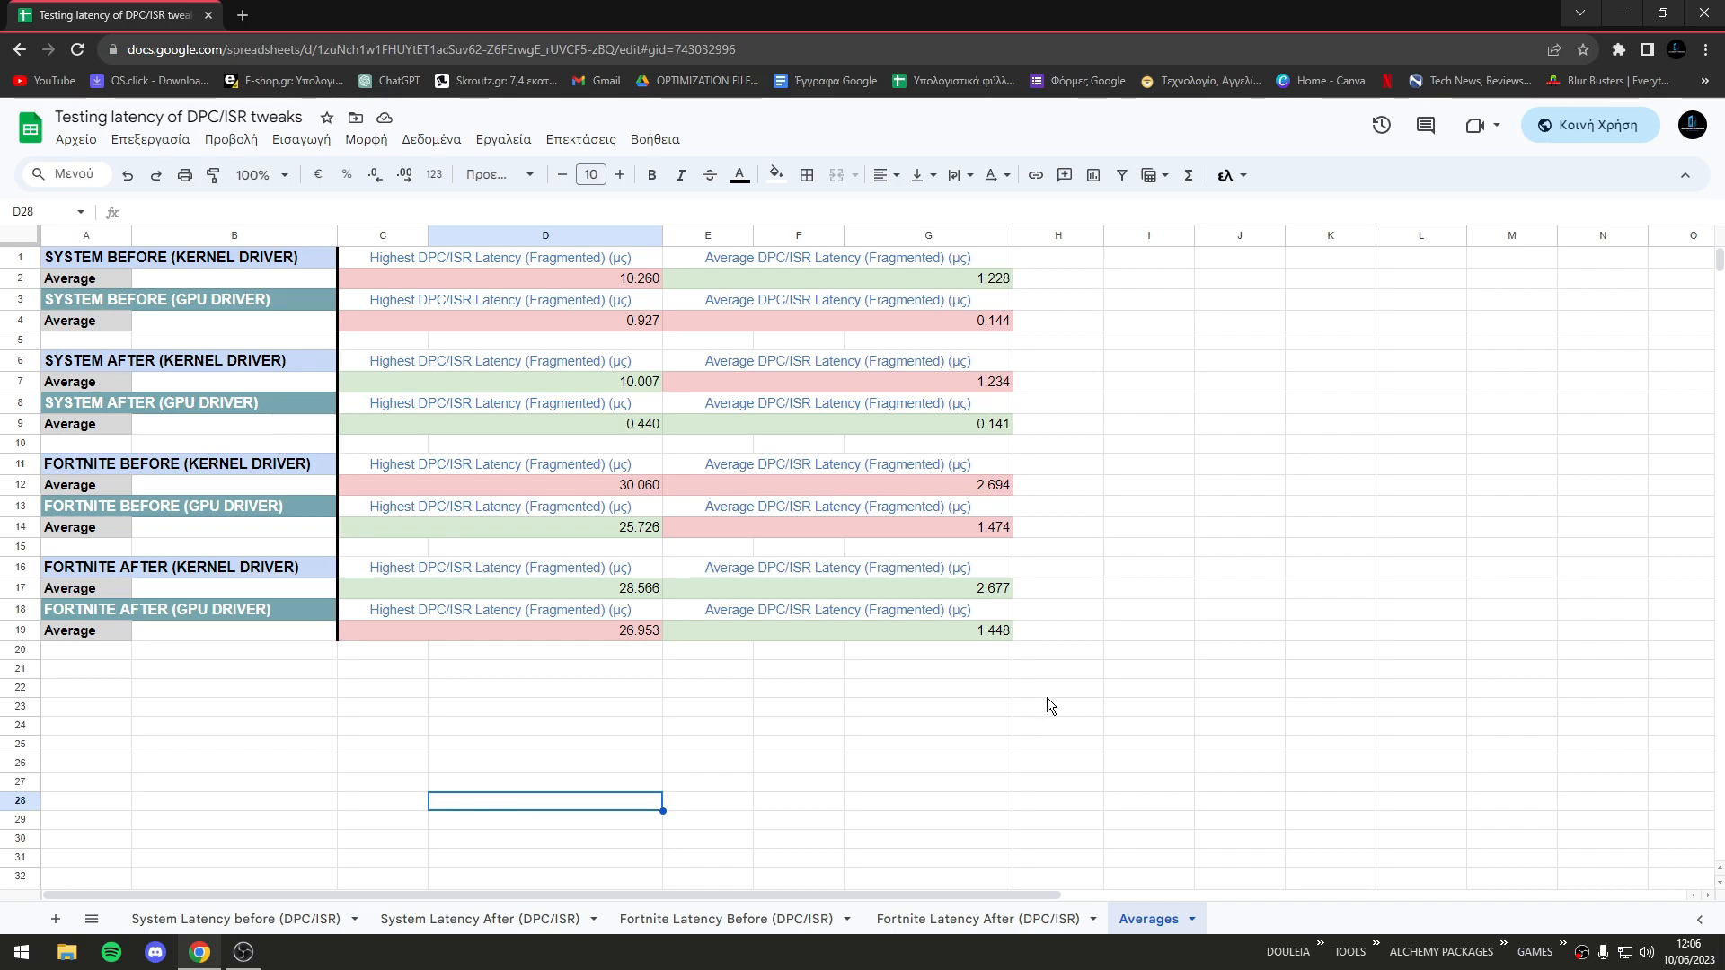
pyautogui.moveTo(1045, 701)
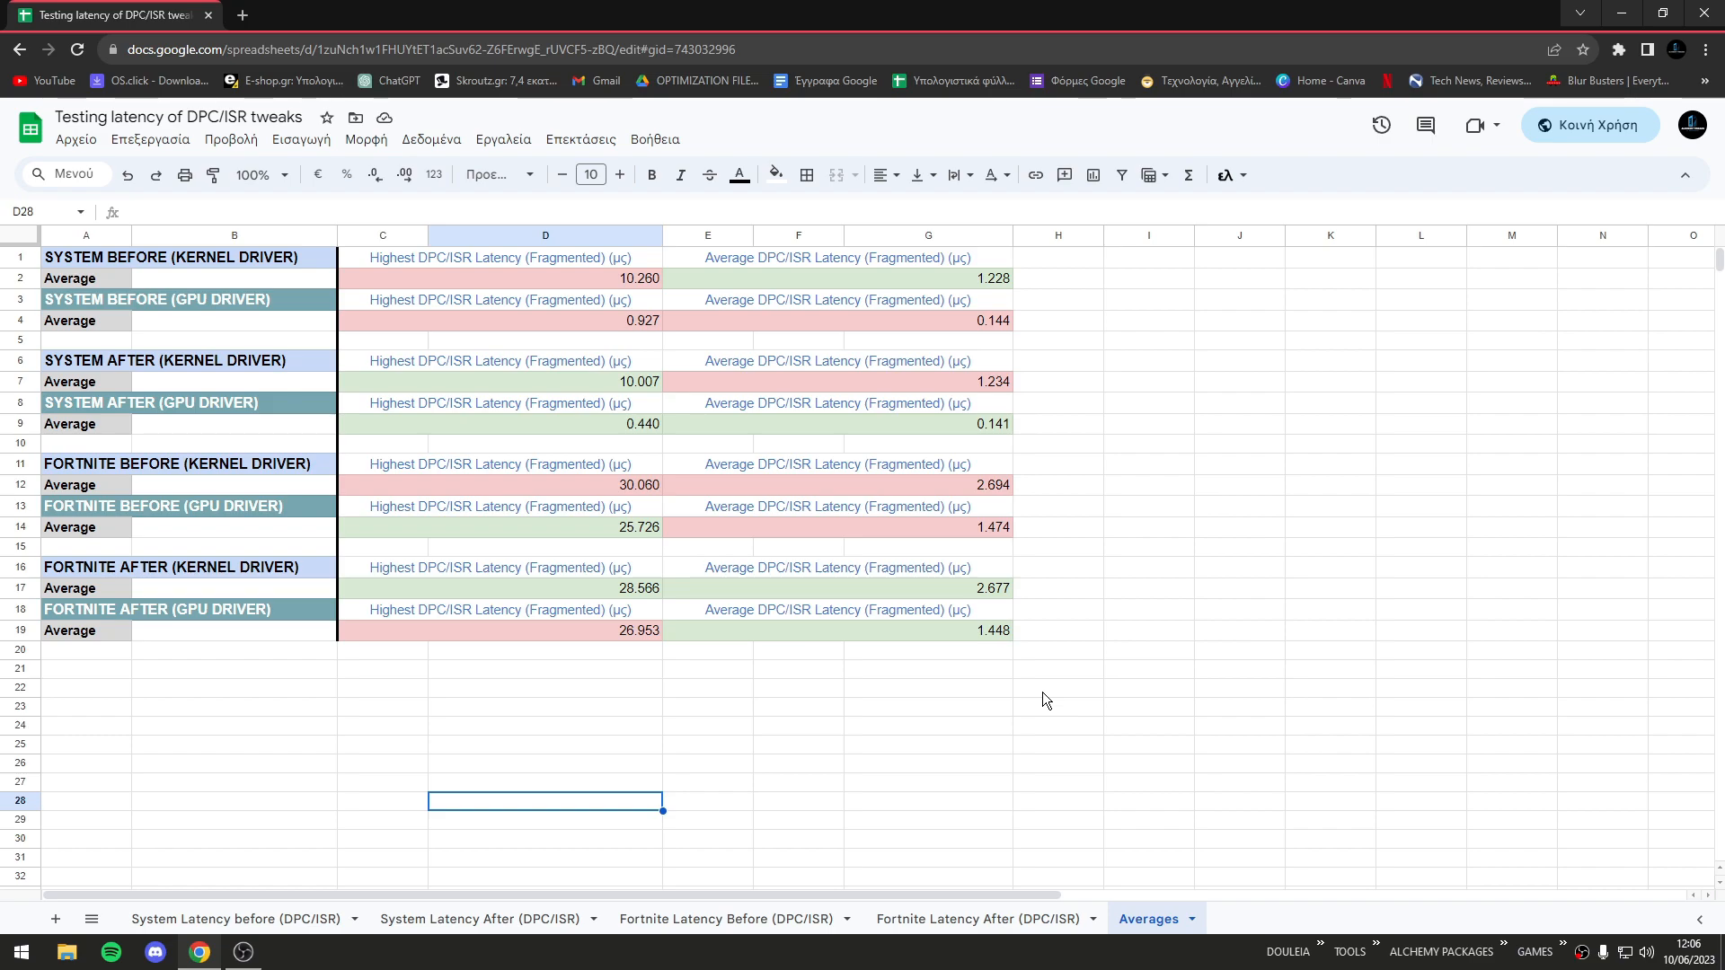
pyautogui.click(798, 725)
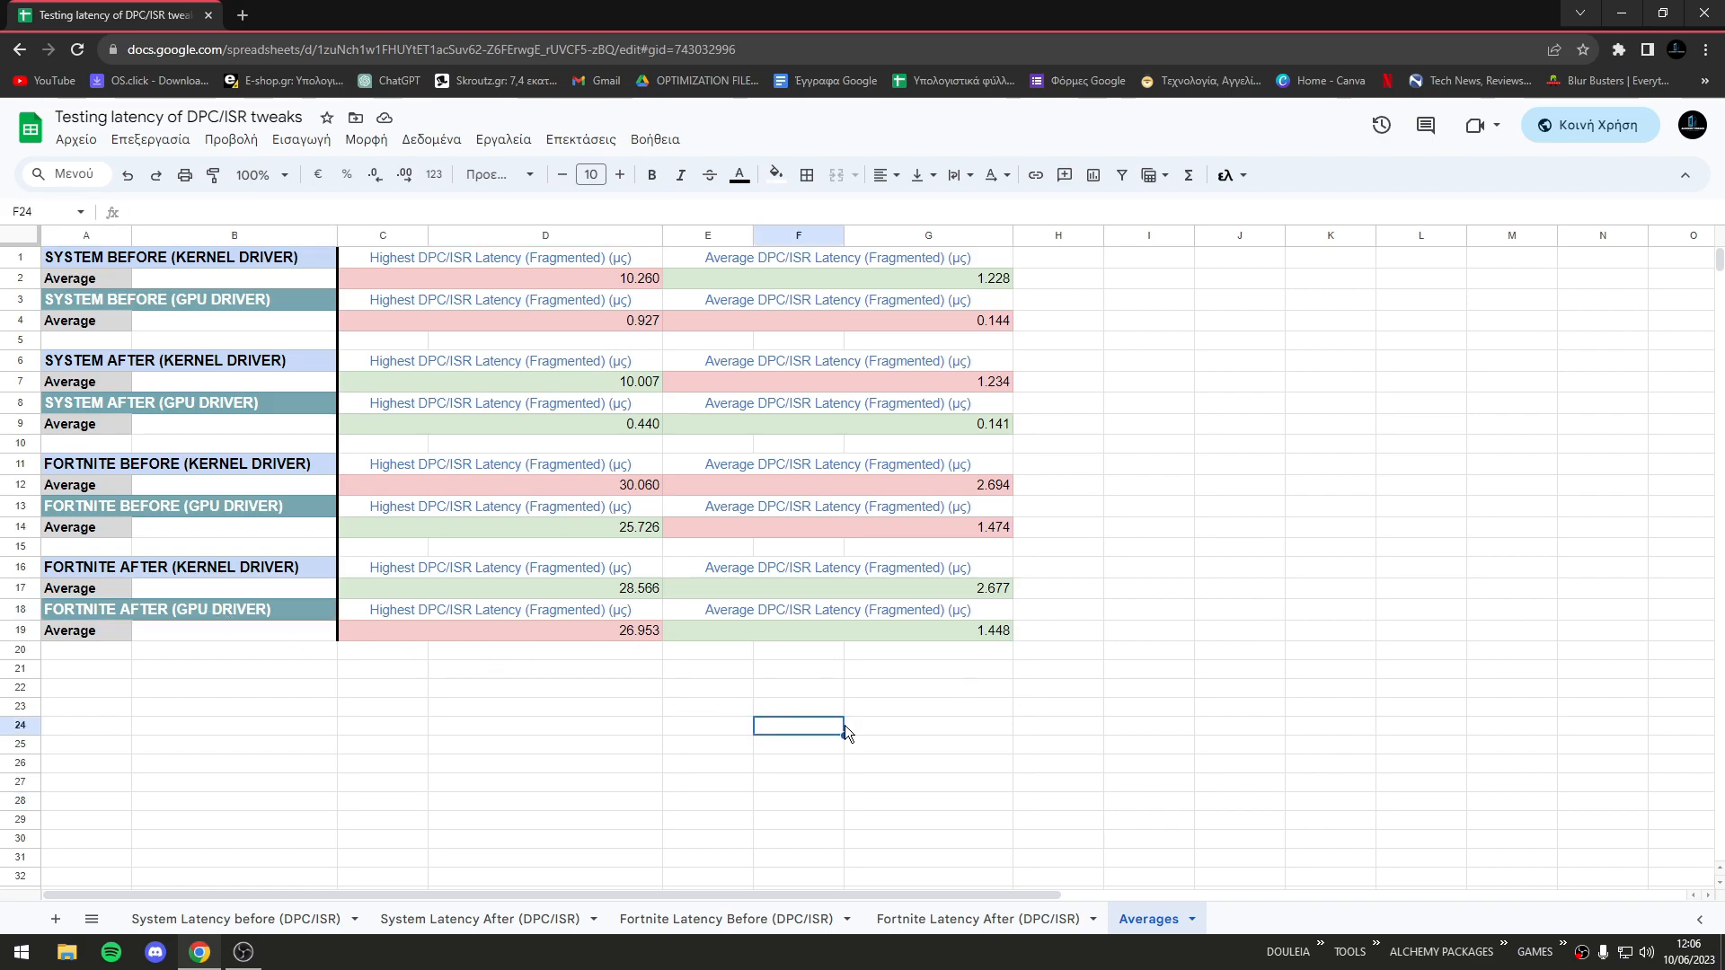
pyautogui.moveTo(857, 733)
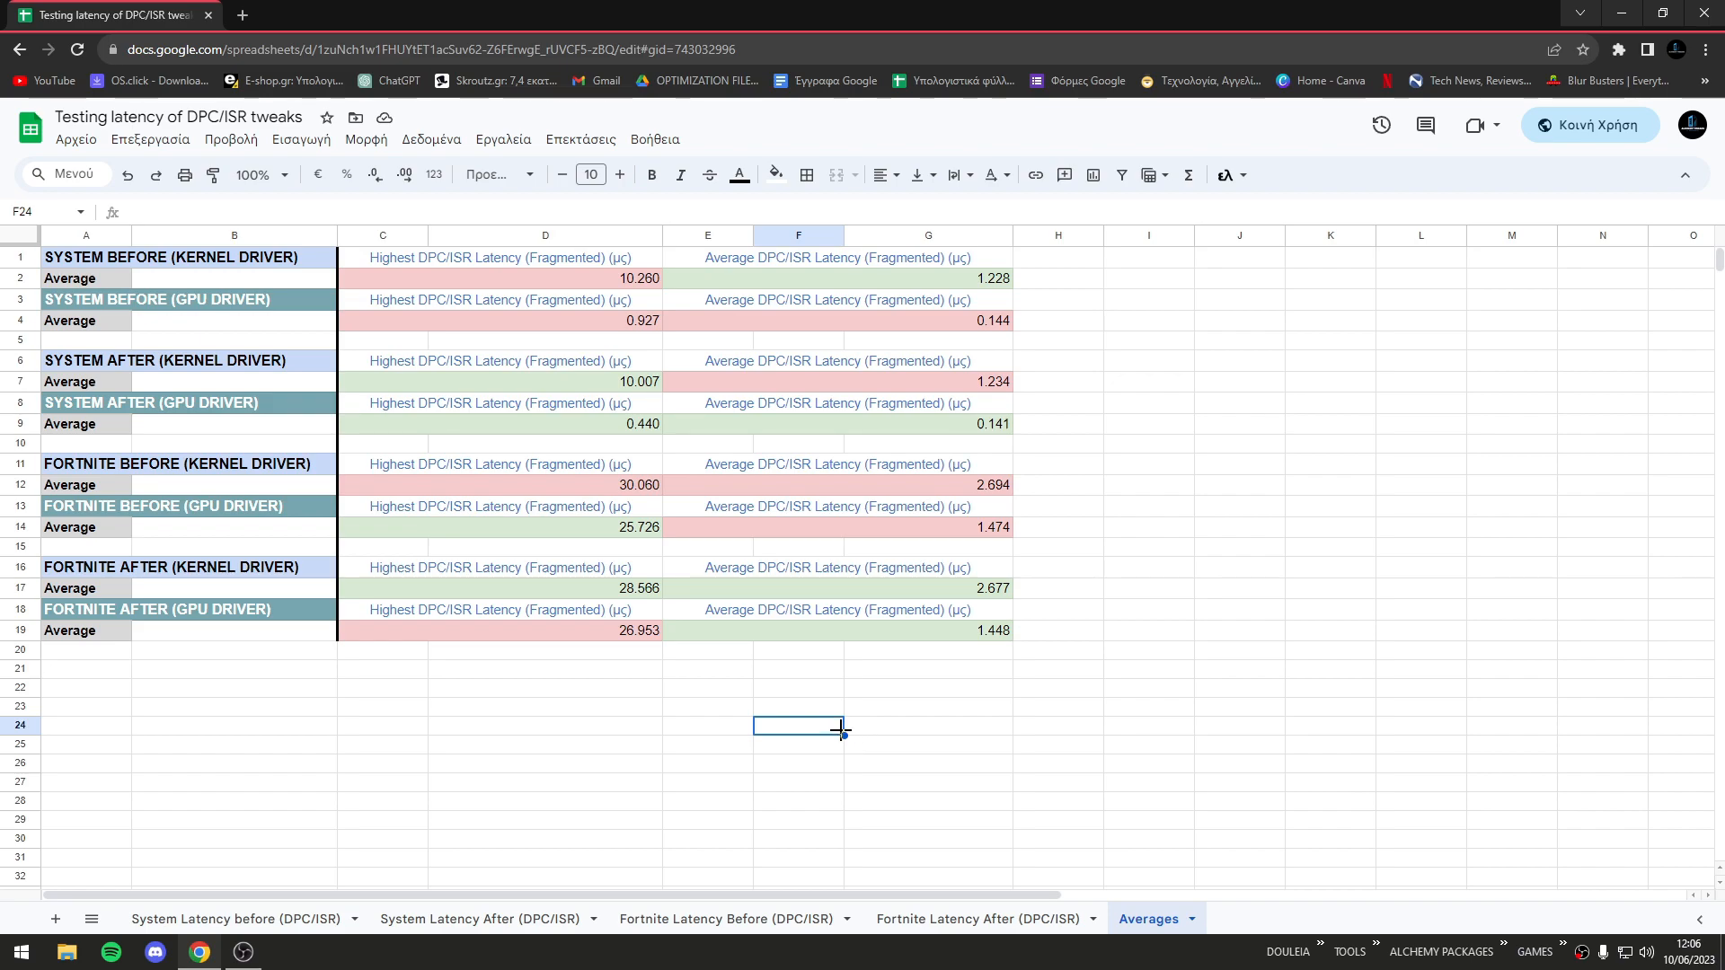
pyautogui.moveTo(881, 755)
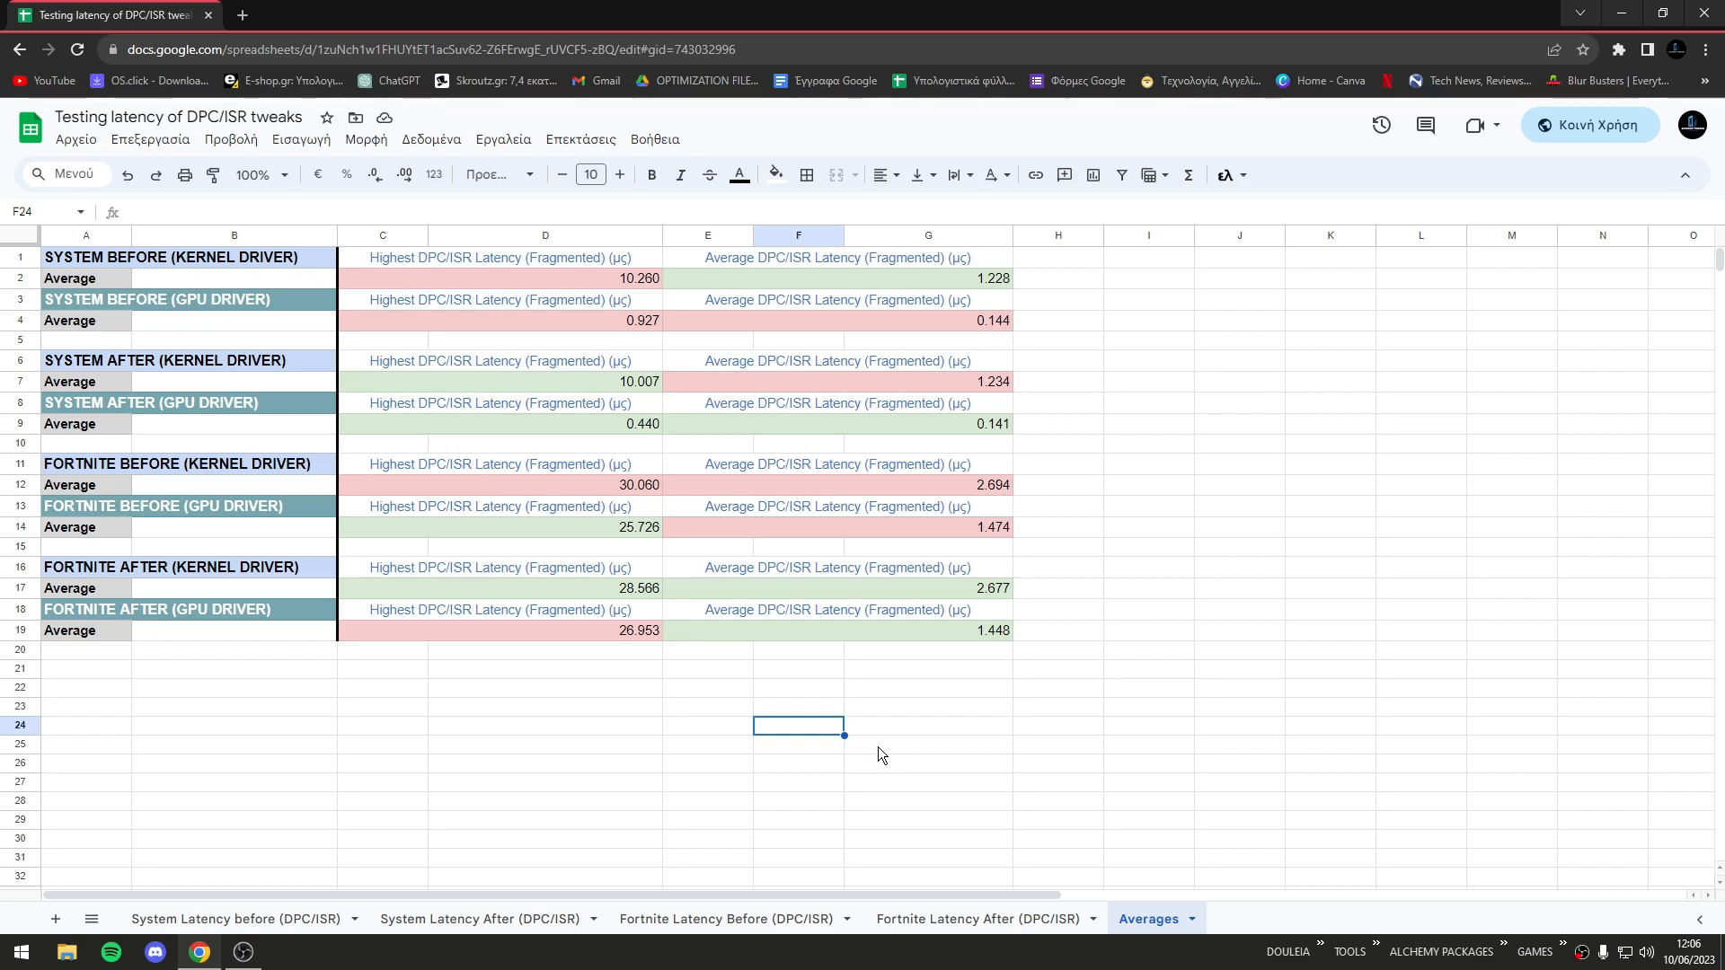
pyautogui.click(837, 258)
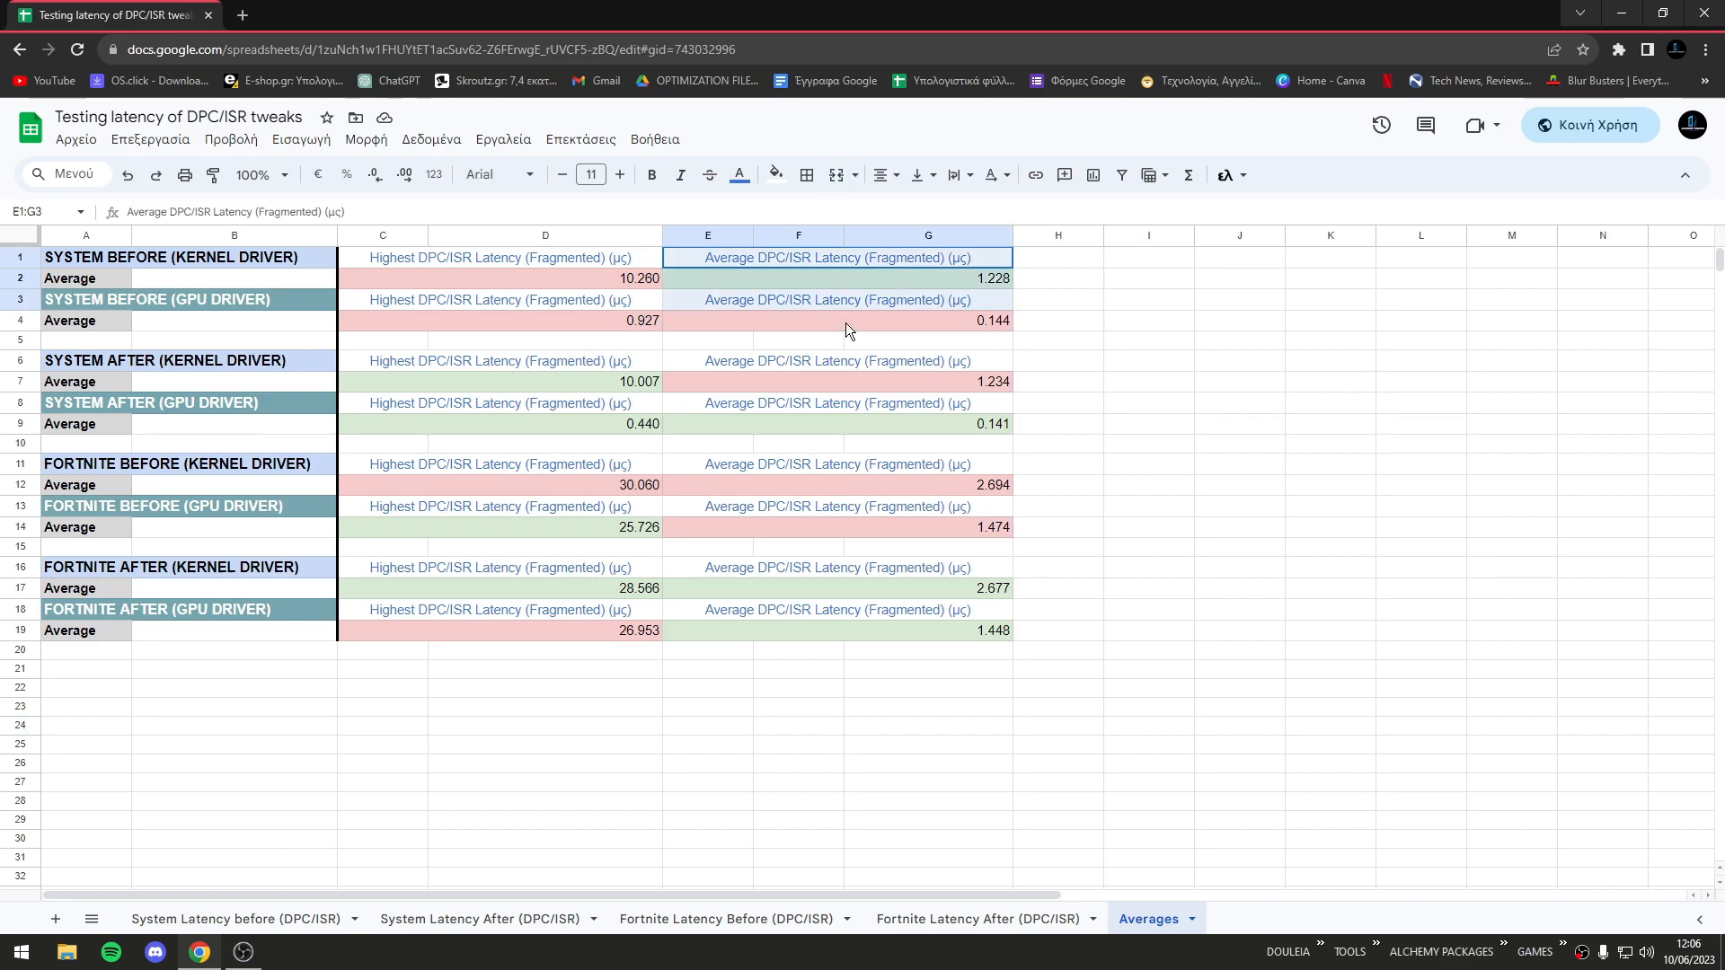
# Step: Inspect Average DPC/ISR Latency cells, glance at Fortnite Latency Before, then return to Averages
pyautogui.click(544, 764)
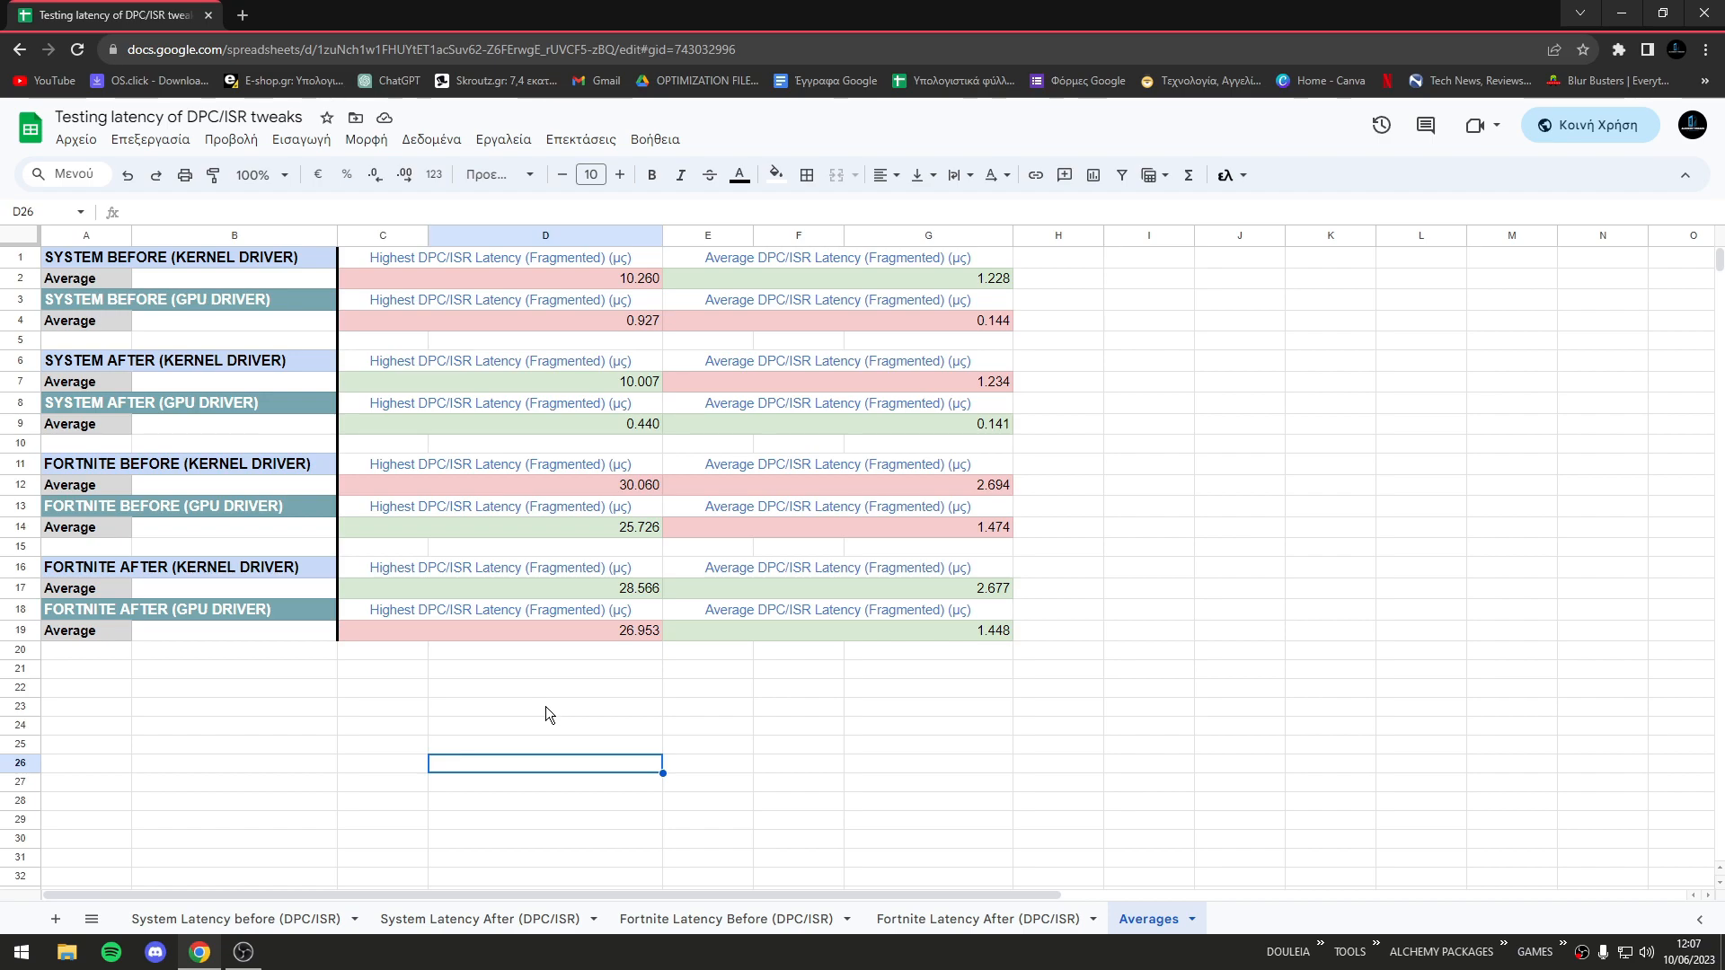
pyautogui.moveTo(908, 750)
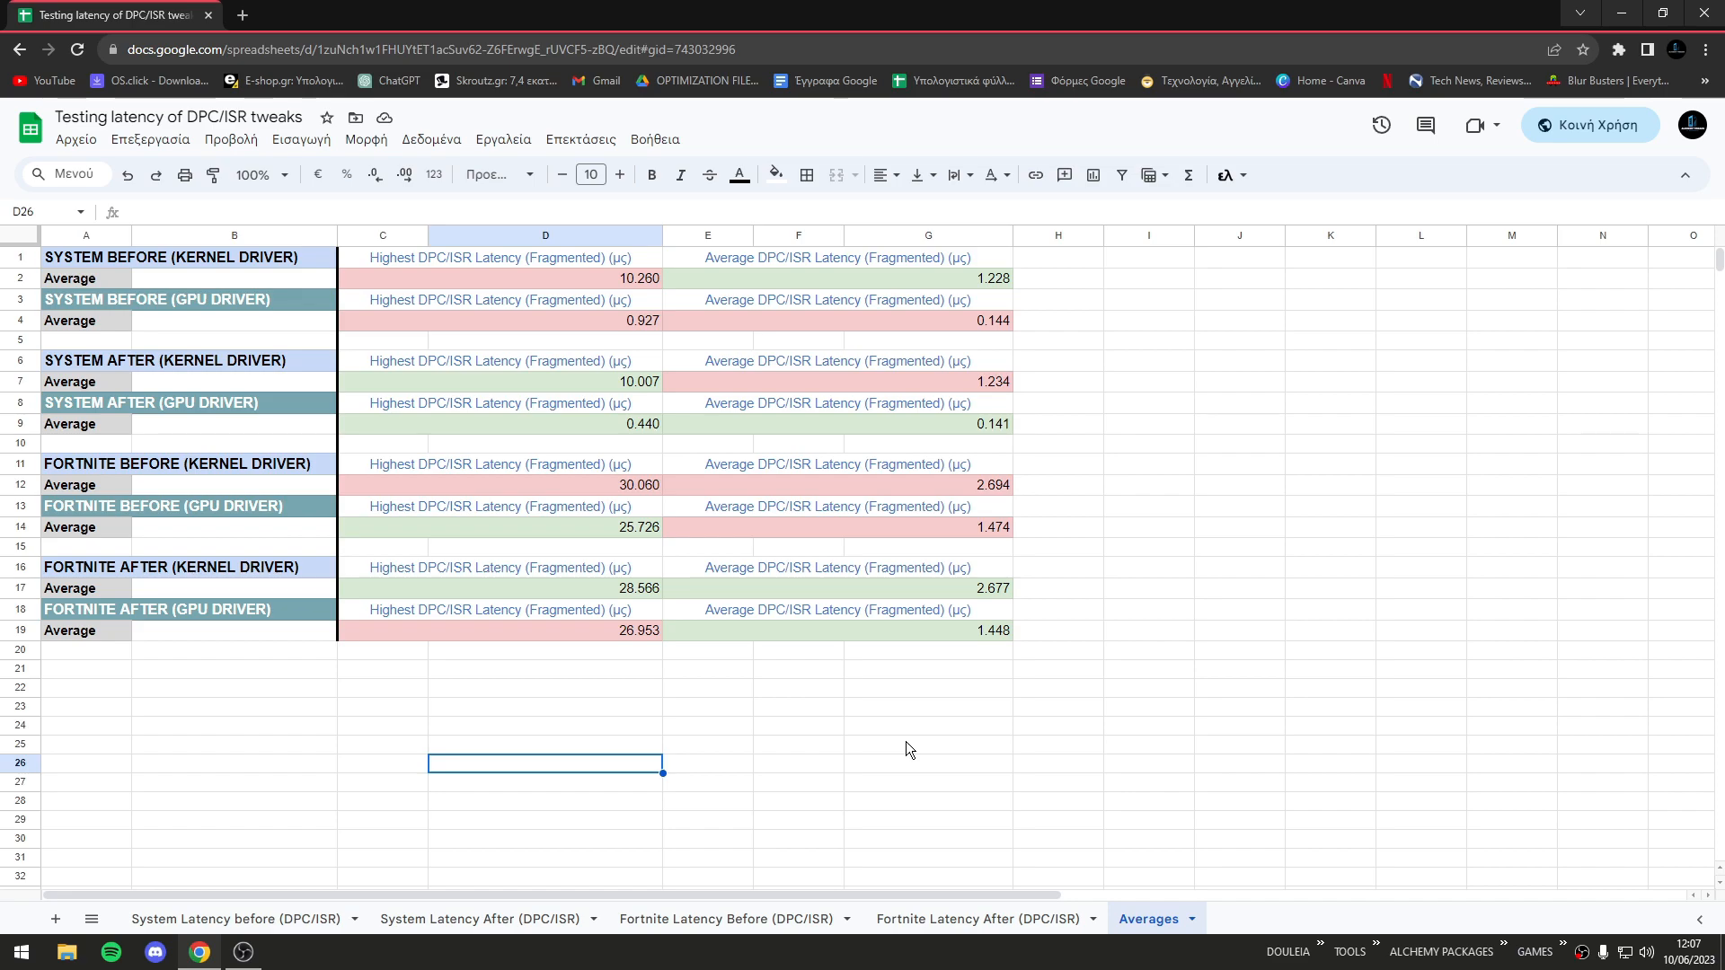
pyautogui.moveTo(928, 633)
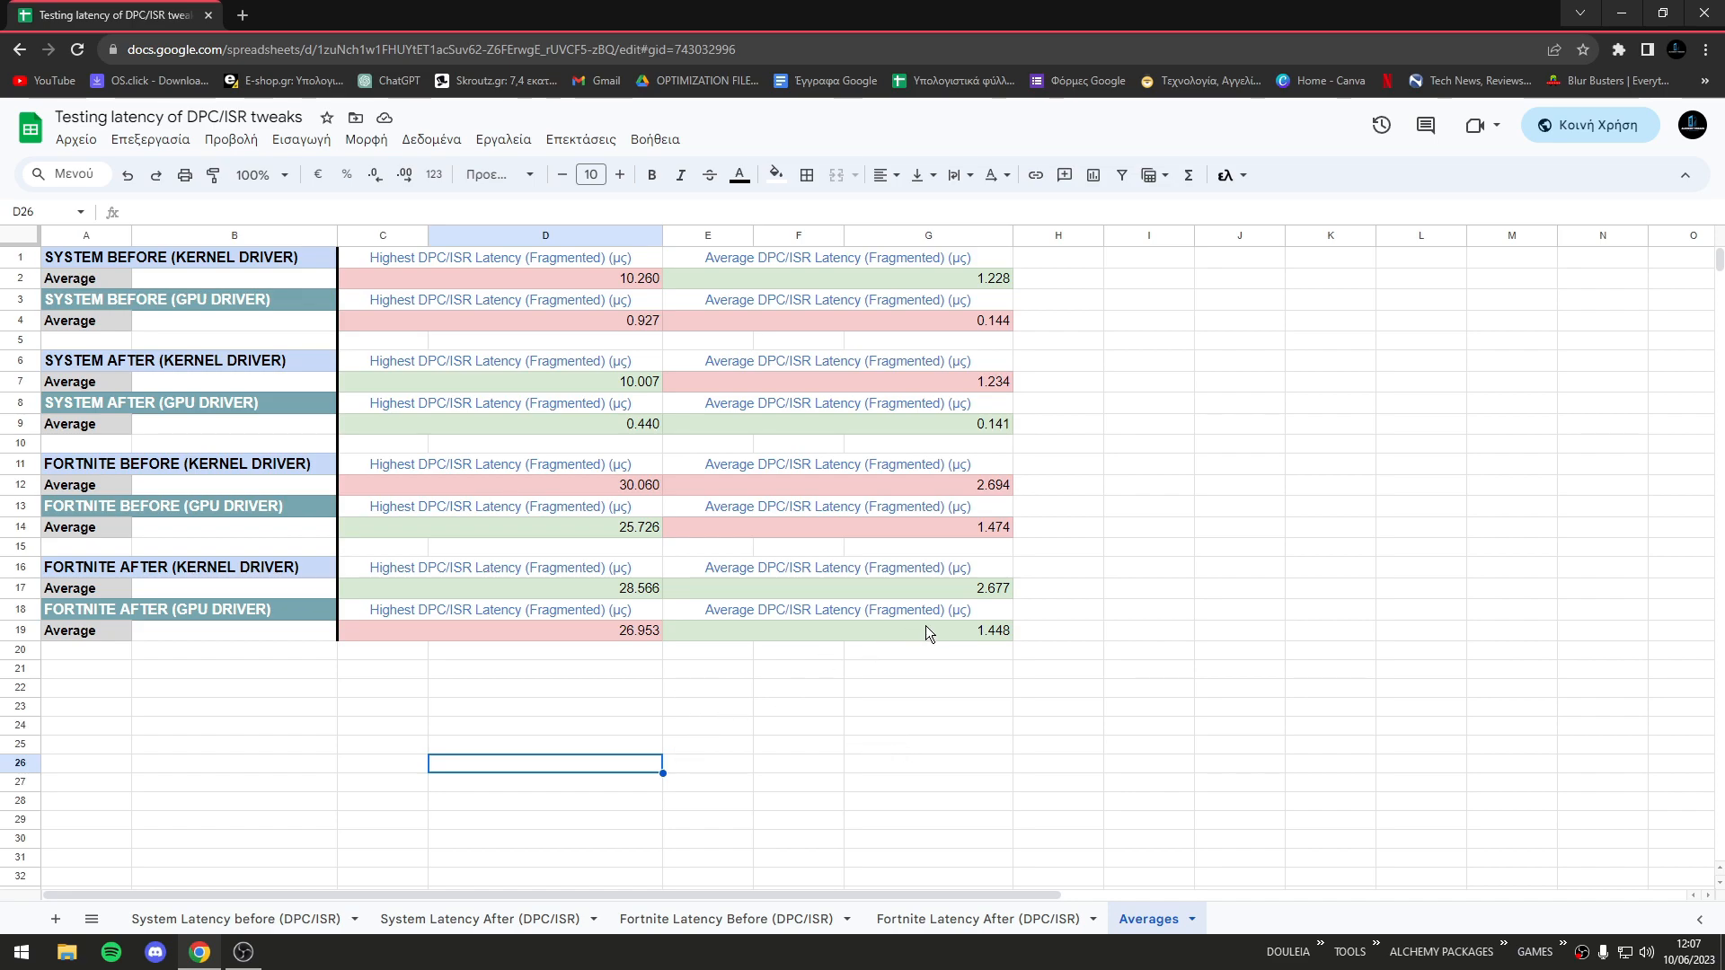
pyautogui.click(545, 528)
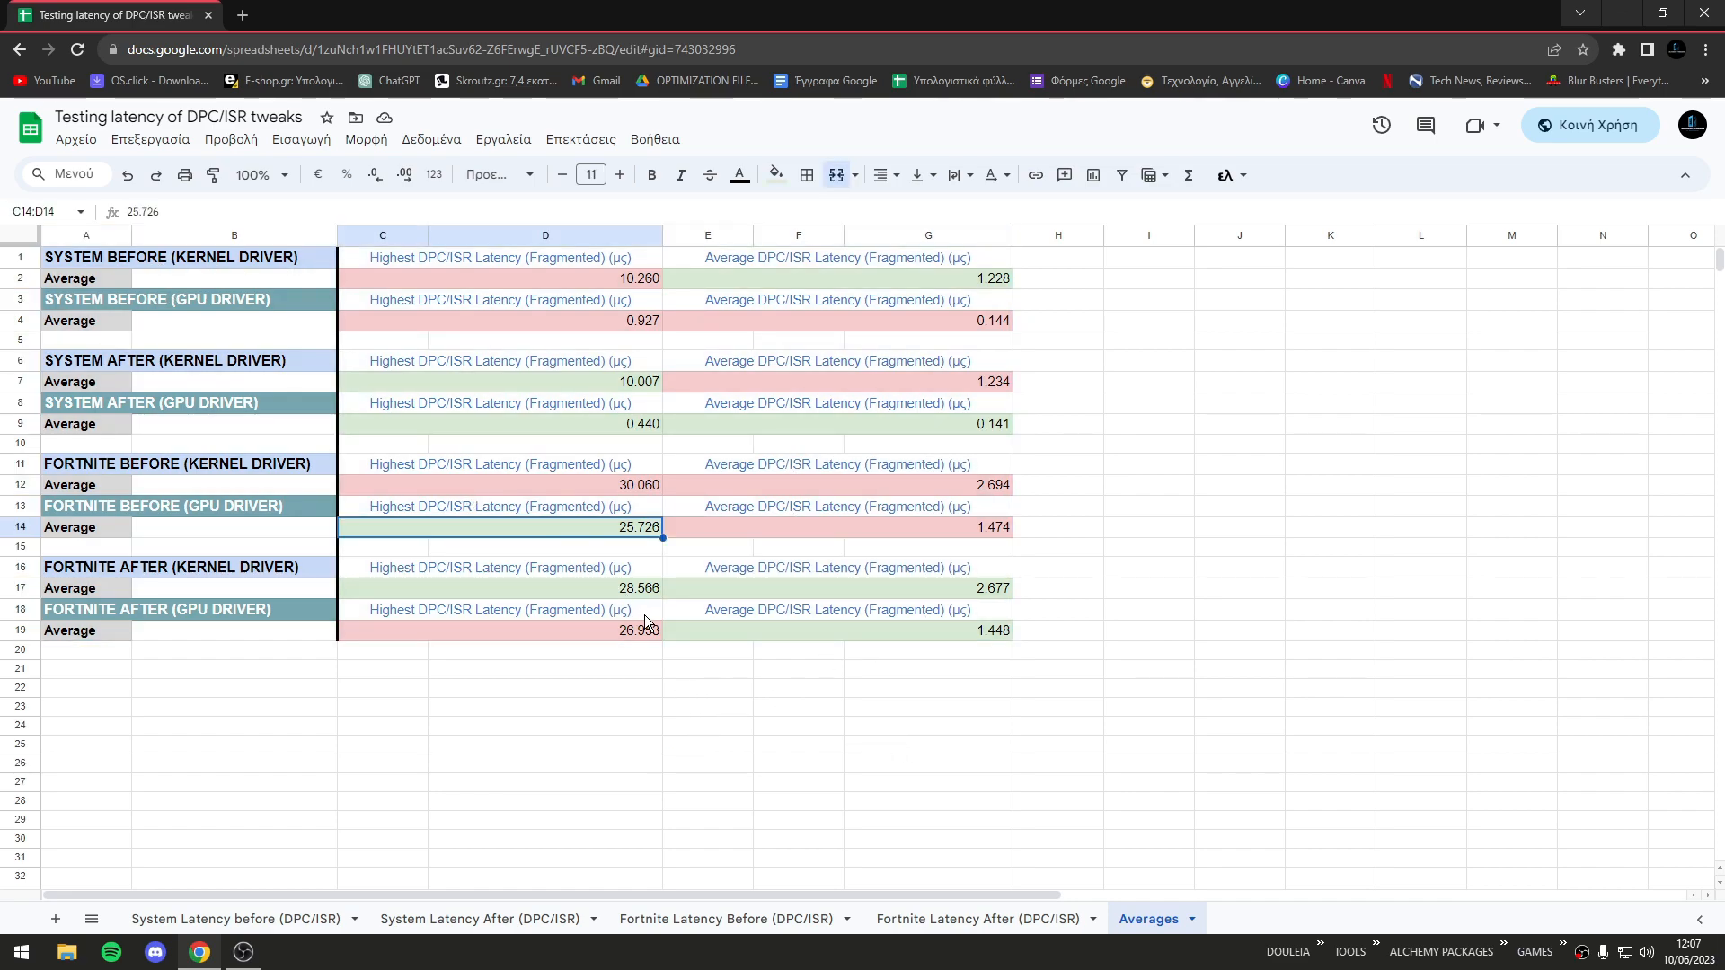
pyautogui.moveTo(956, 884)
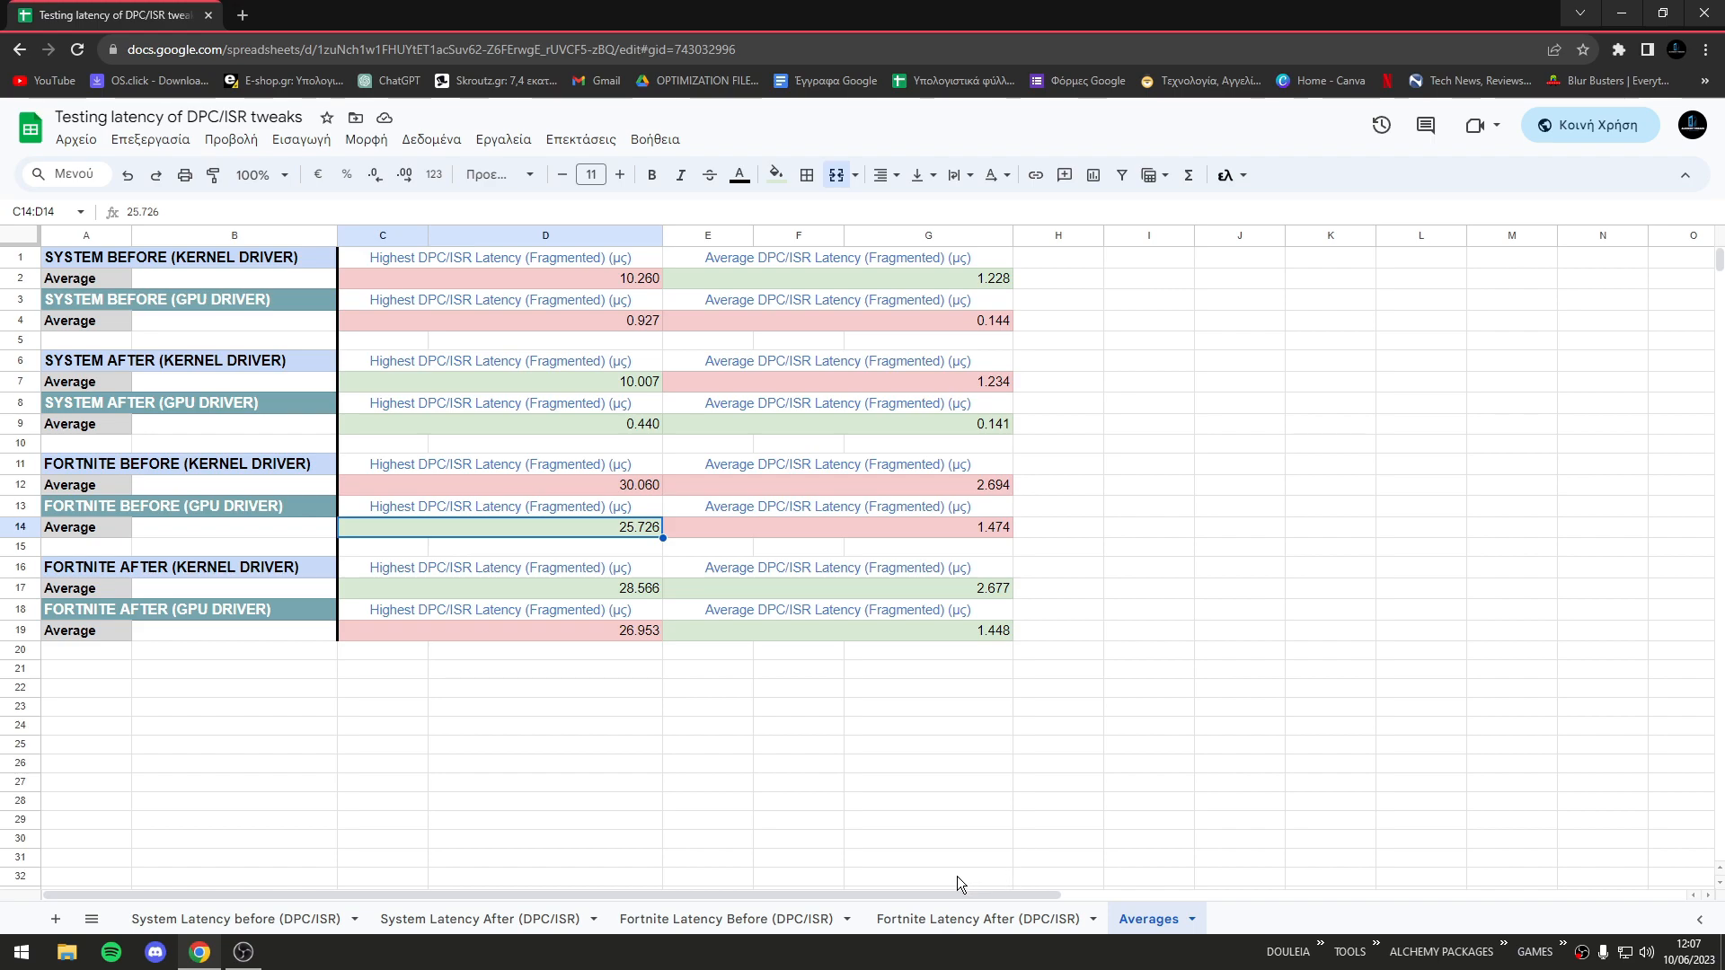
pyautogui.click(729, 918)
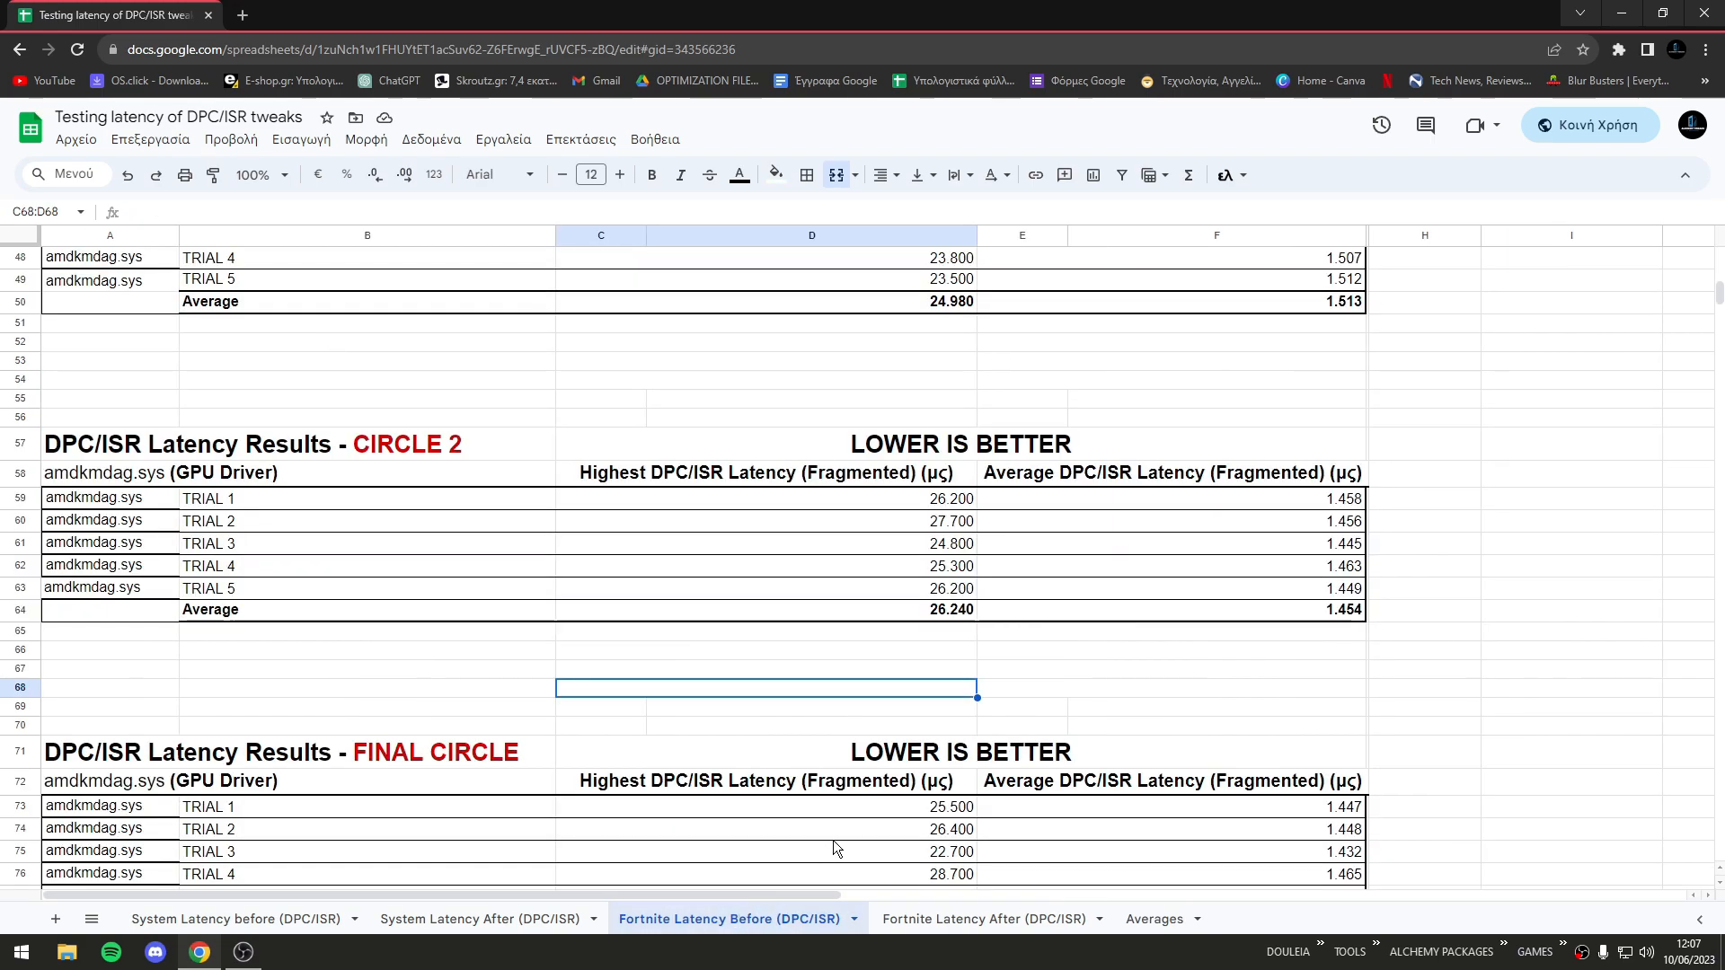
pyautogui.click(1148, 918)
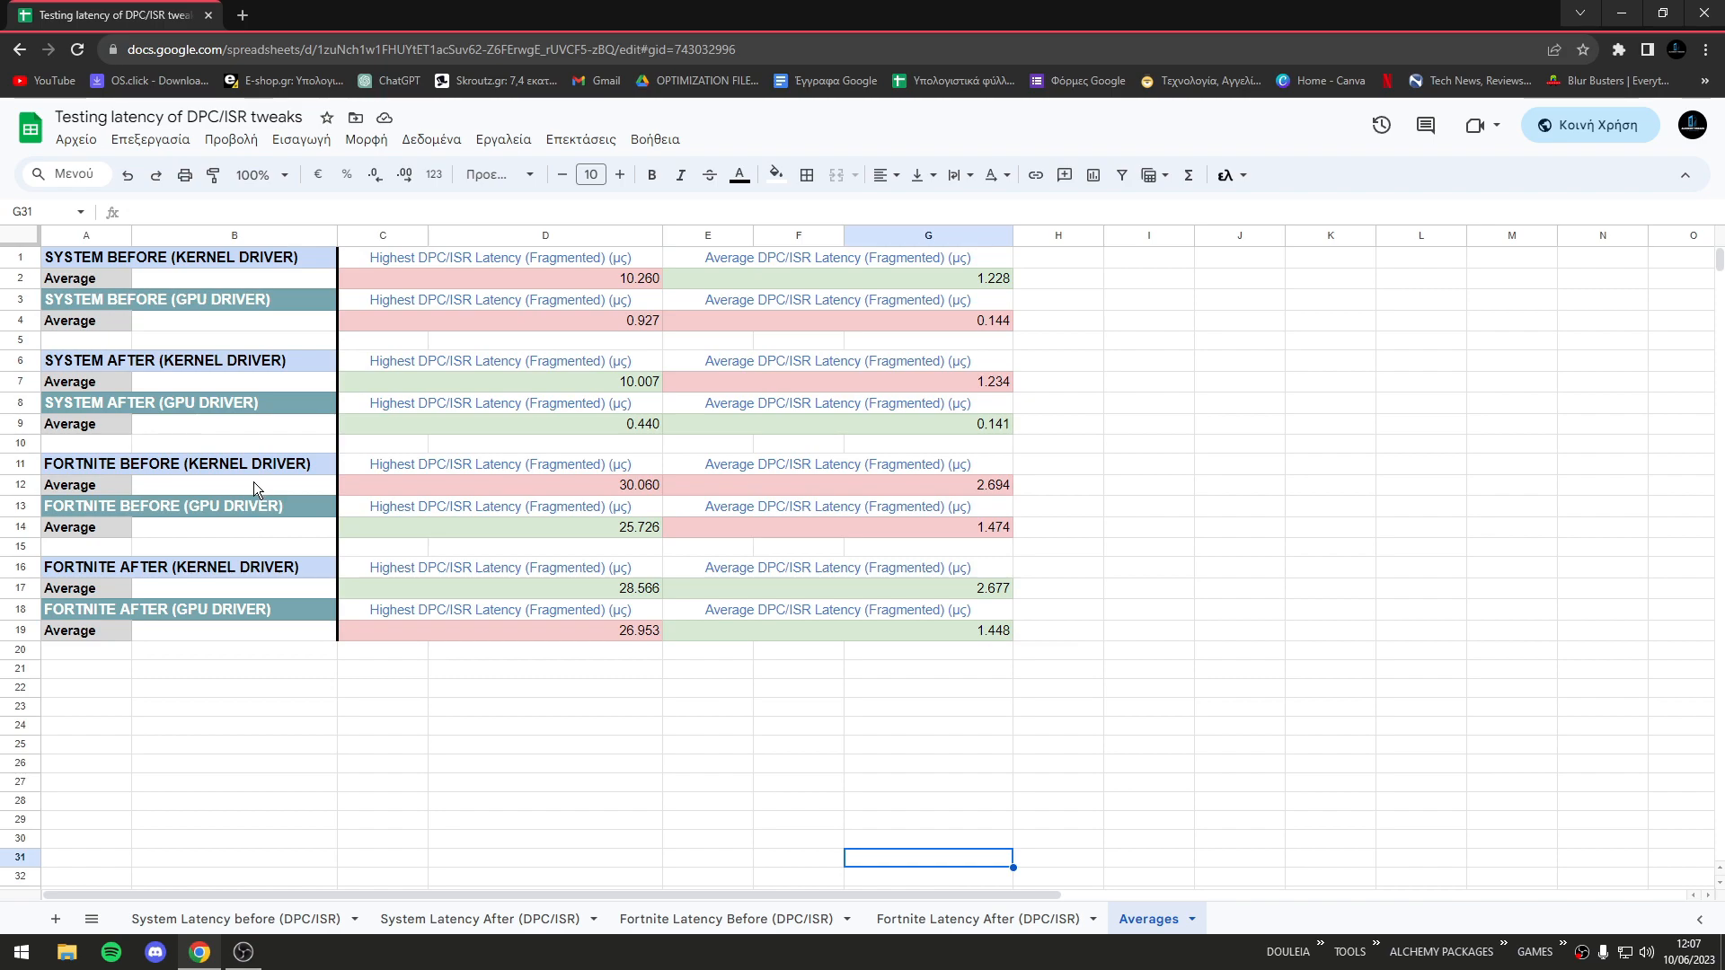
pyautogui.click(381, 783)
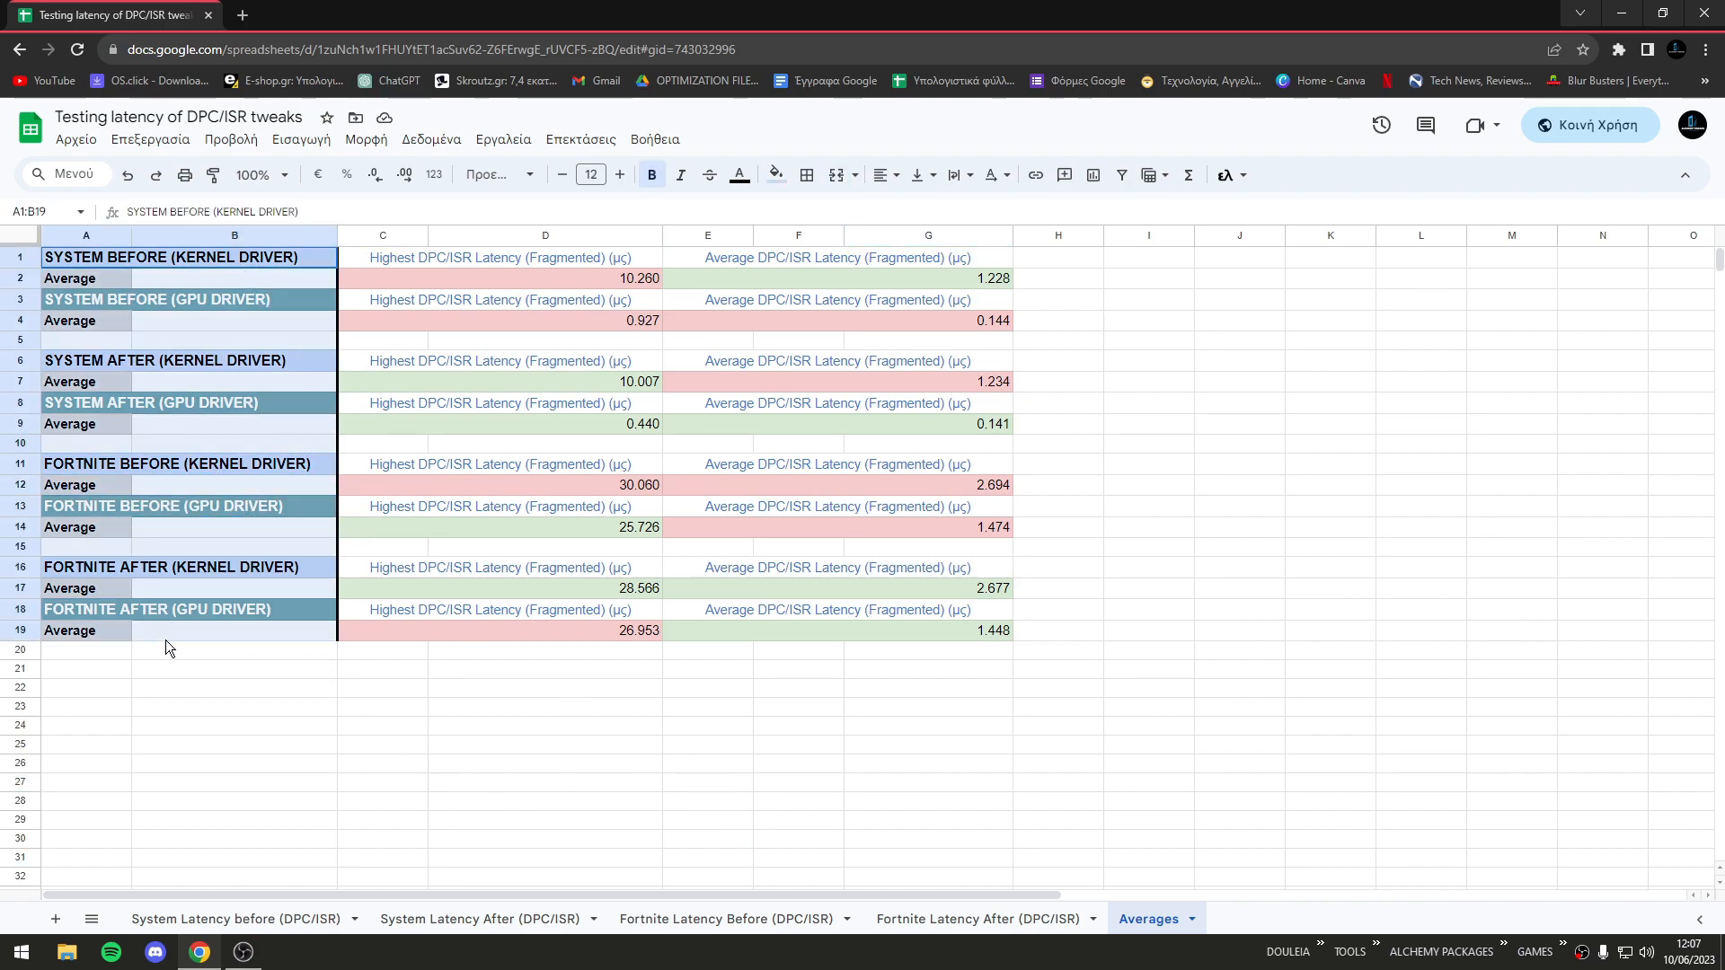
pyautogui.click(233, 631)
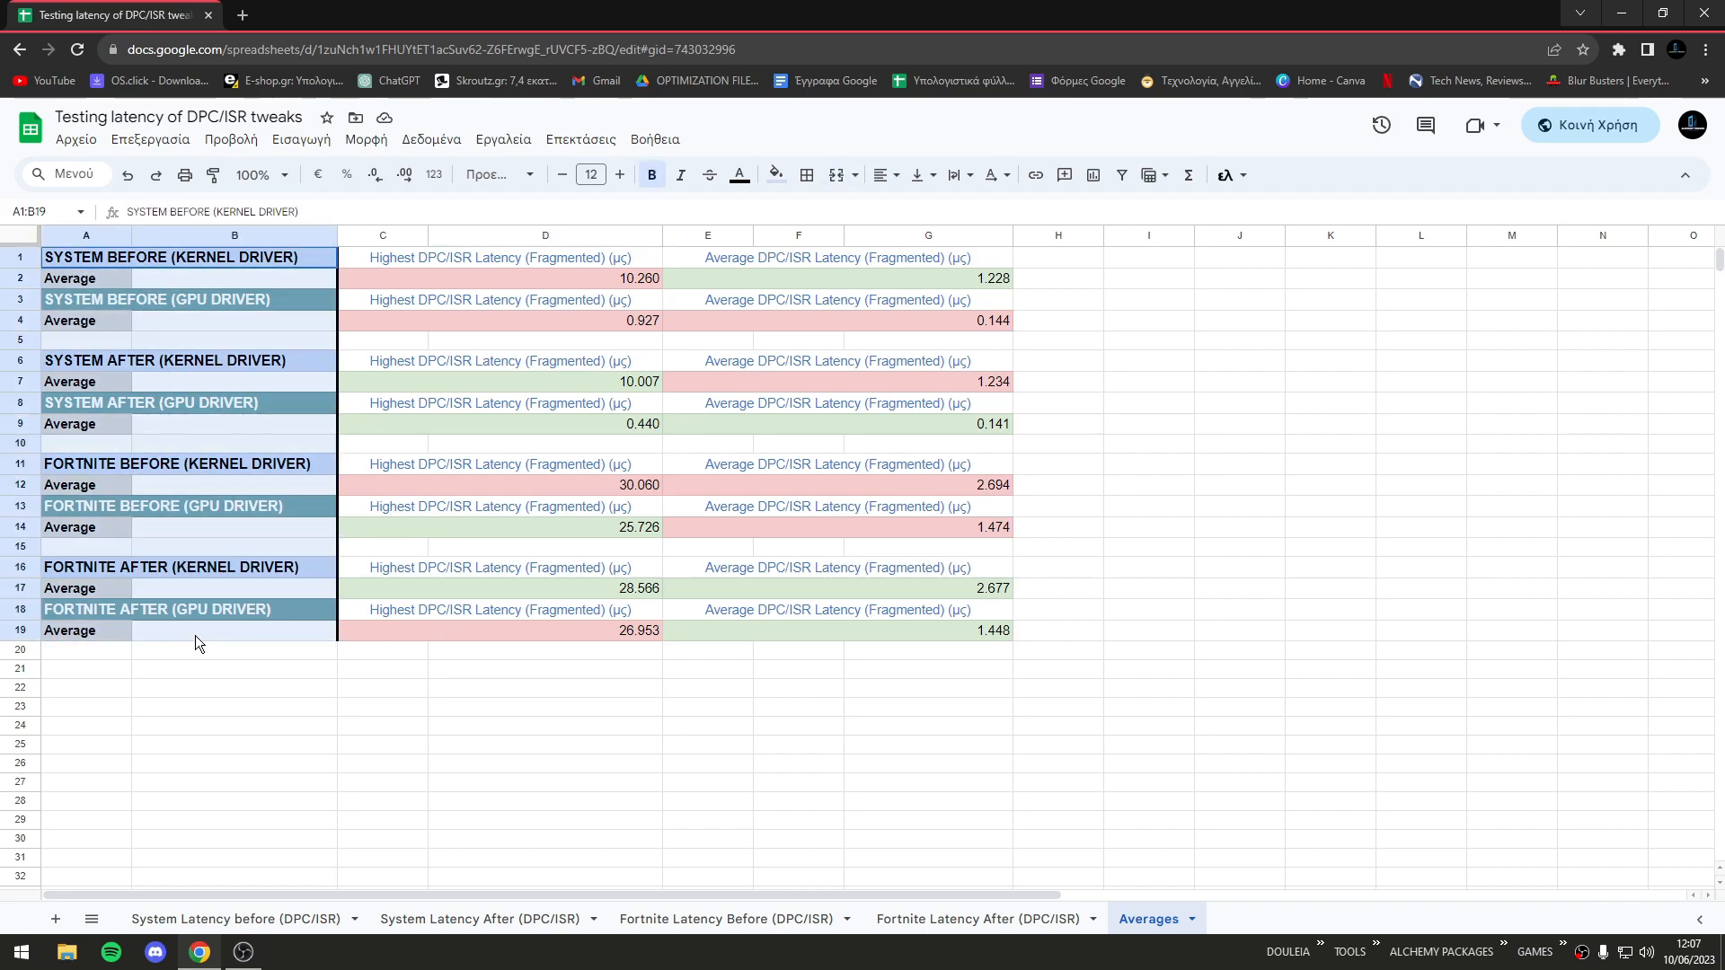
pyautogui.click(234, 631)
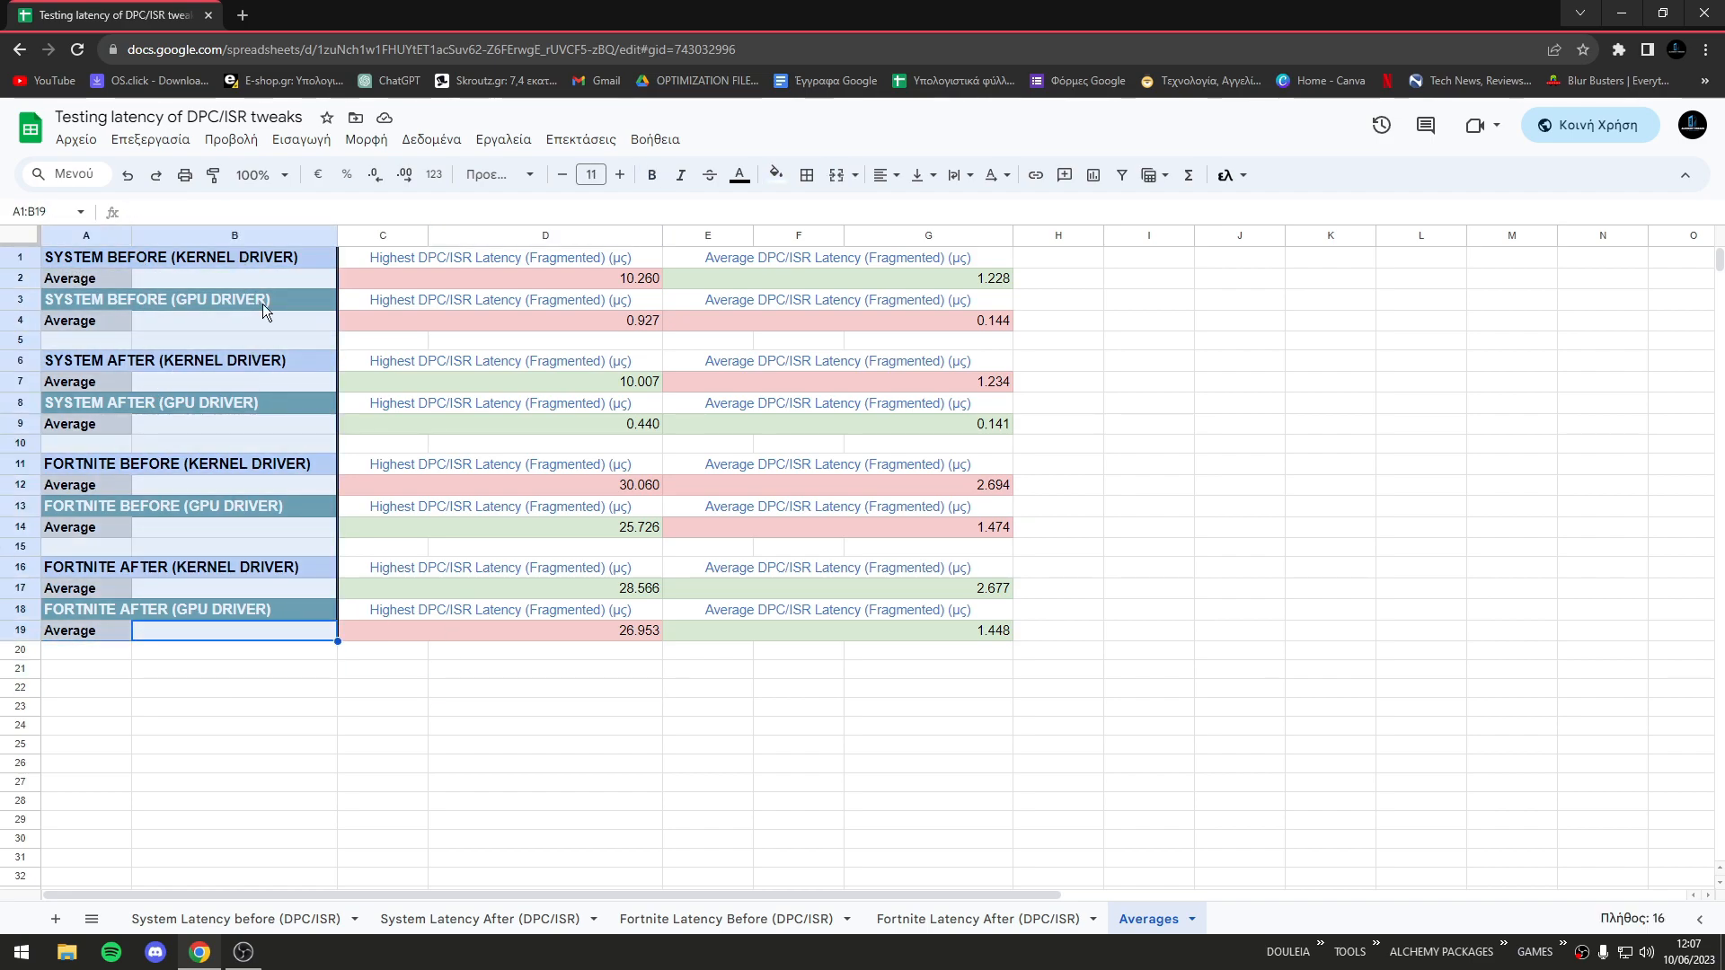
pyautogui.moveTo(155, 475)
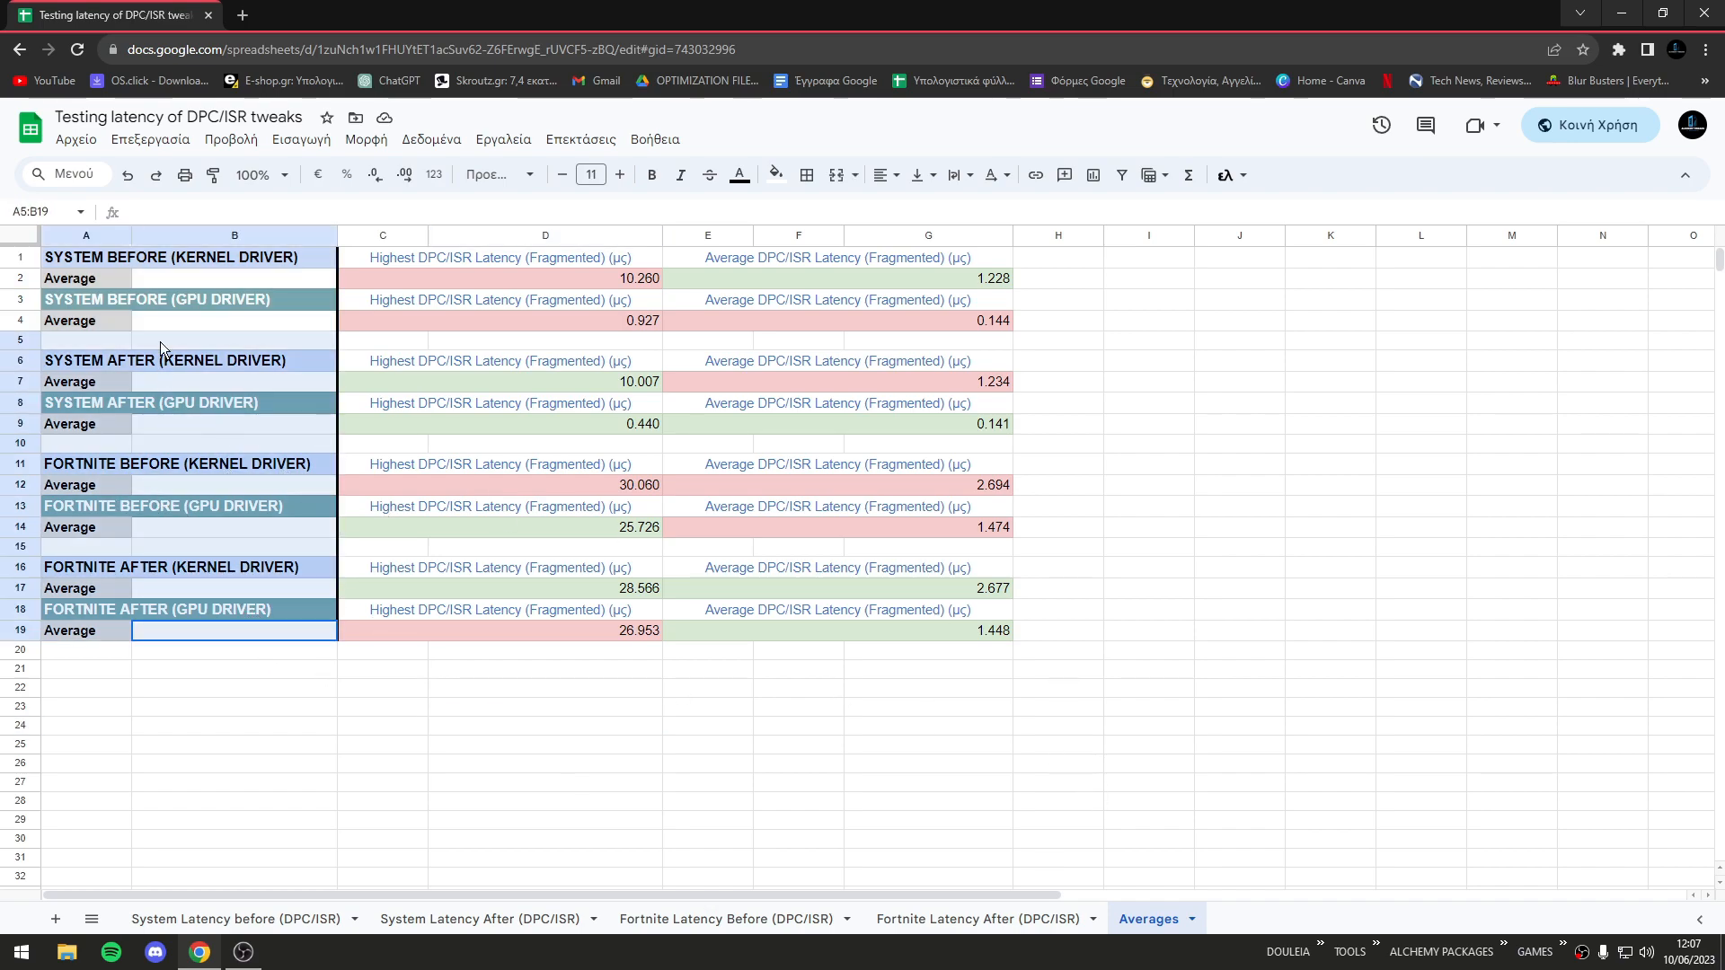
pyautogui.click(234, 743)
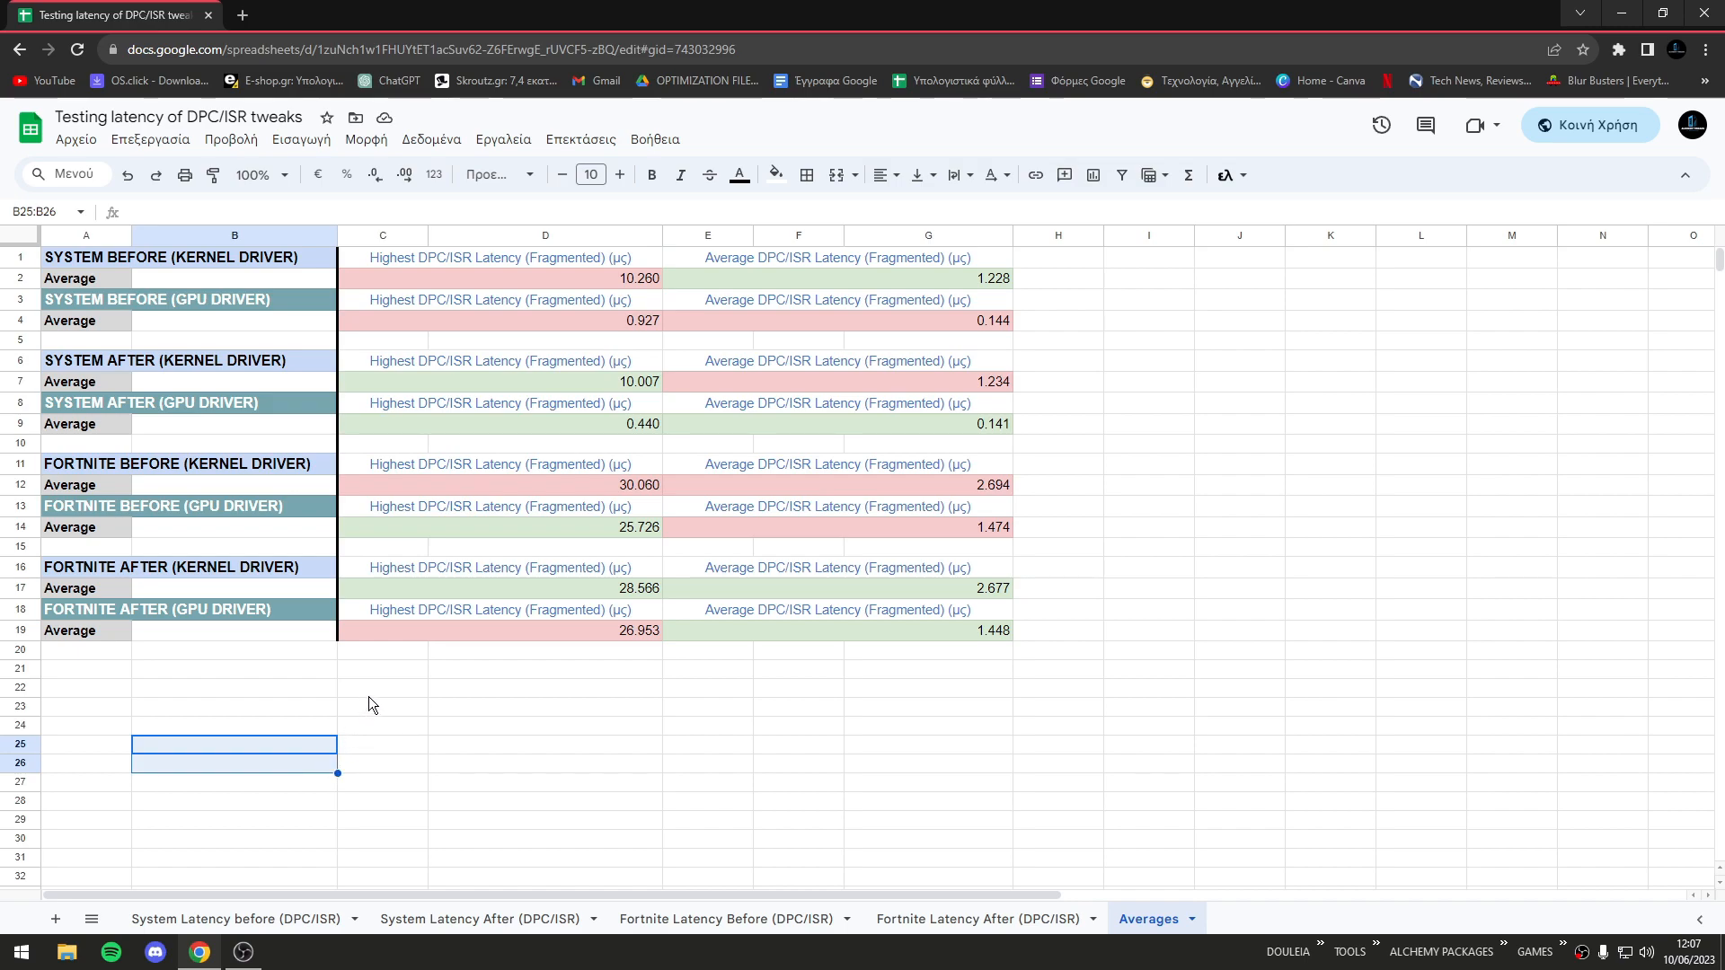
pyautogui.moveTo(457, 692)
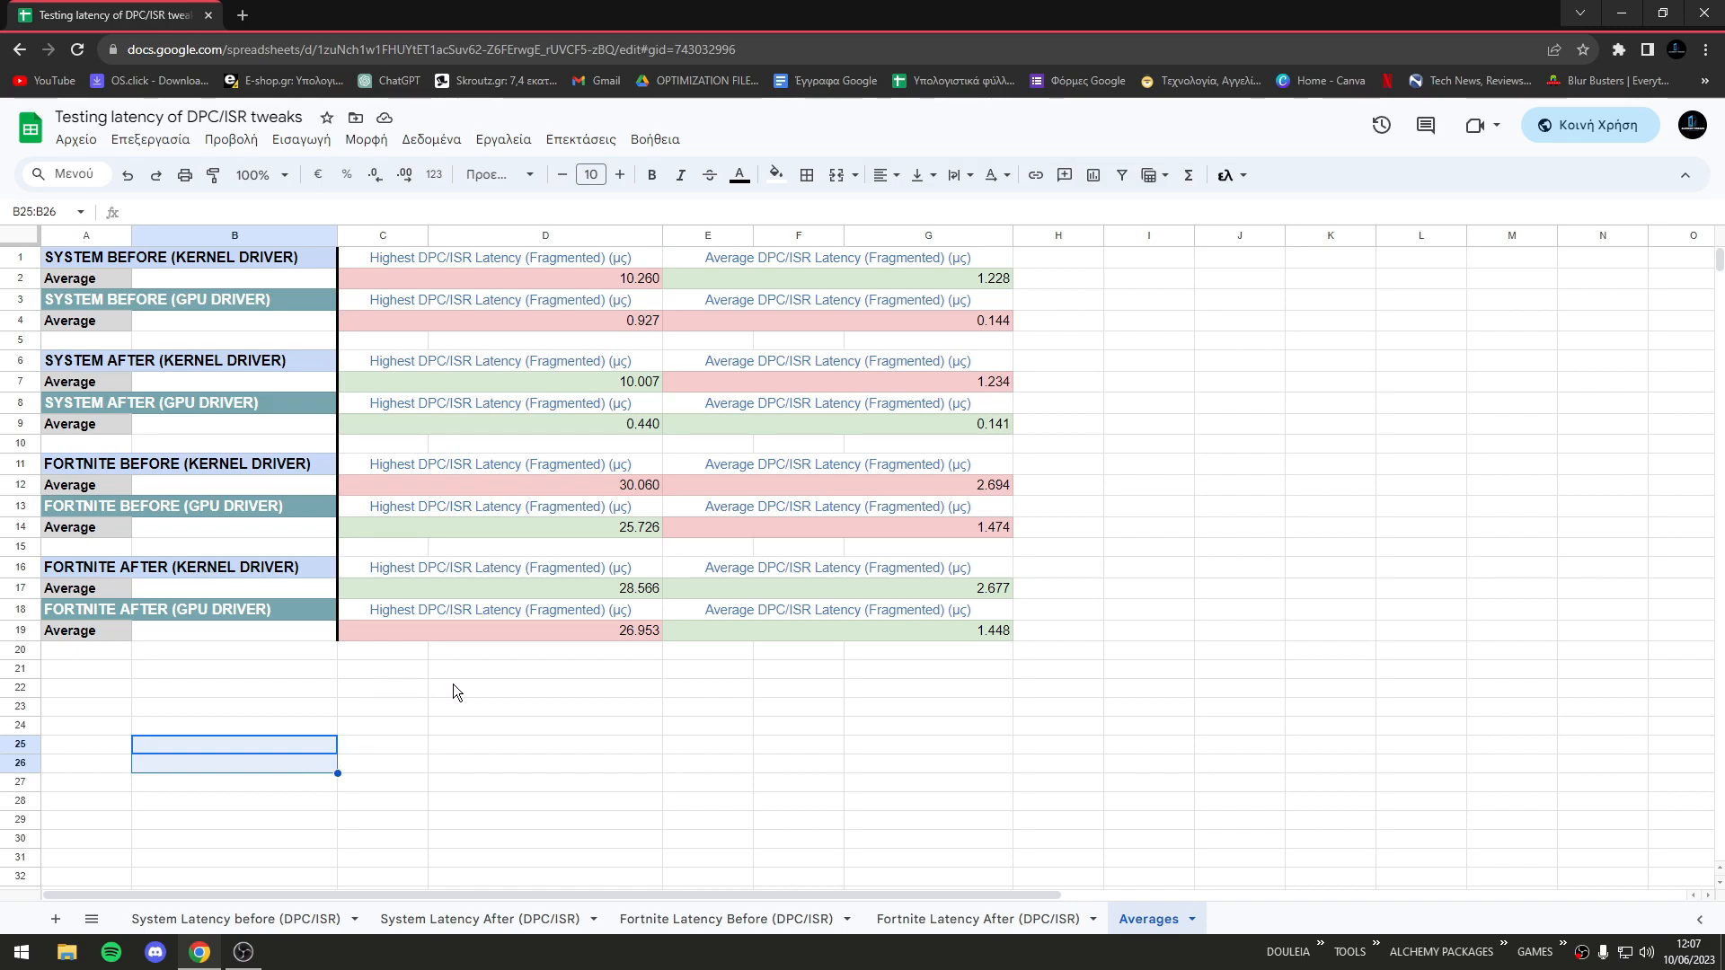
pyautogui.moveTo(809, 715)
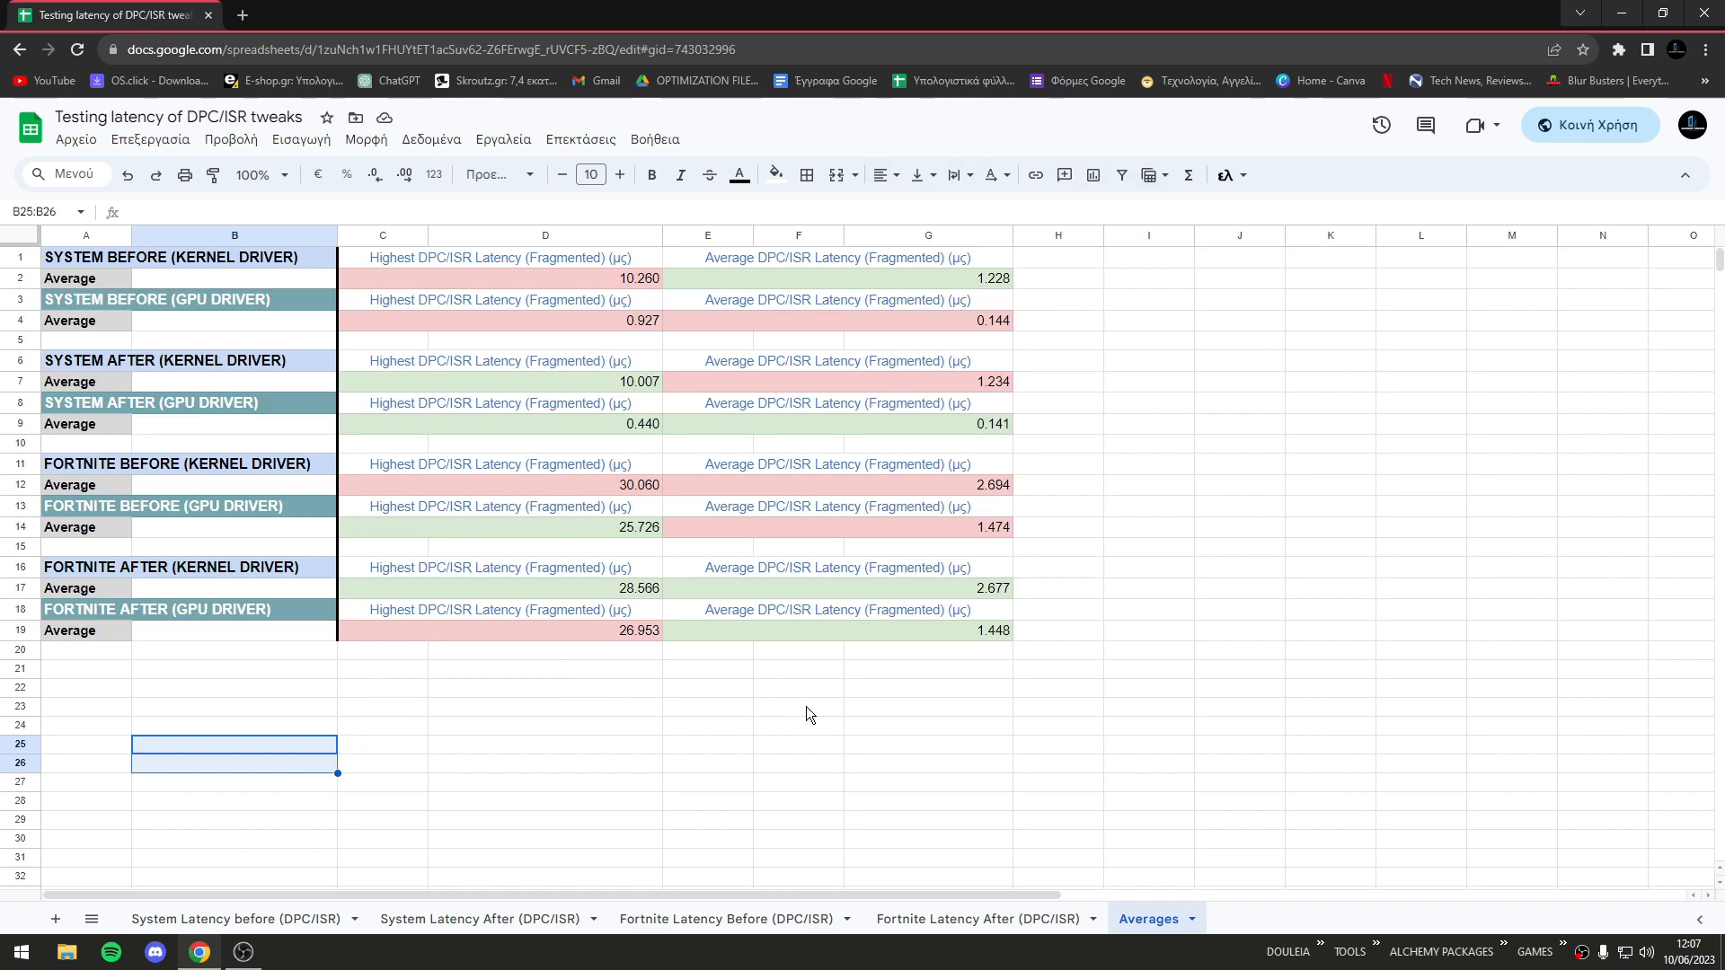
pyautogui.moveTo(830, 696)
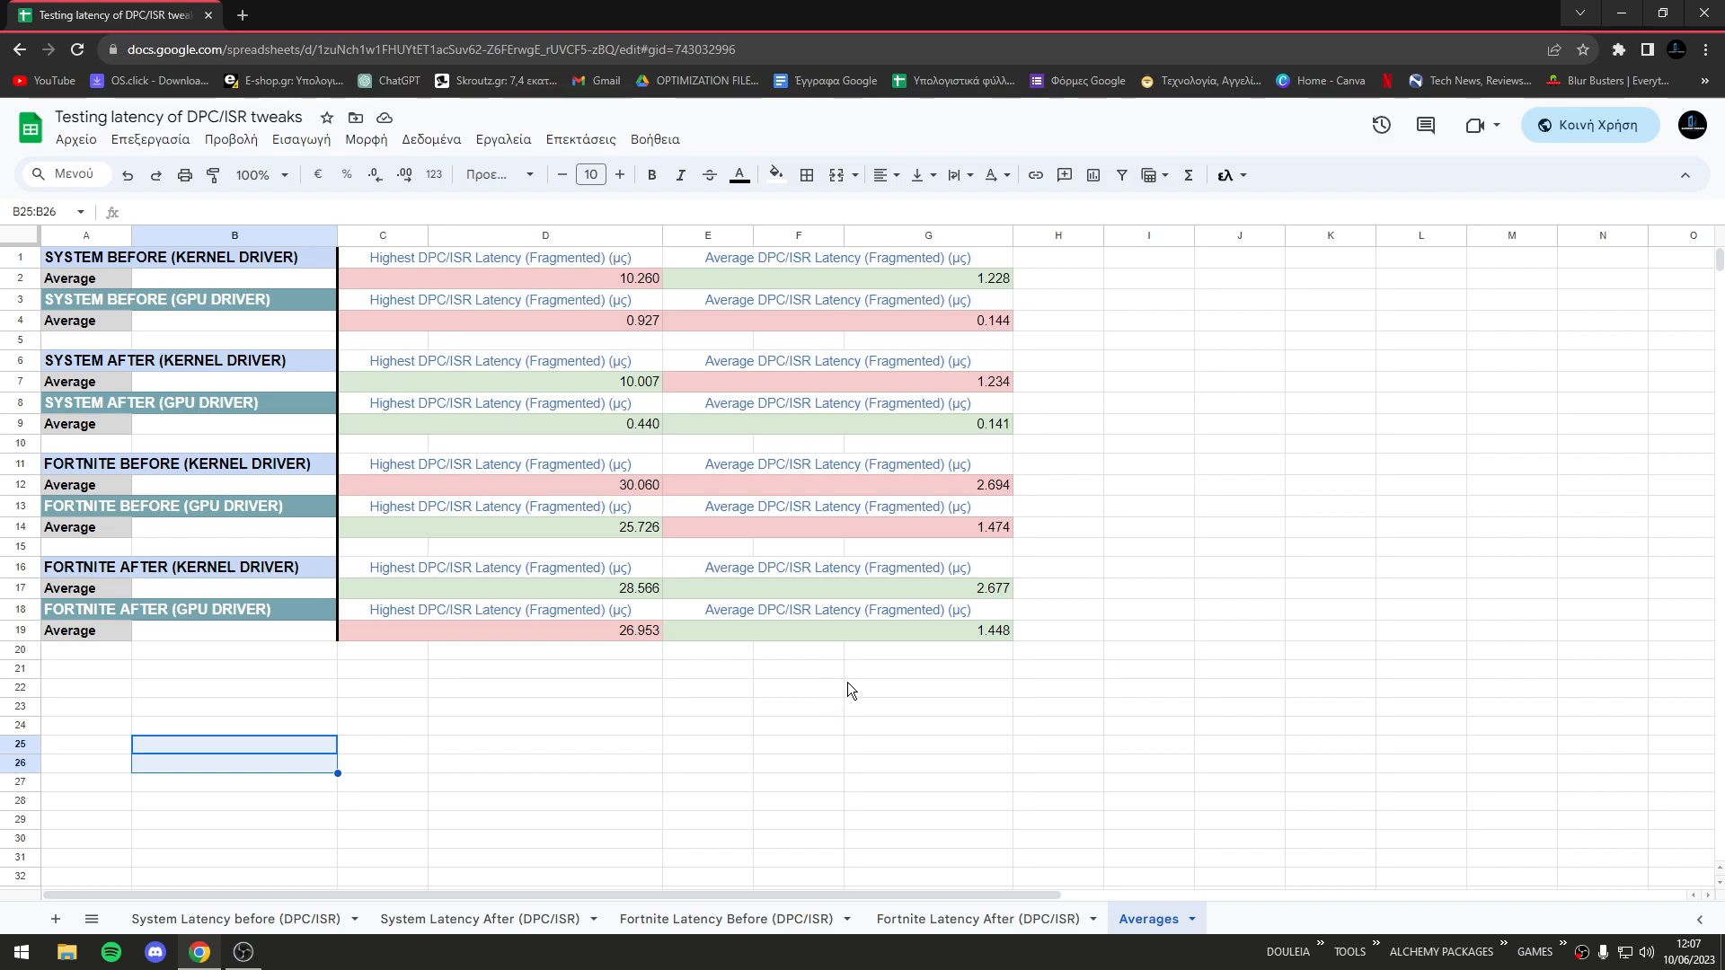
pyautogui.moveTo(856, 677)
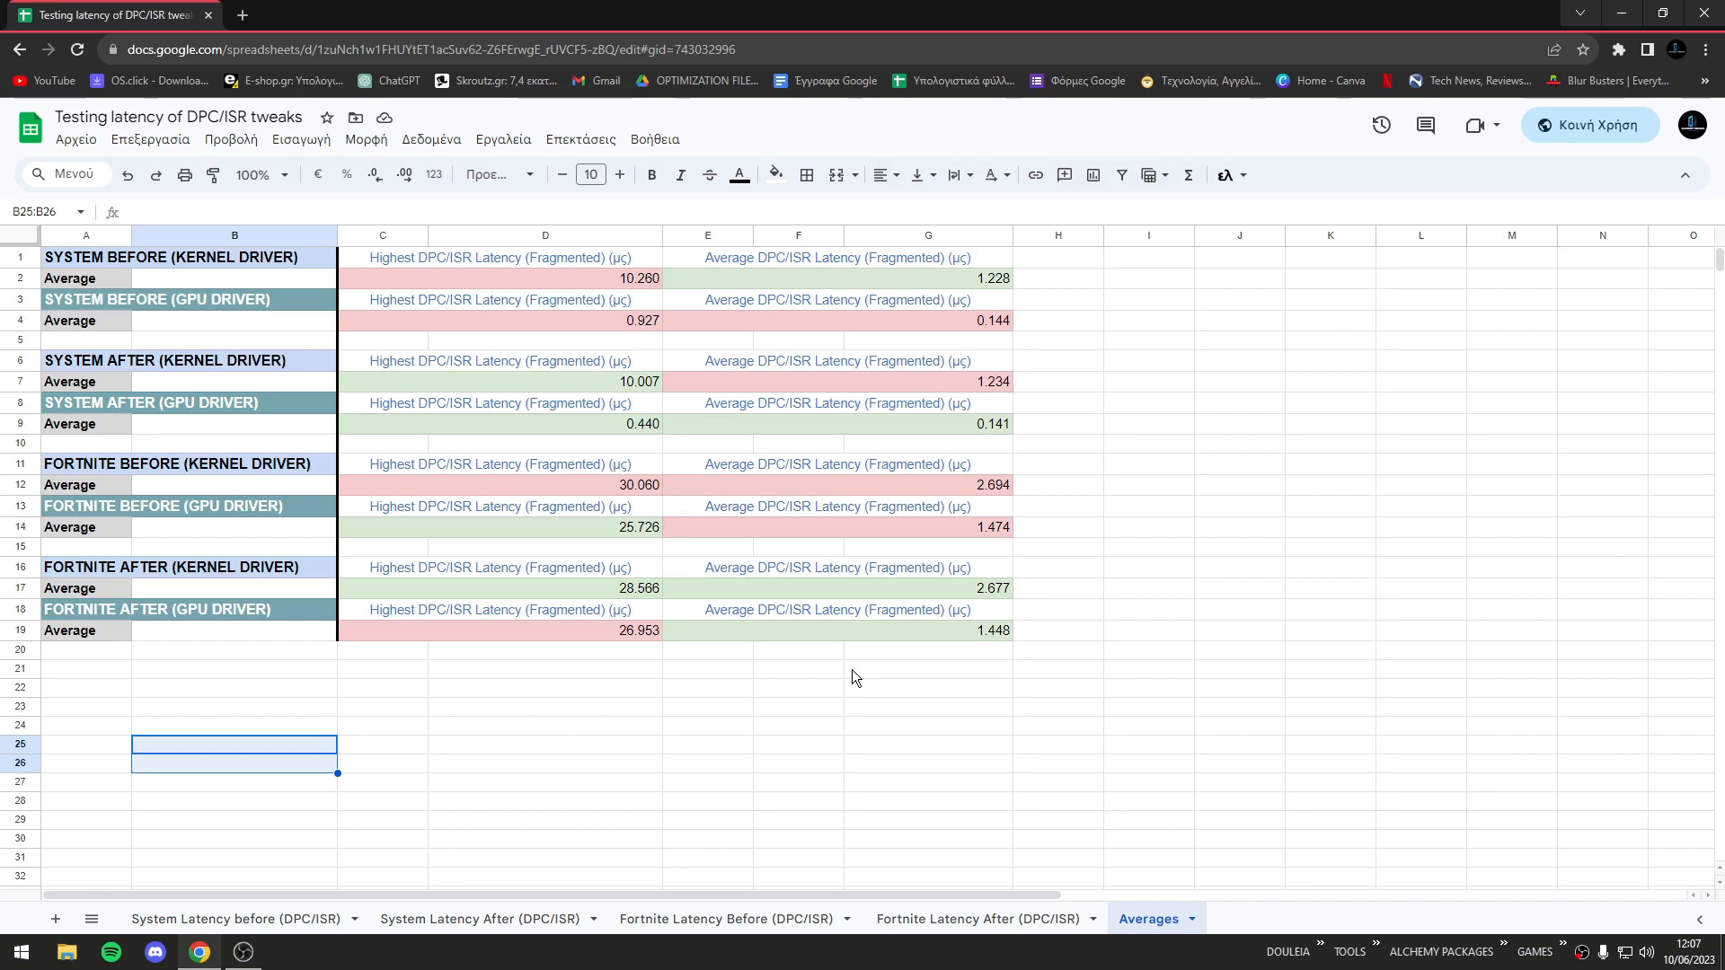
pyautogui.moveTo(803, 655)
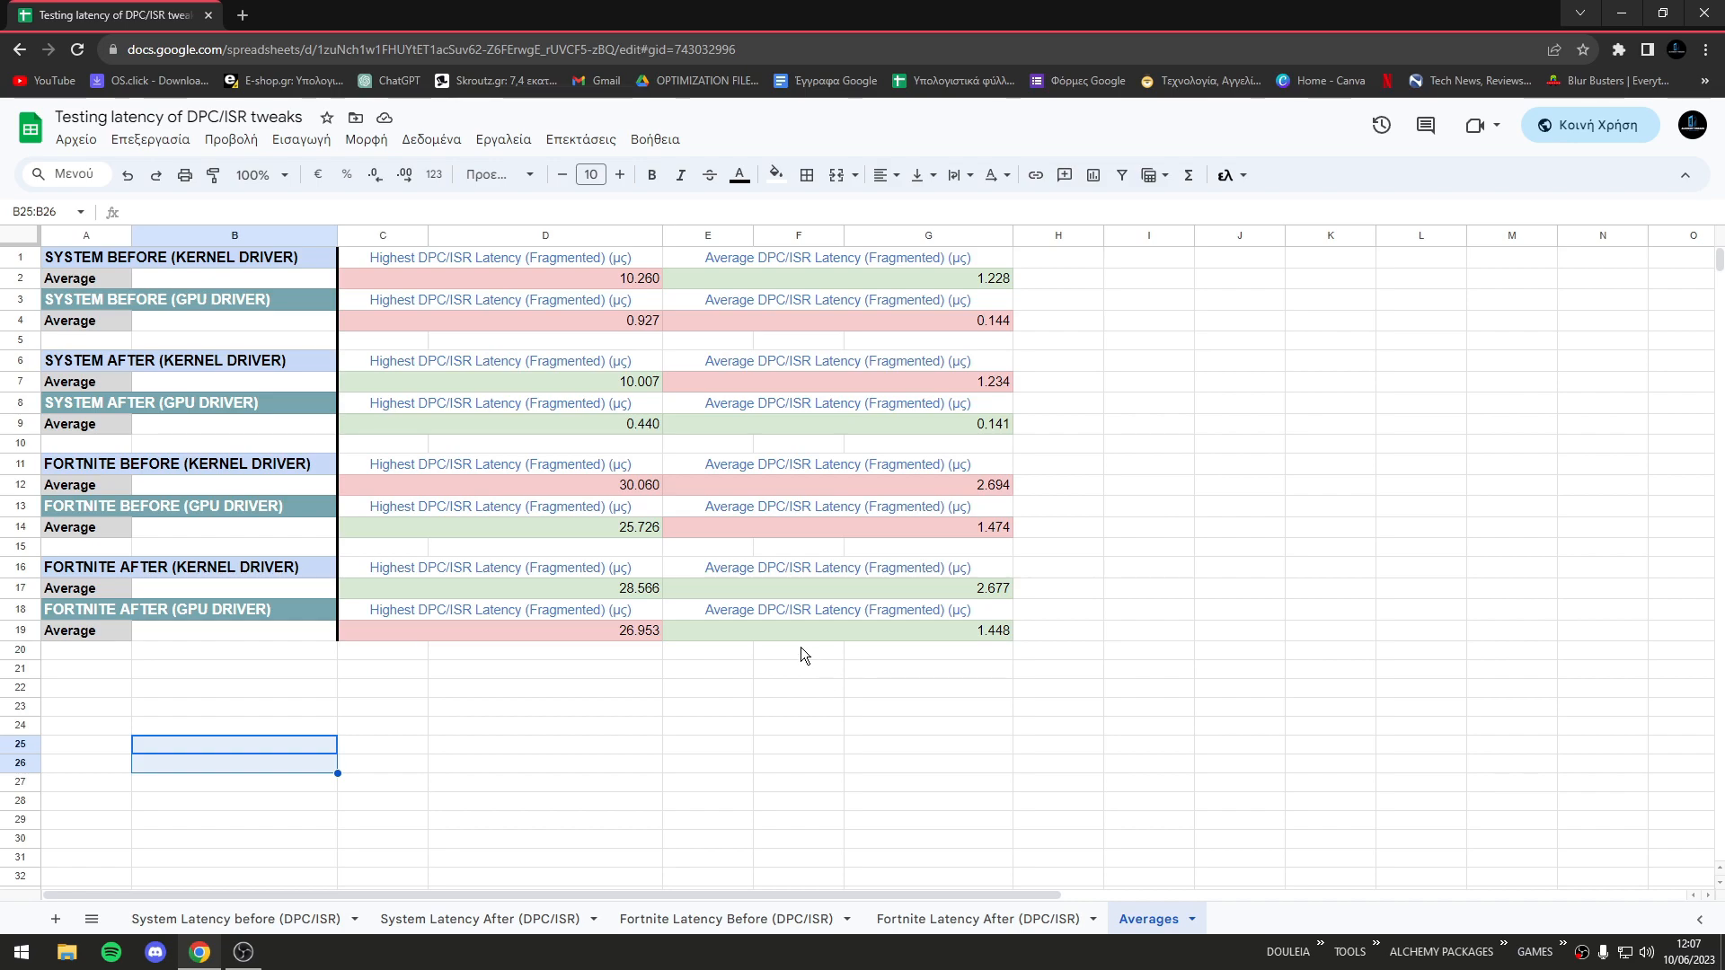
pyautogui.moveTo(779, 669)
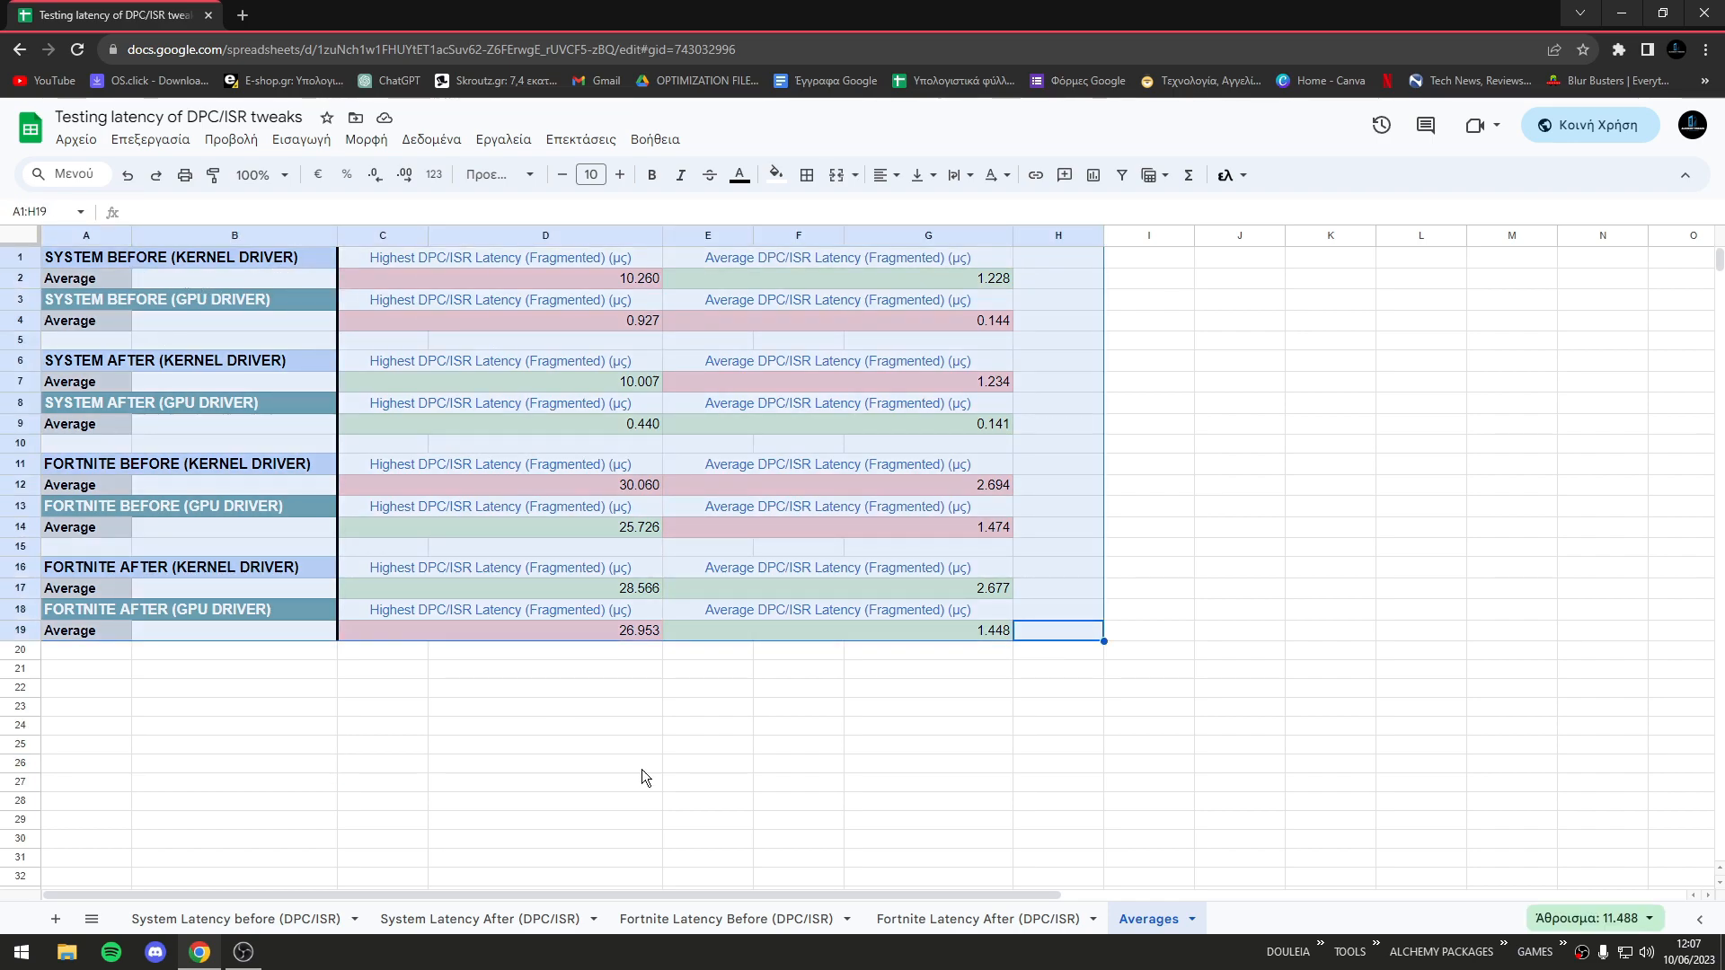
pyautogui.click(1057, 631)
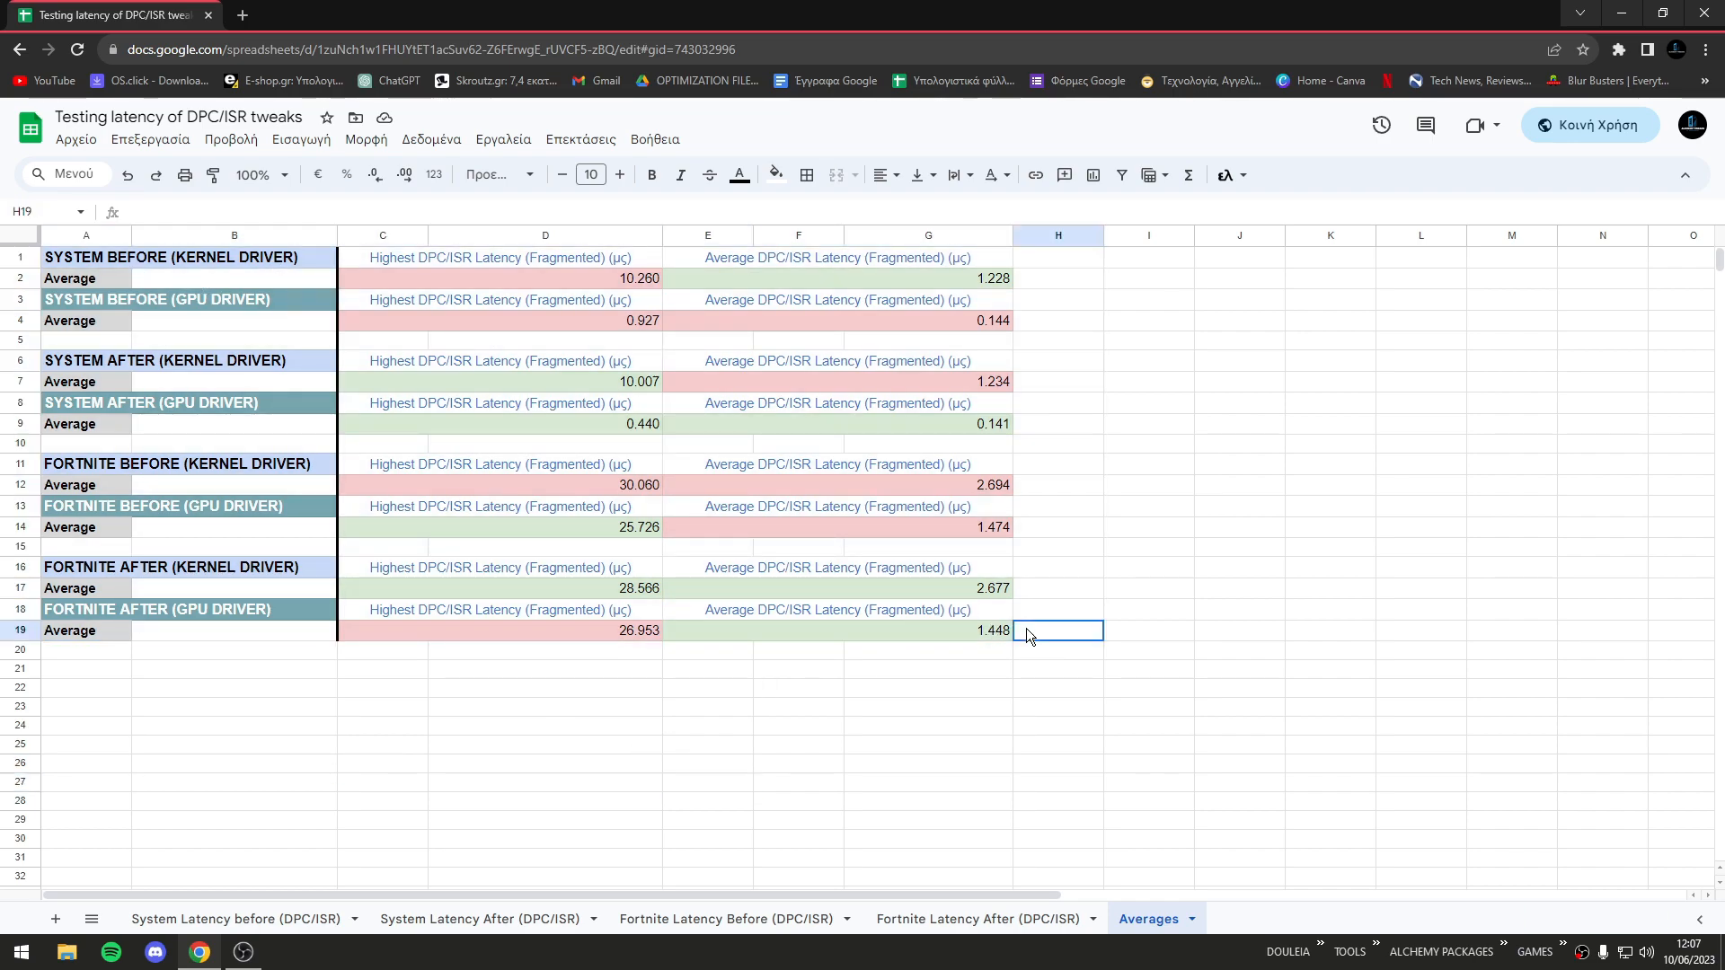
pyautogui.click(495, 568)
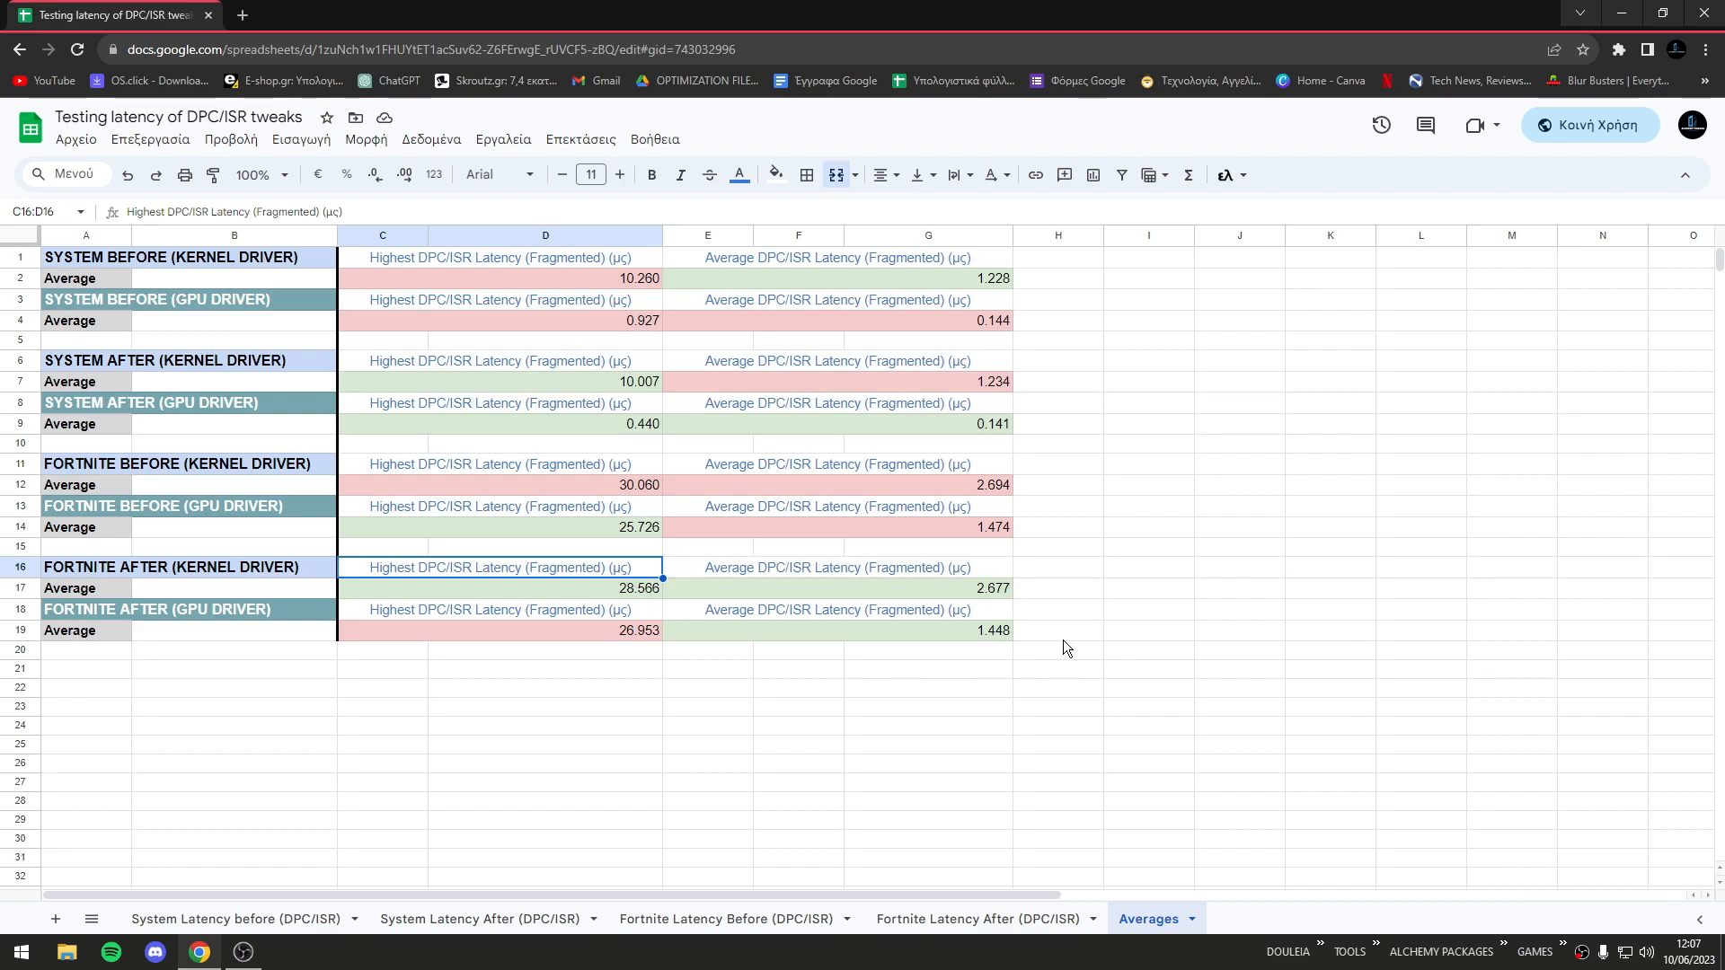
pyautogui.moveTo(1026, 620)
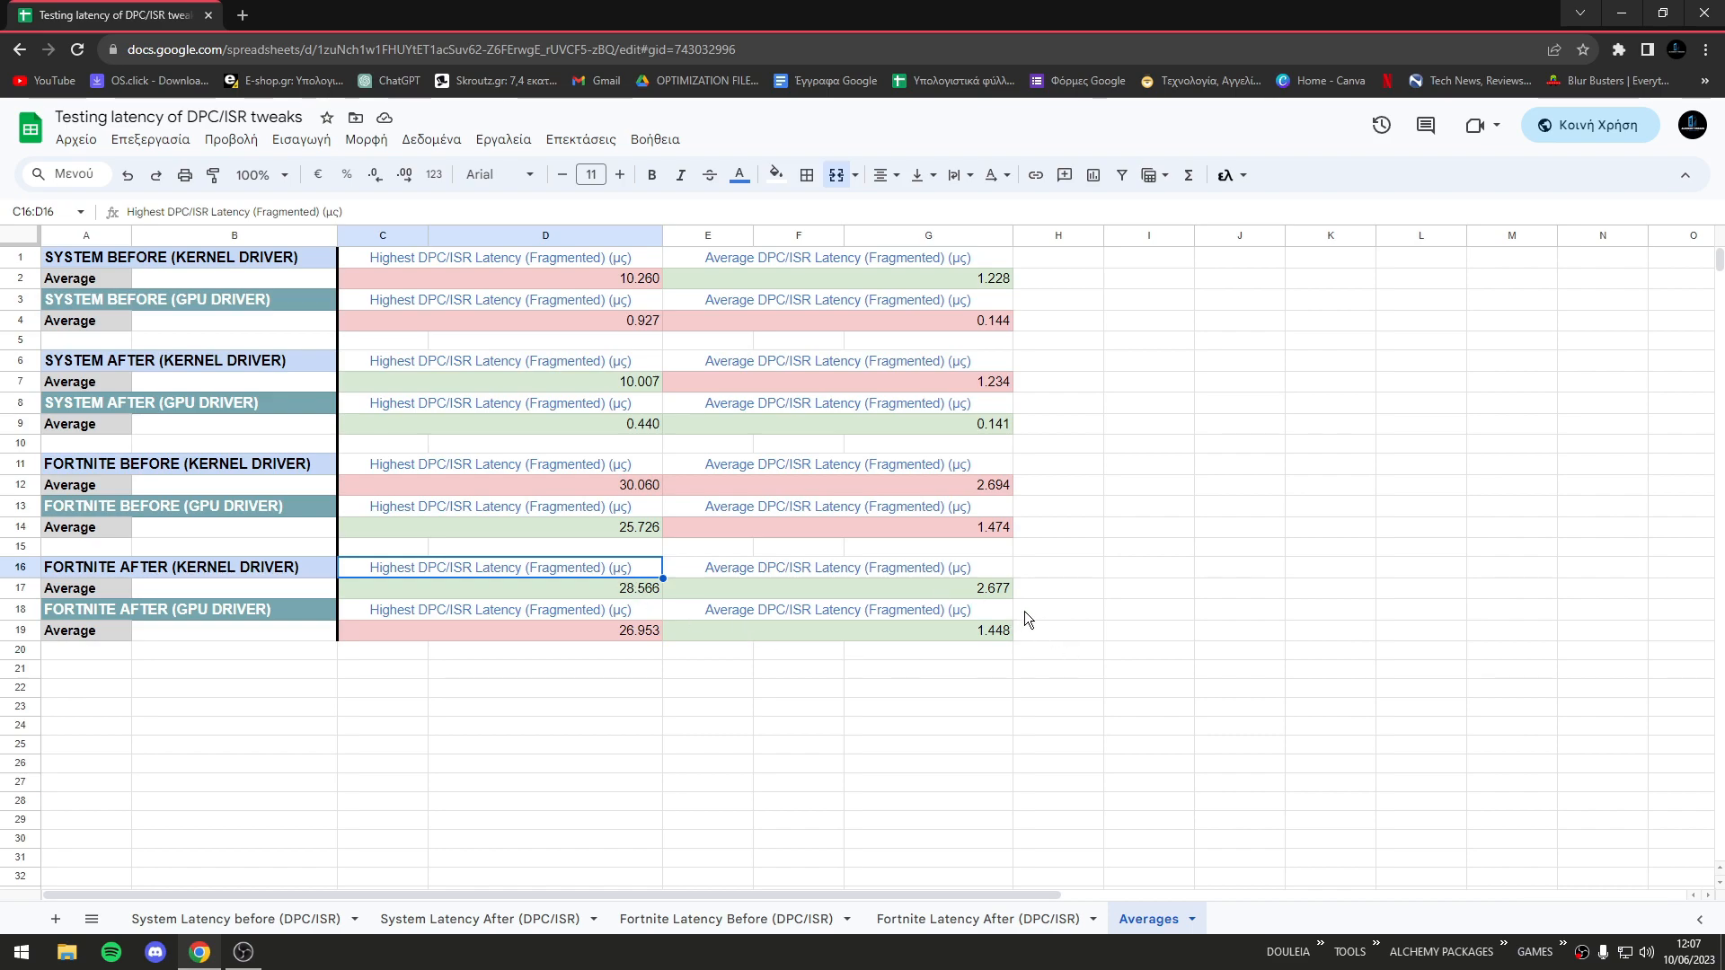
pyautogui.moveTo(1040, 643)
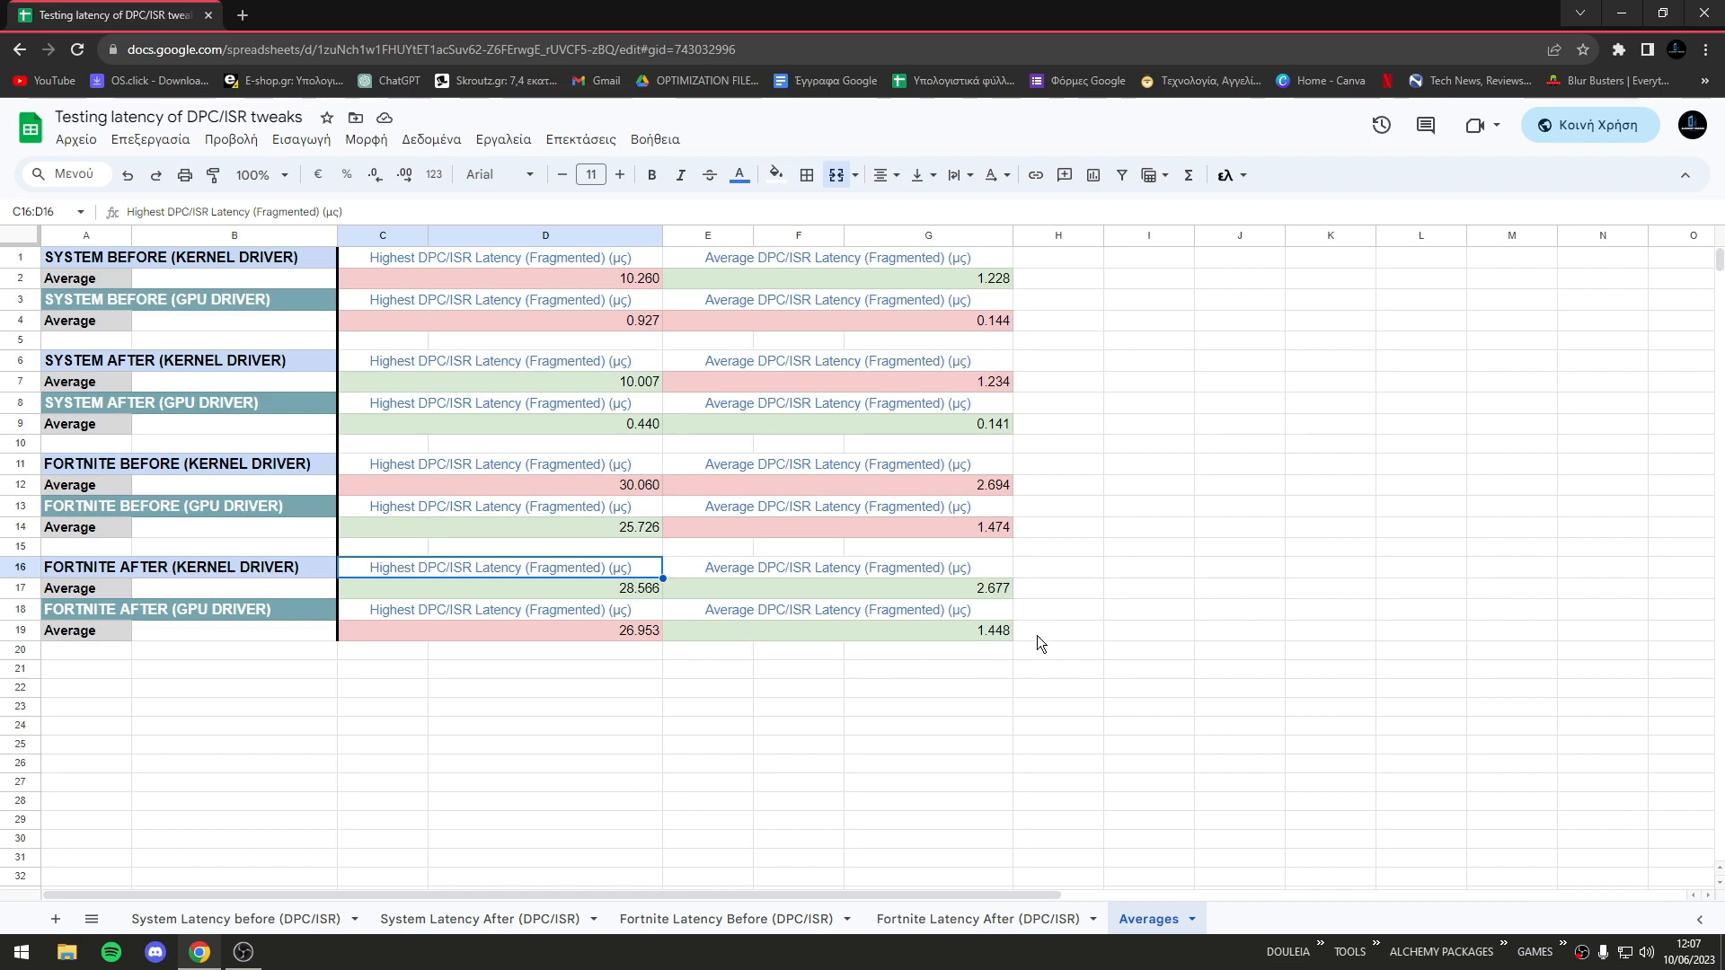